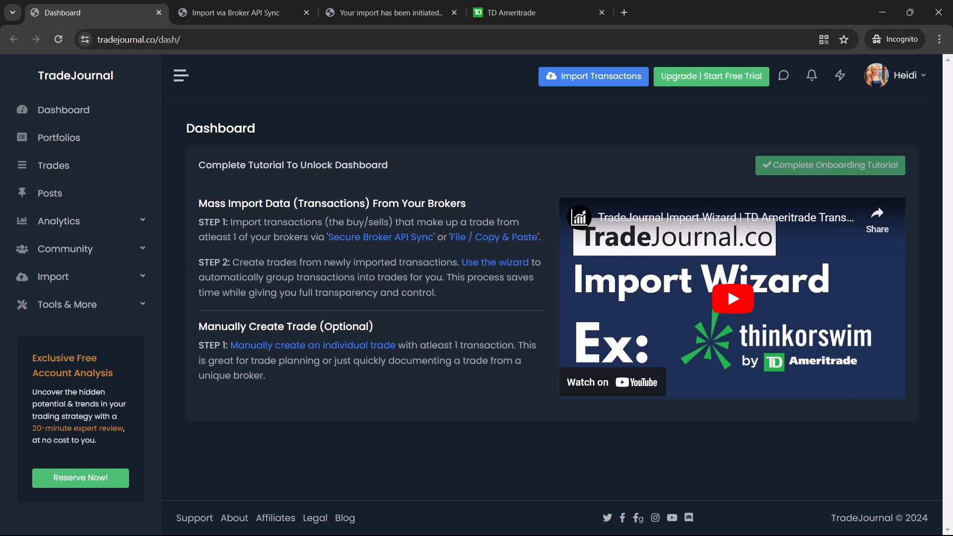
Expand the sidebar's Import section to show Transactions, Broker API Sync, Files / Copy & Paste and Report.
{"action": "triple_click", "coordinate": [292, 165]}
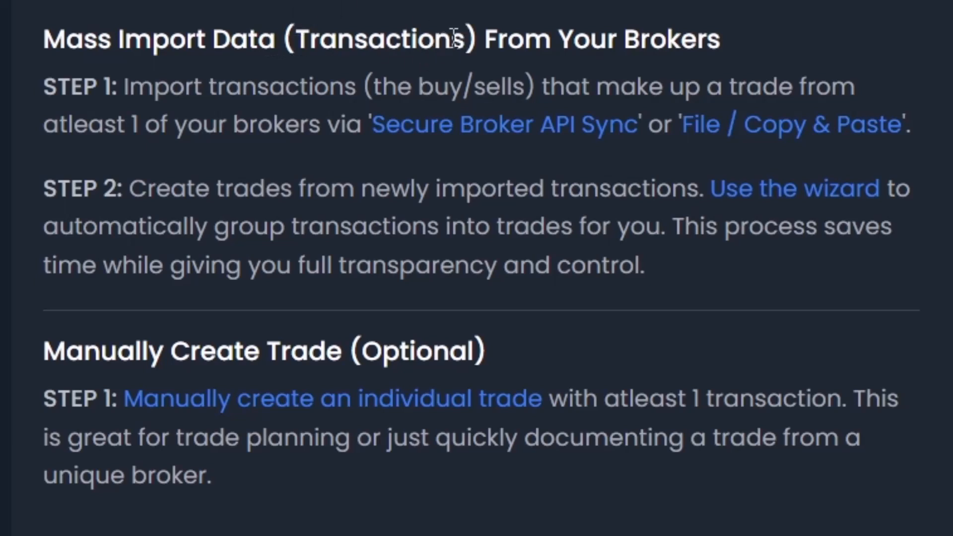
{"action": "mouse_move", "coordinate": [739, 47]}
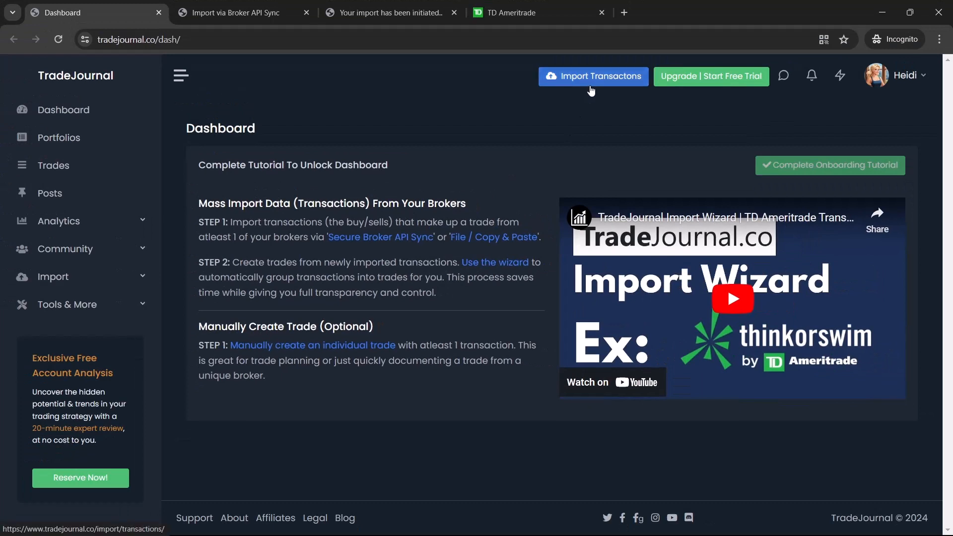
{"action": "mouse_move", "coordinate": [128, 277]}
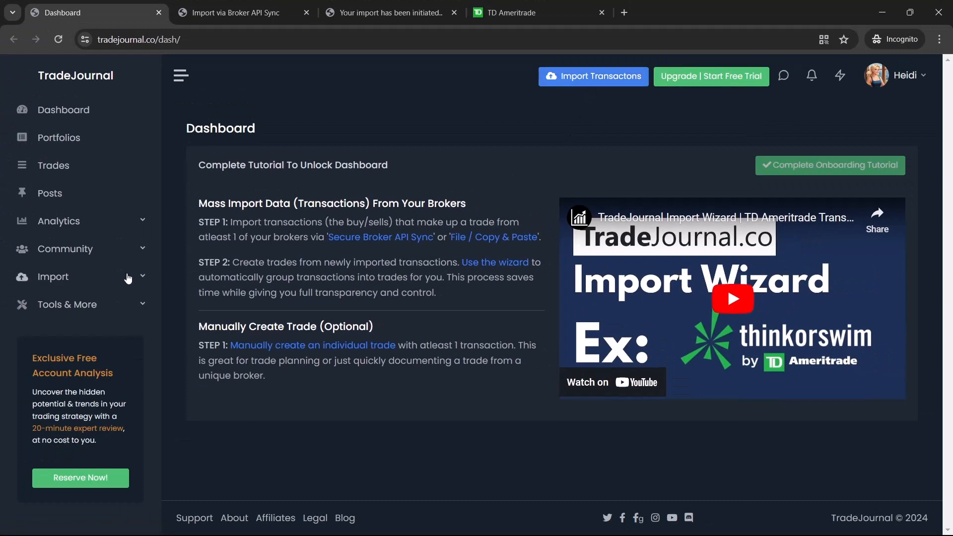
{"action": "left_click", "coordinate": [53, 277]}
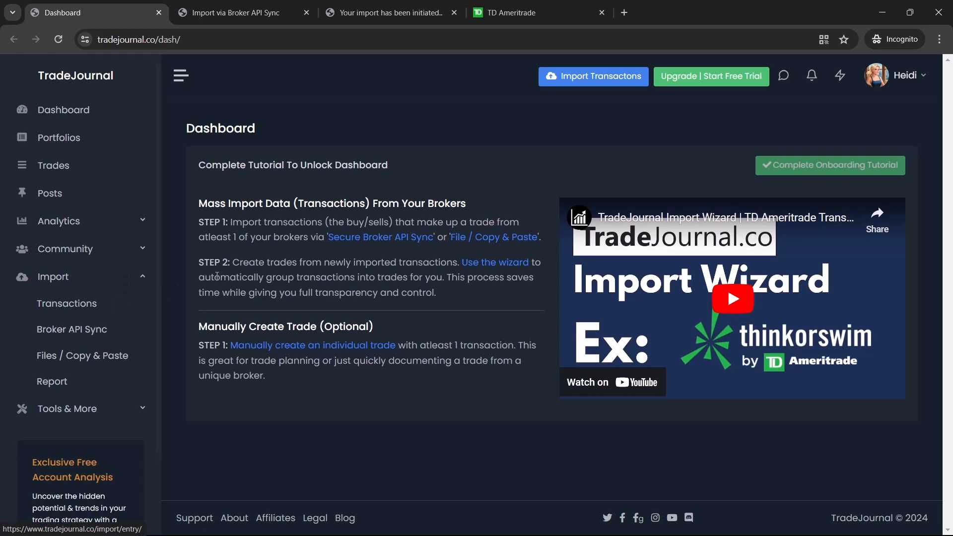
{"action": "mouse_move", "coordinate": [380, 237]}
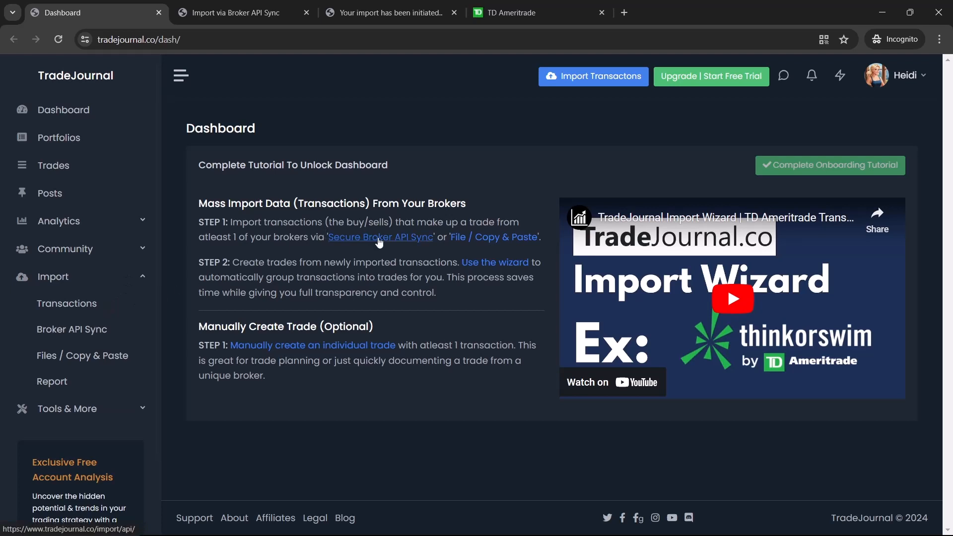
{"action": "mouse_move", "coordinate": [118, 336]}
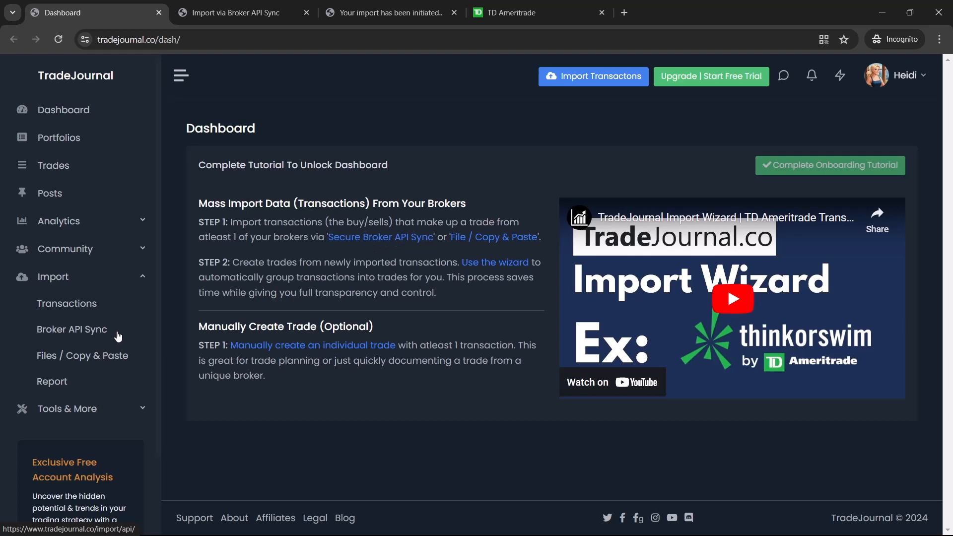
{"action": "mouse_move", "coordinate": [380, 238]}
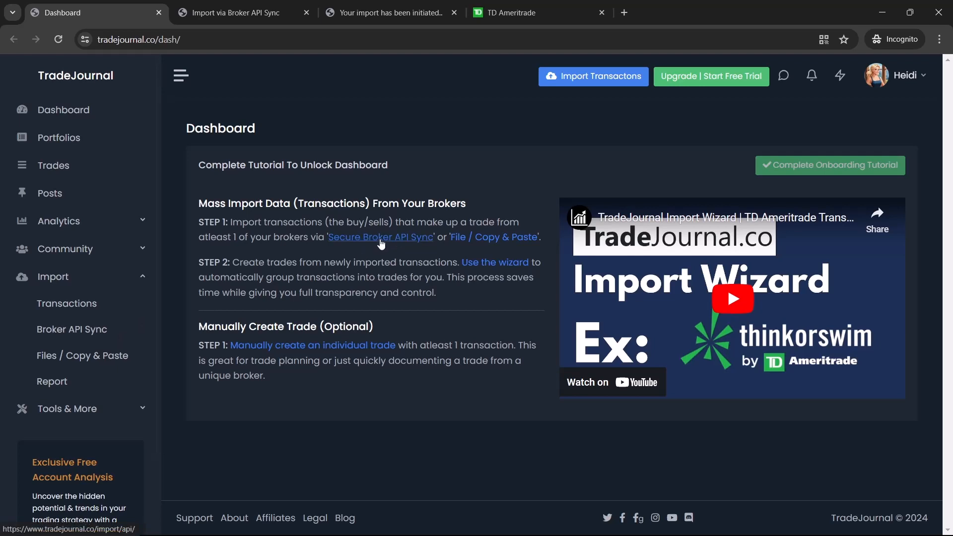
{"action": "mouse_move", "coordinate": [494, 237]}
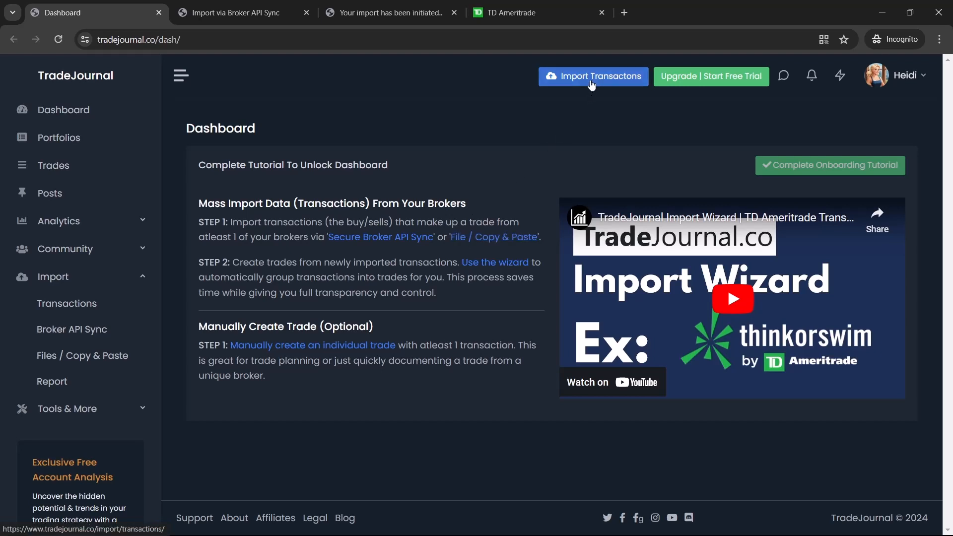
Open Import Transactions on the Broker API Sync tab and browse the broker cards.
{"action": "left_click", "coordinate": [592, 76]}
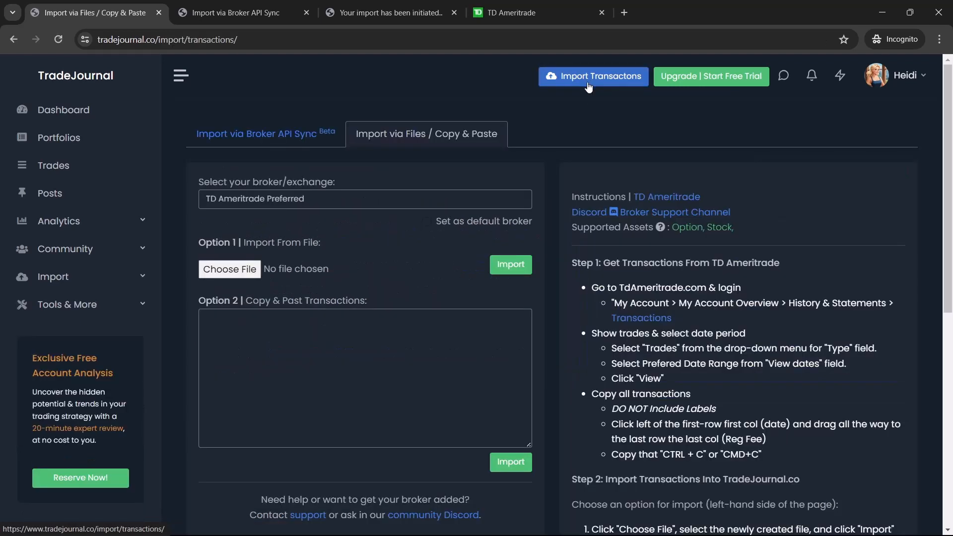
{"action": "mouse_move", "coordinate": [429, 147]}
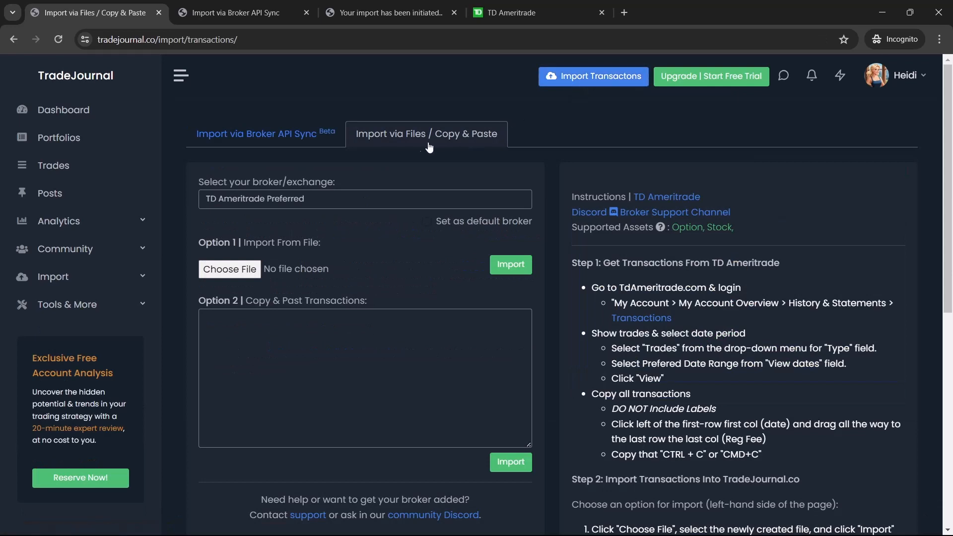
{"action": "mouse_move", "coordinate": [406, 141]}
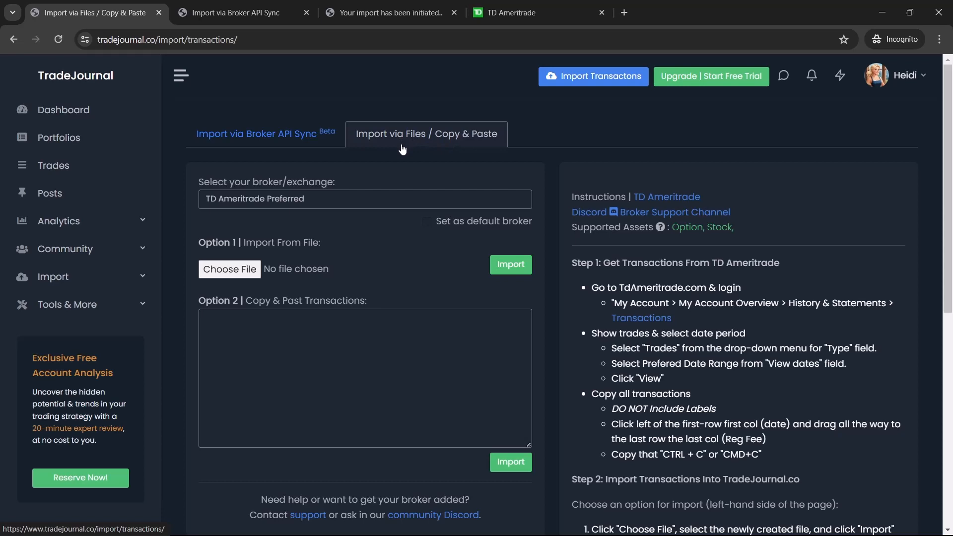
{"action": "mouse_move", "coordinate": [316, 145]}
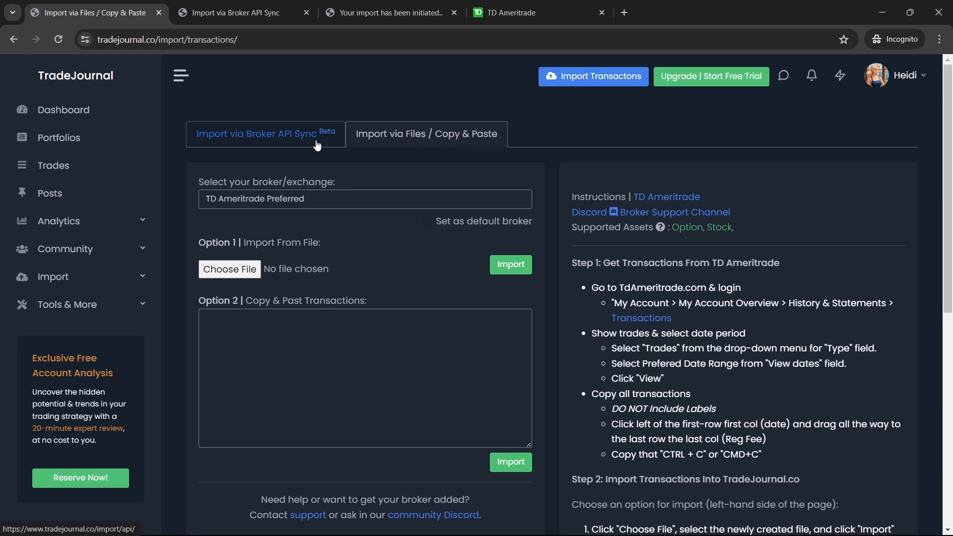
{"action": "left_click", "coordinate": [258, 134]}
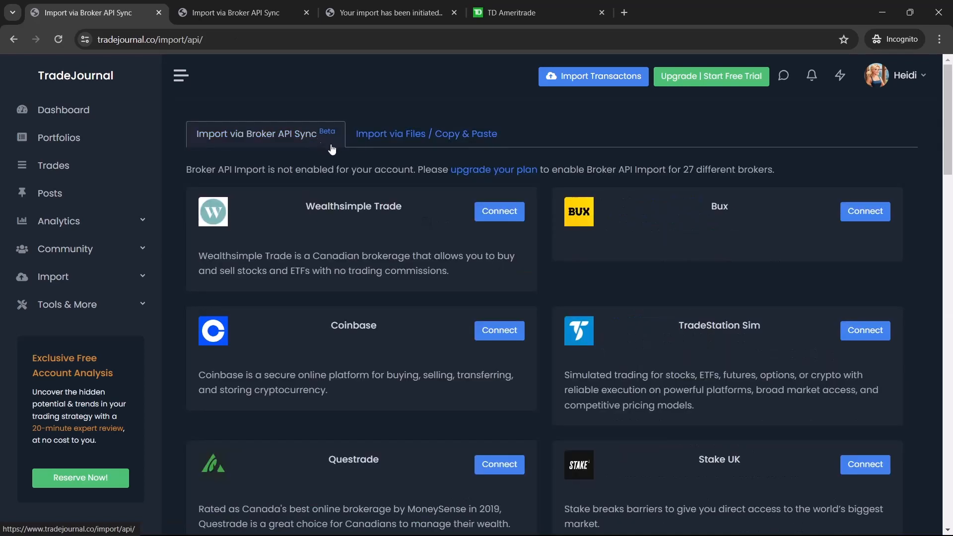
{"action": "mouse_move", "coordinate": [646, 269]}
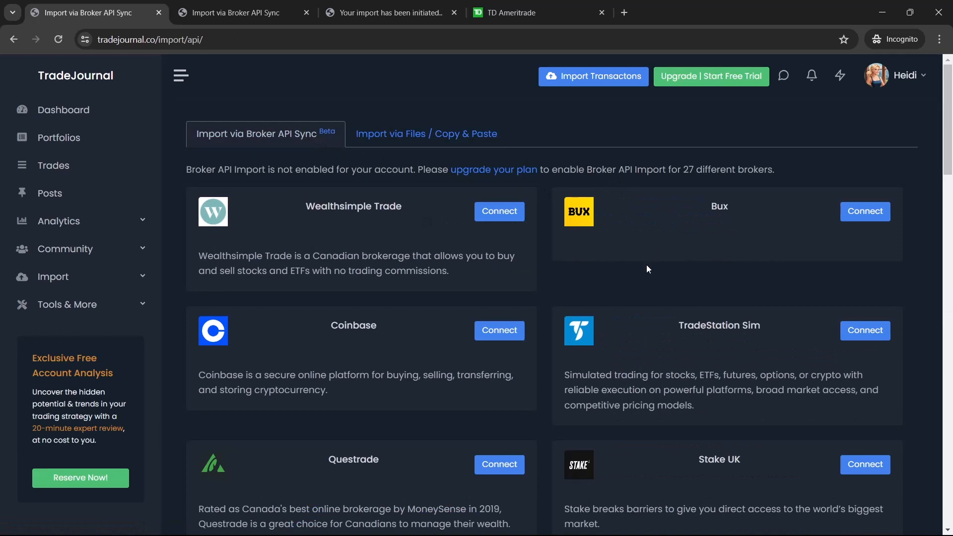
{"action": "scroll", "scroll_direction": "down", "scroll_amount": 3}
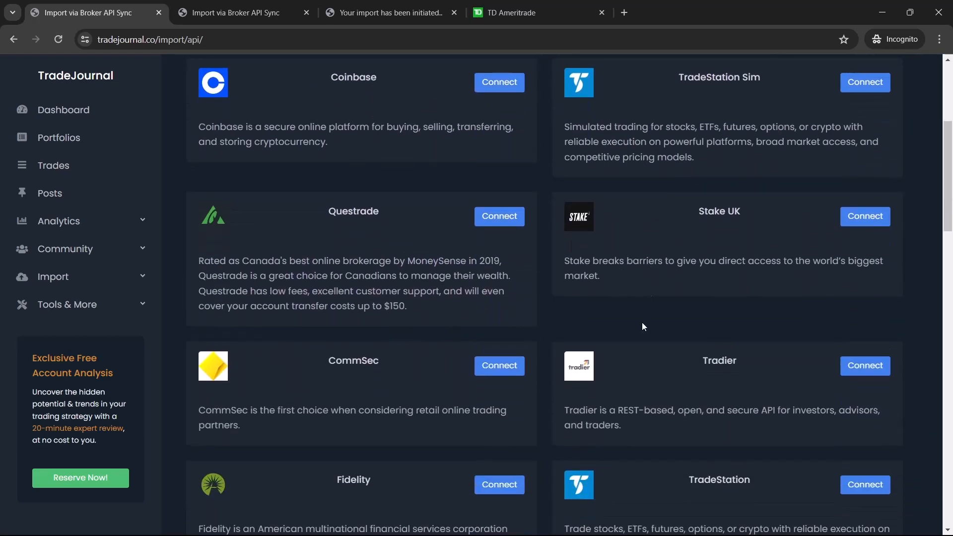
{"action": "scroll", "scroll_direction": "down", "scroll_amount": 3}
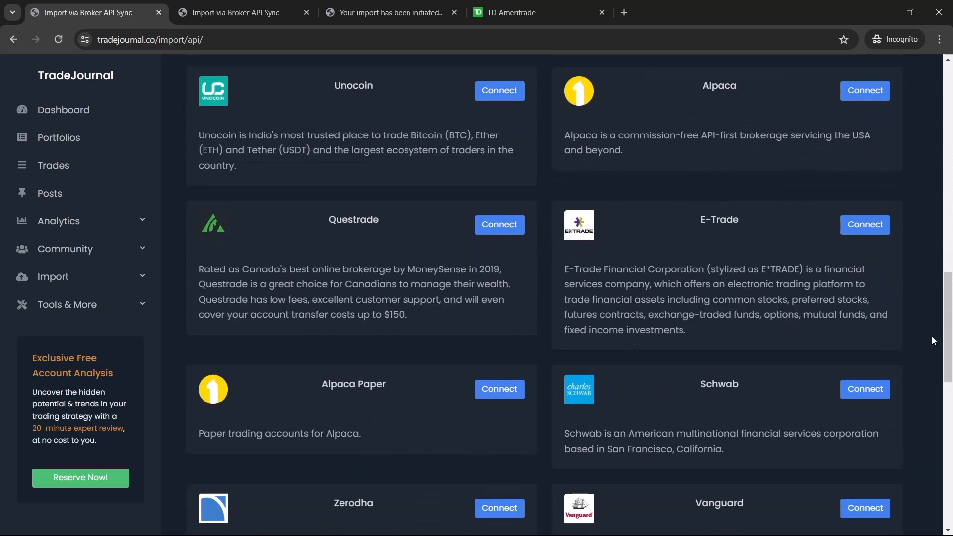
{"action": "scroll", "scroll_direction": "down", "scroll_amount": 3}
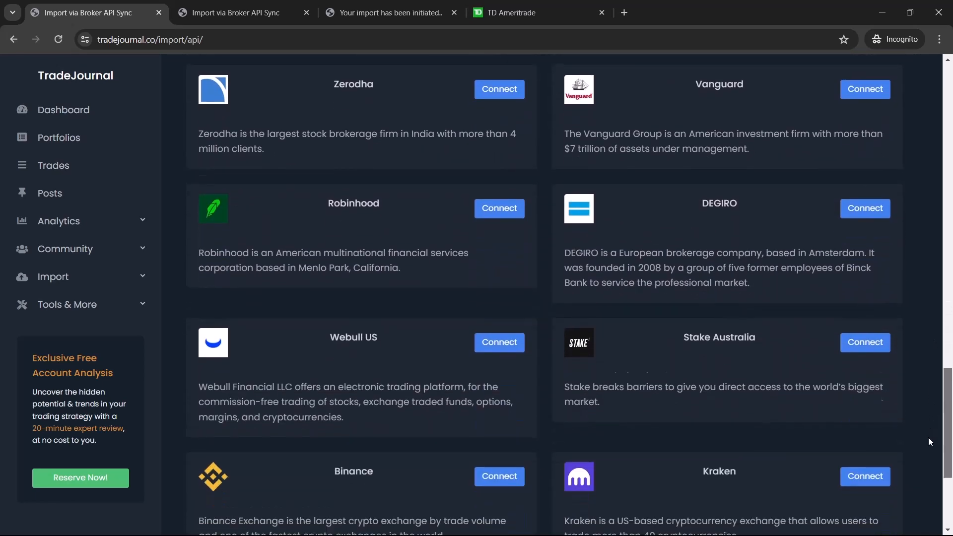
{"action": "scroll", "scroll_direction": "up", "scroll_amount": 3}
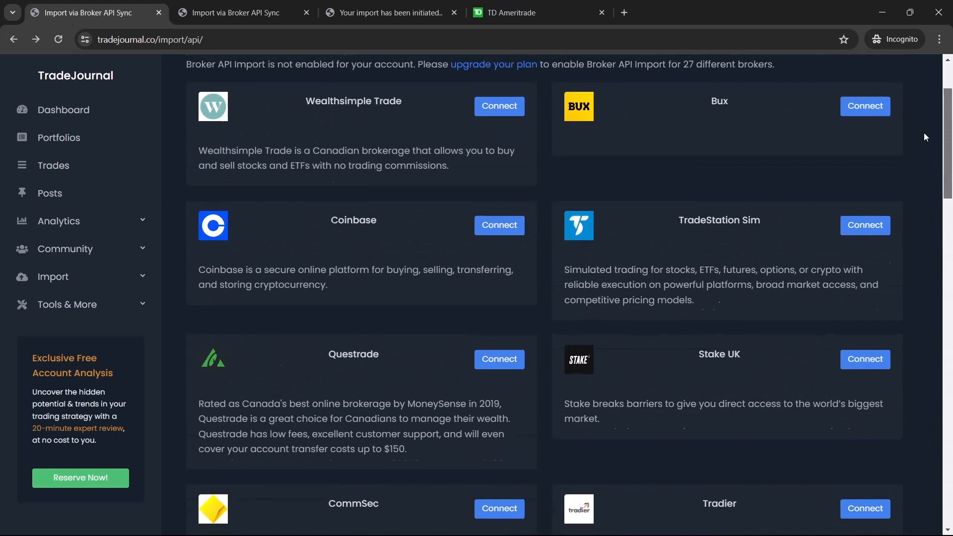
Reload the broker sync page and select TD Ameritrade as the broker.
{"action": "left_click", "coordinate": [58, 39]}
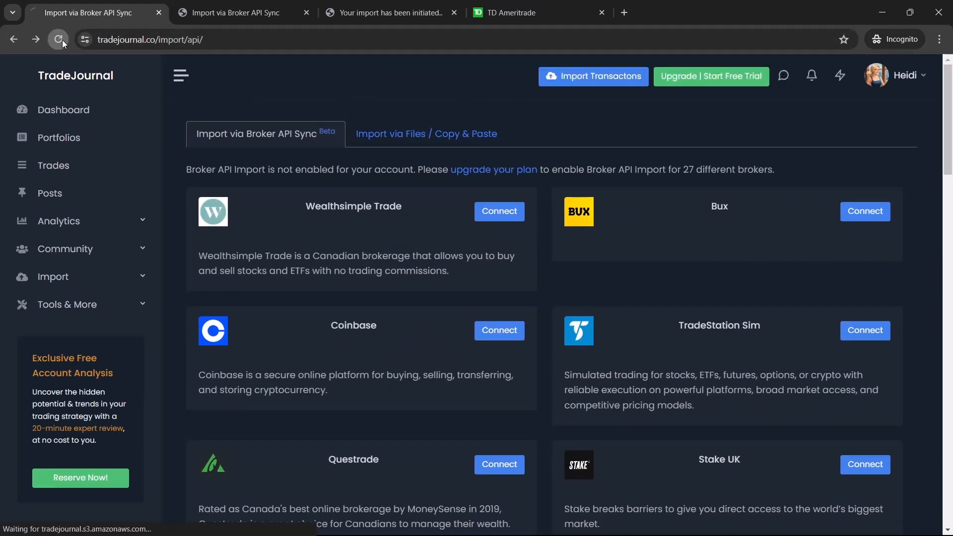
{"action": "left_click", "coordinate": [58, 39]}
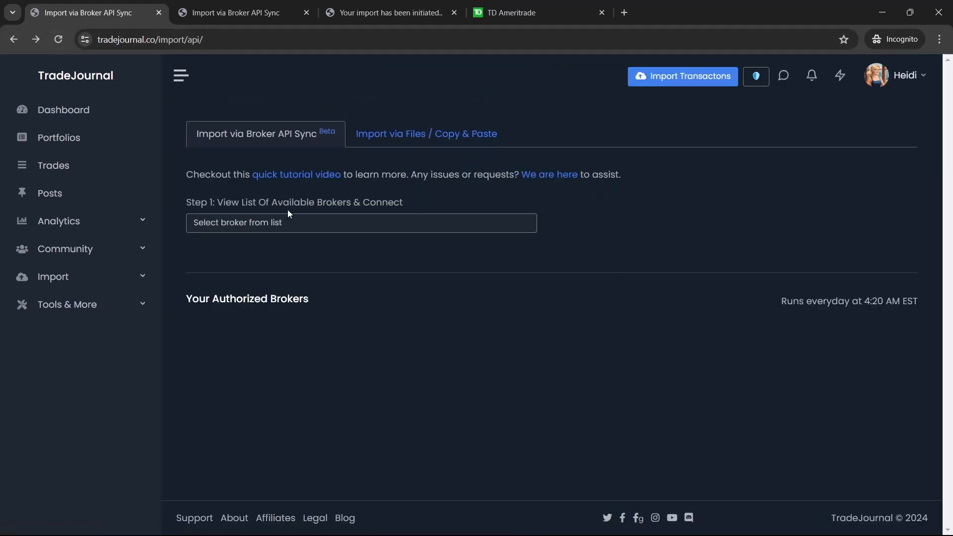
{"action": "left_click", "coordinate": [361, 223]}
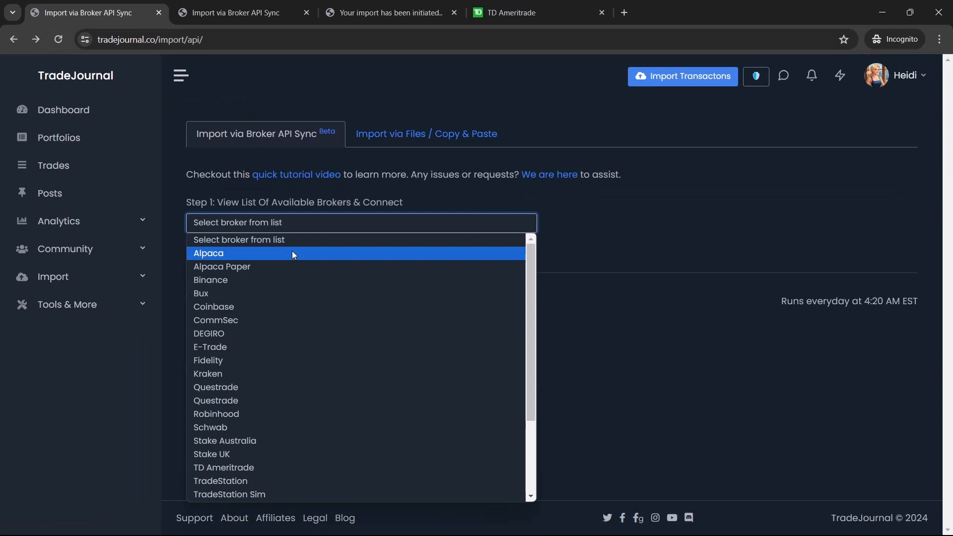
{"action": "mouse_move", "coordinate": [515, 238]}
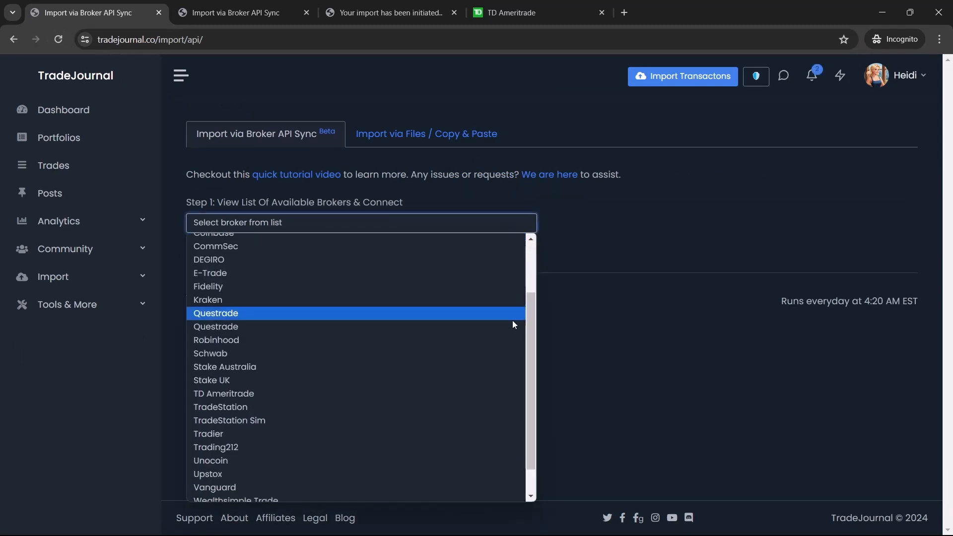
{"action": "left_click", "coordinate": [224, 393]}
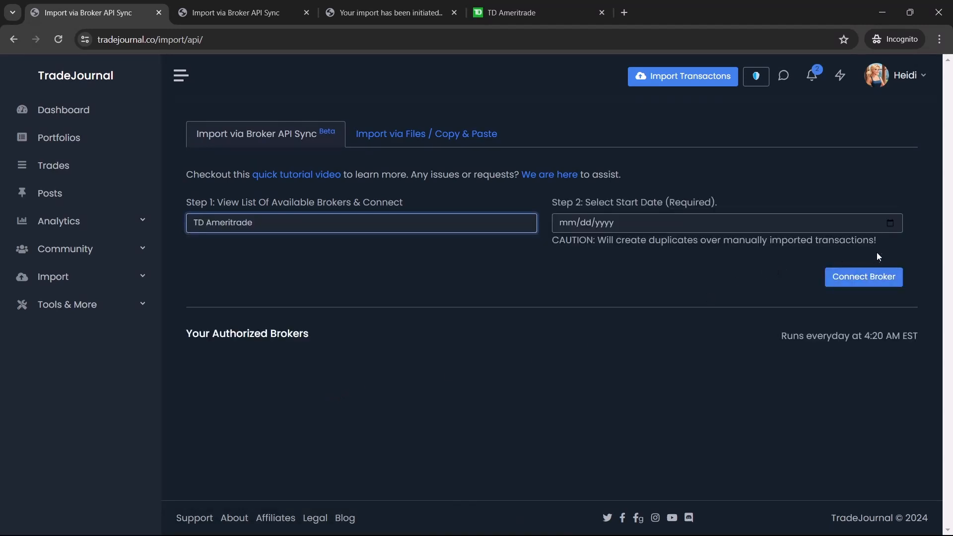
Set the sync start date to 05/01/2024 in the calendar.
{"action": "left_click", "coordinate": [724, 222]}
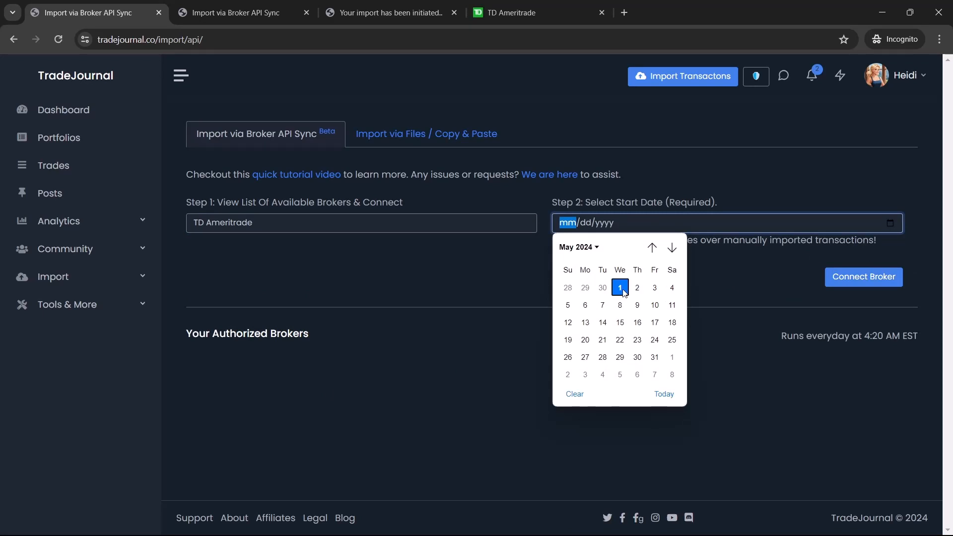
{"action": "left_click", "coordinate": [575, 247]}
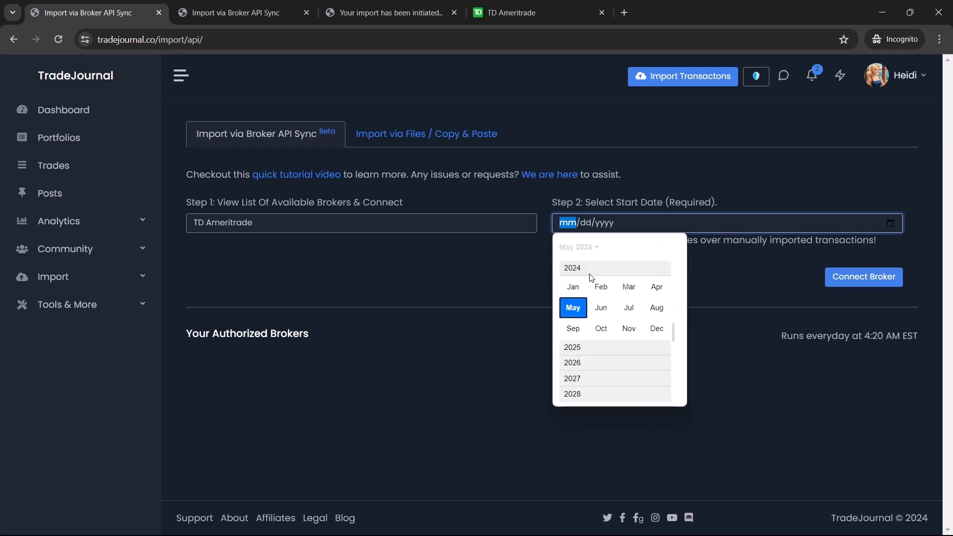
{"action": "scroll", "scroll_direction": "up", "scroll_amount": 3}
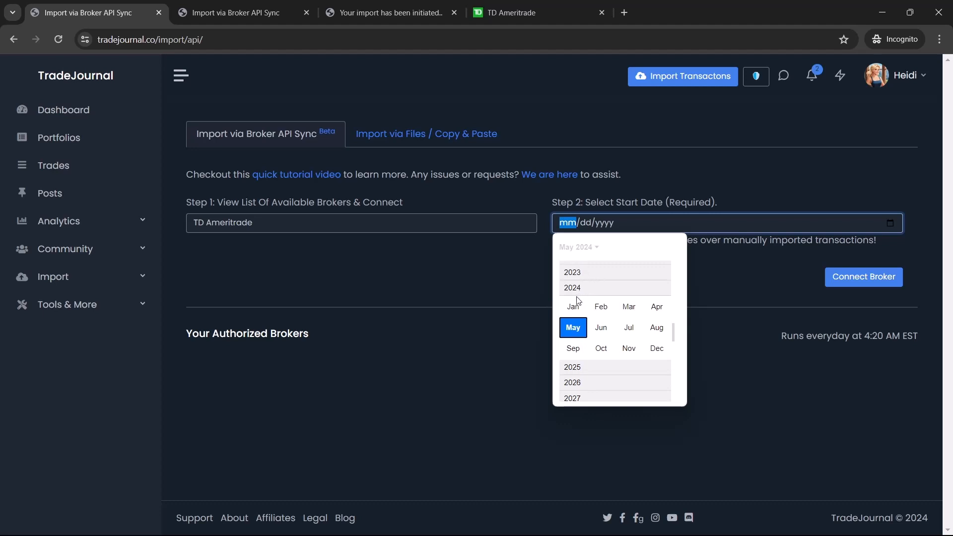
{"action": "left_click", "coordinate": [572, 328]}
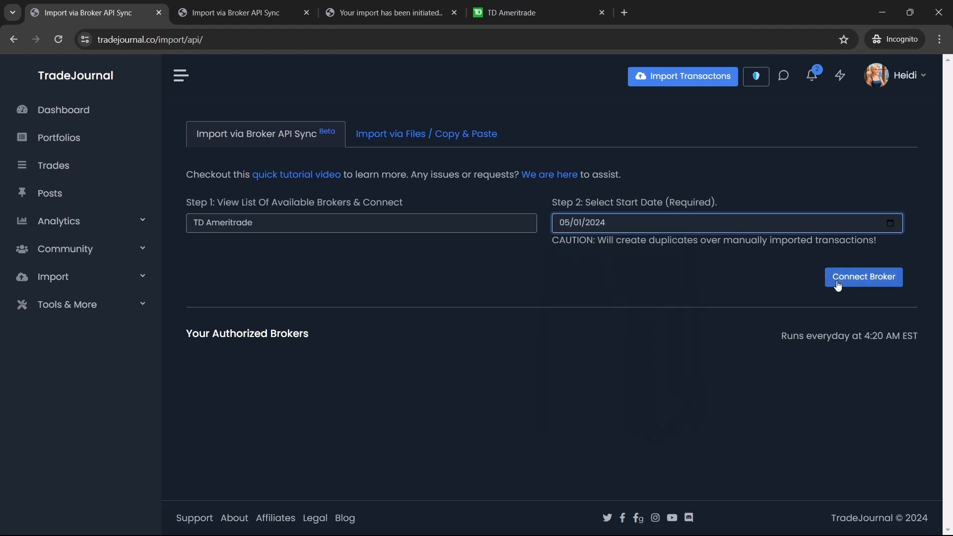
Authorize the TD Ameritrade connection and reach the import result page.
{"action": "left_click", "coordinate": [863, 277]}
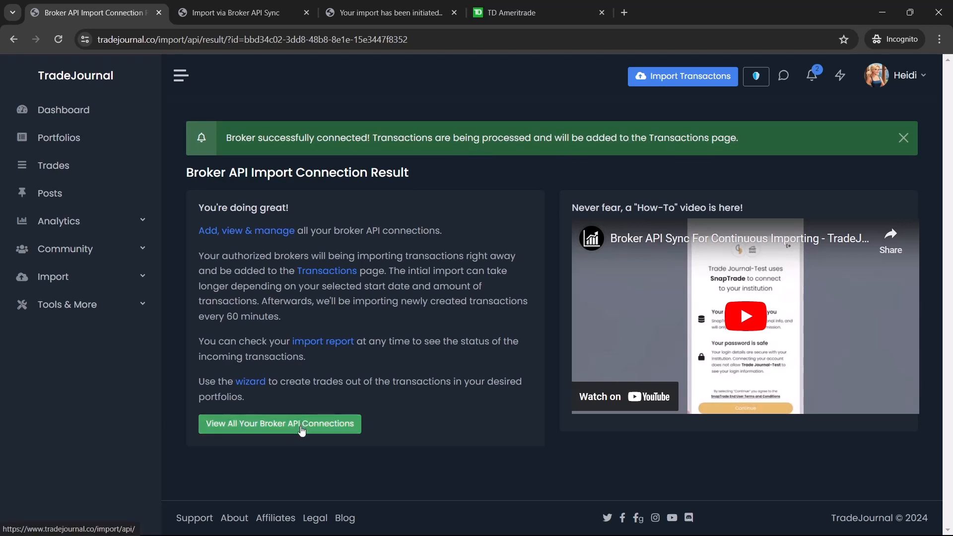
{"action": "left_click", "coordinate": [279, 424]}
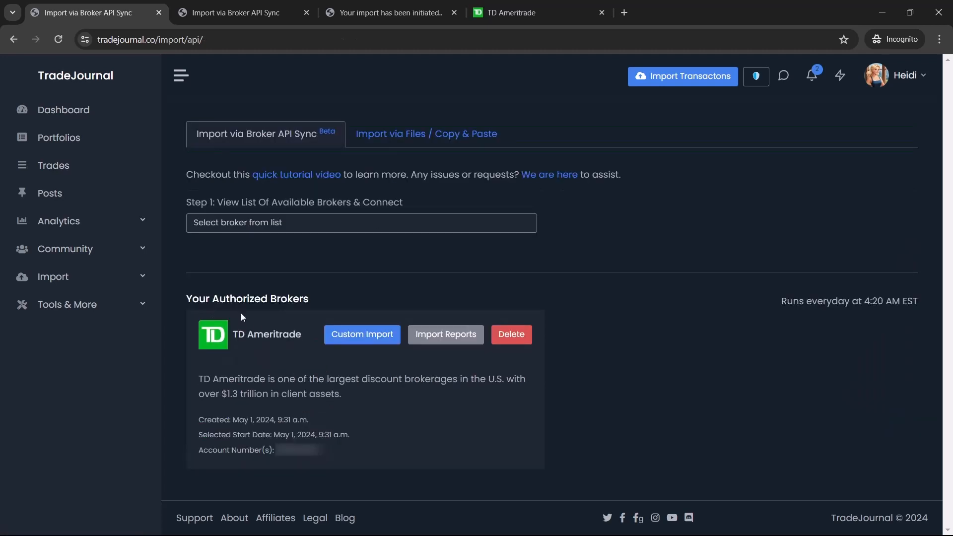
{"action": "mouse_move", "coordinate": [280, 340]}
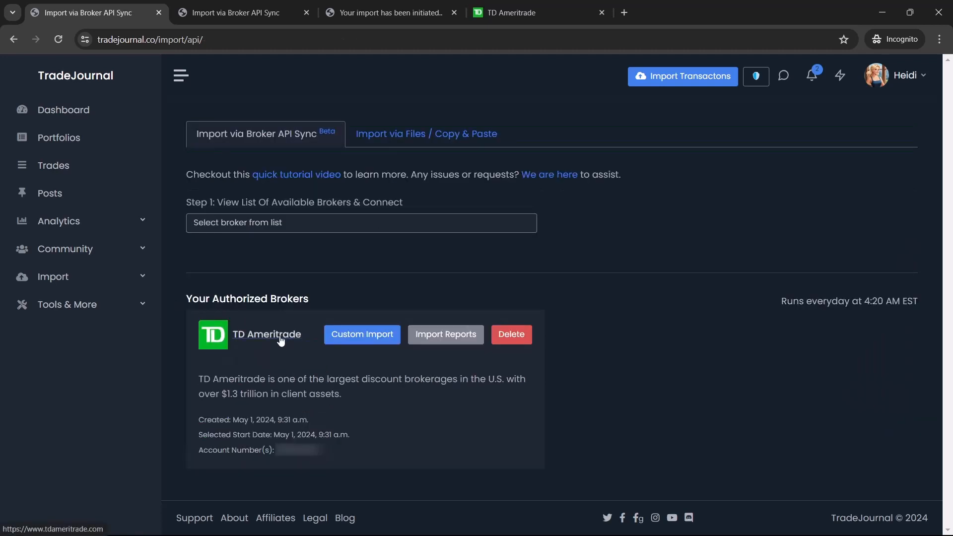
{"action": "mouse_move", "coordinate": [581, 465]}
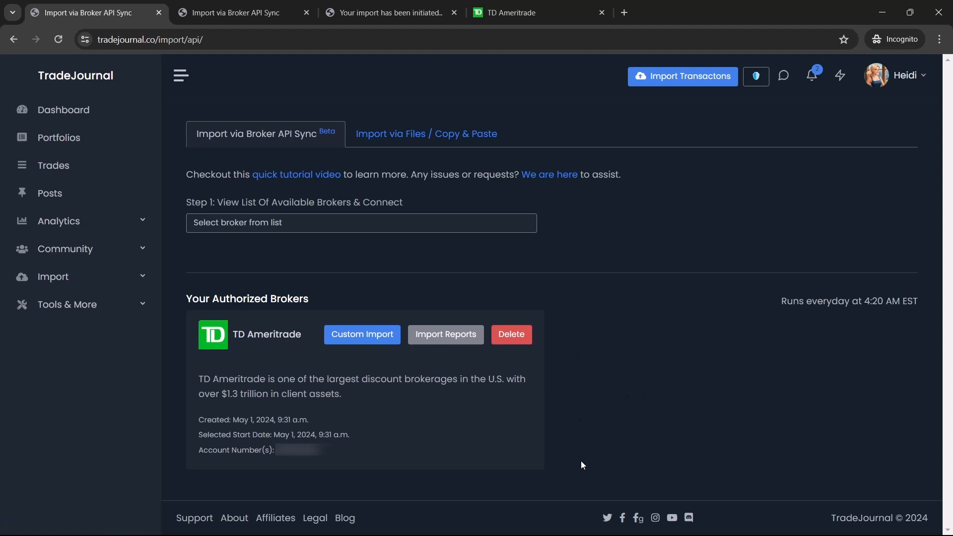
{"action": "mouse_move", "coordinate": [568, 414]}
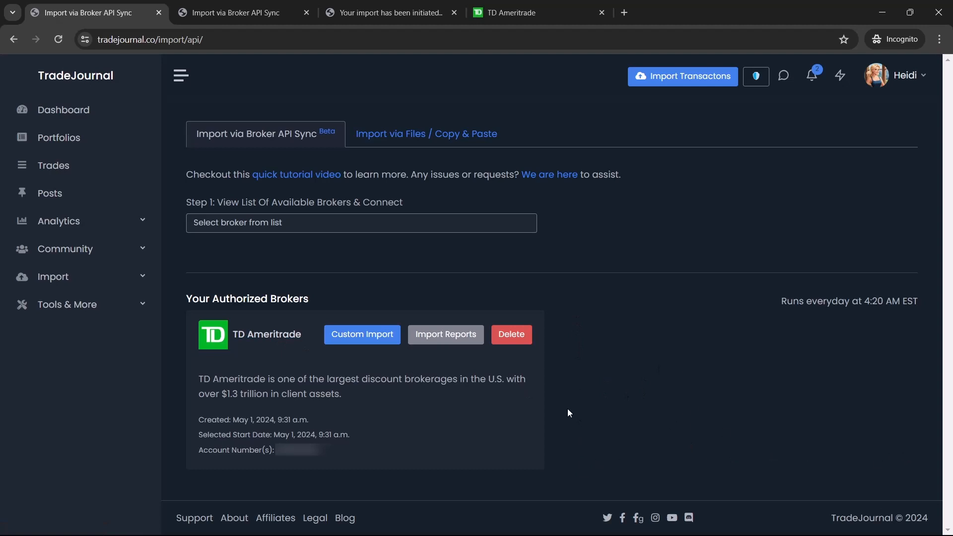
{"action": "mouse_move", "coordinate": [777, 305]}
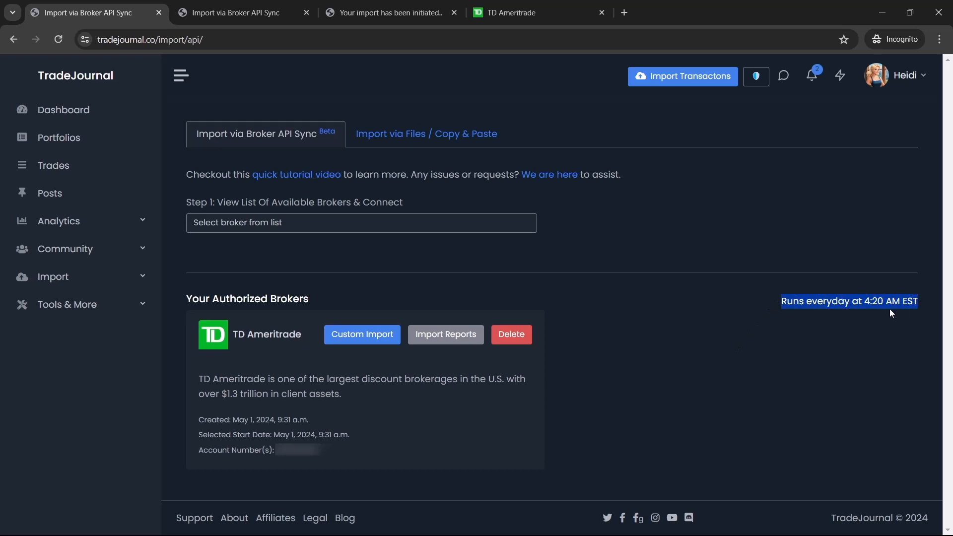
{"action": "mouse_move", "coordinate": [770, 309]}
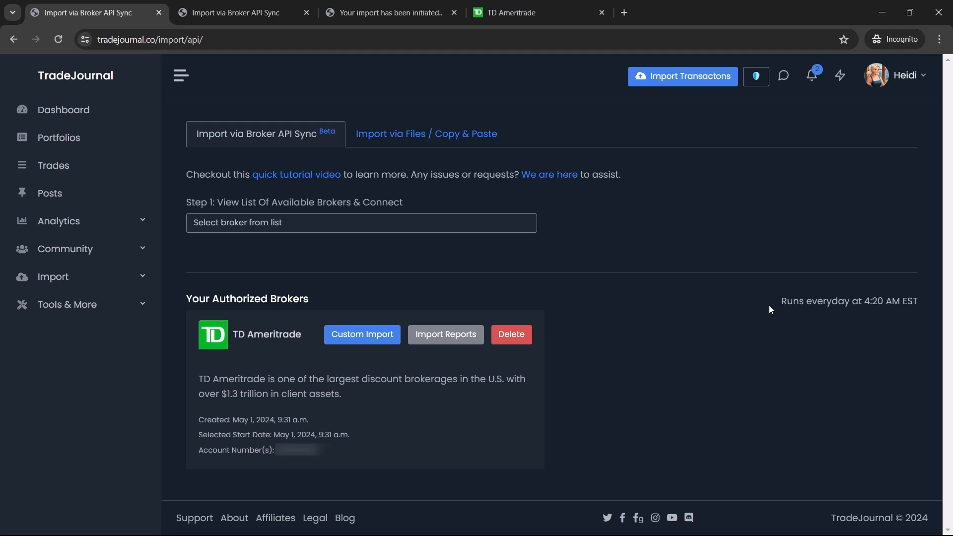
{"action": "mouse_move", "coordinate": [385, 400]}
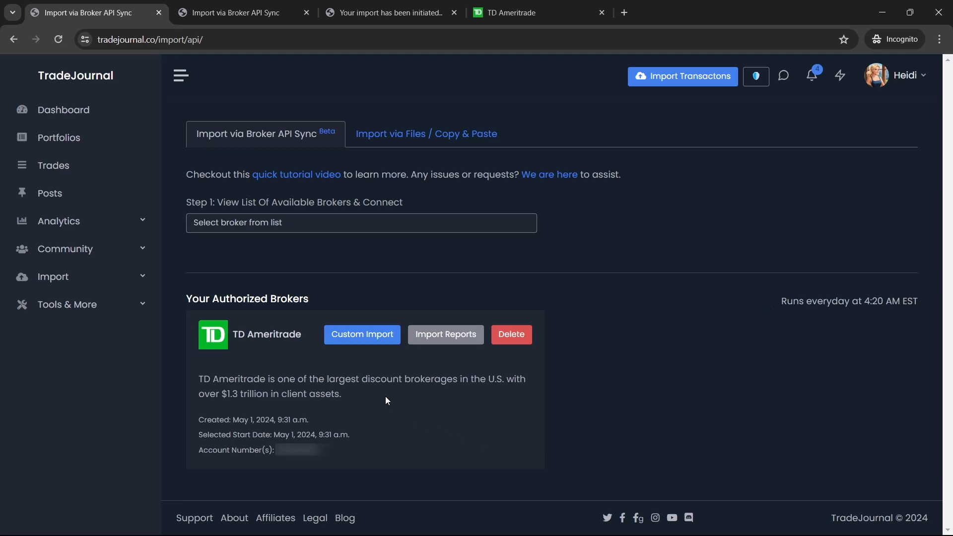
{"action": "mouse_move", "coordinate": [362, 334]}
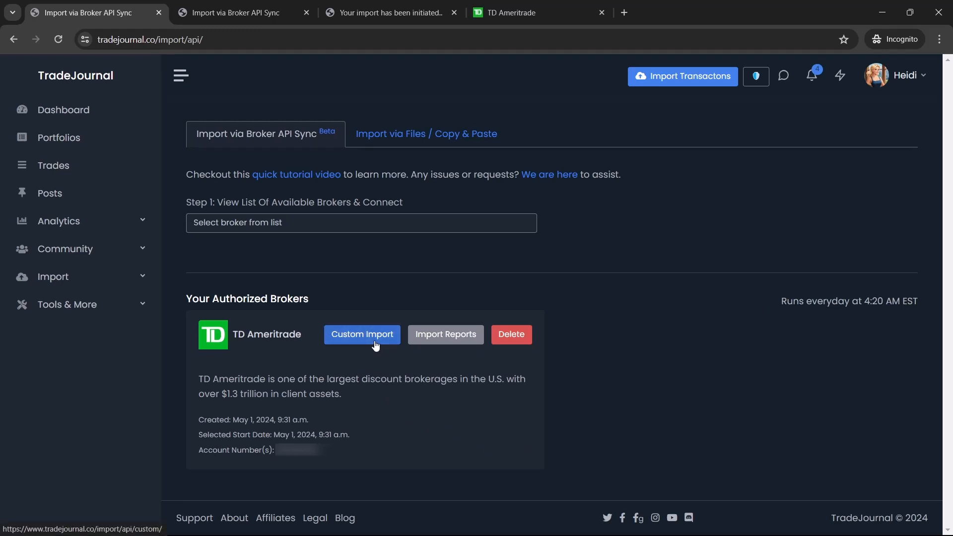
{"action": "left_click", "coordinate": [362, 334]}
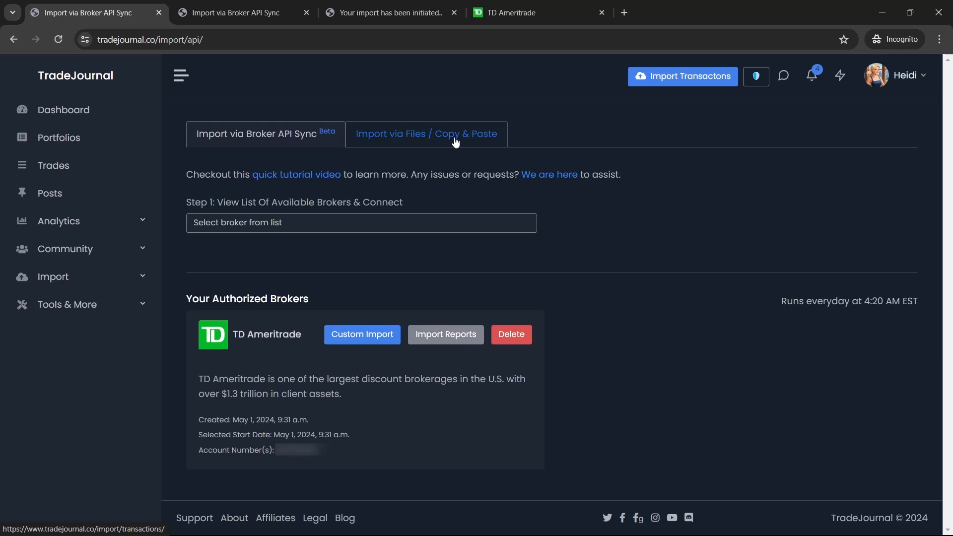
{"action": "mouse_move", "coordinate": [436, 144]}
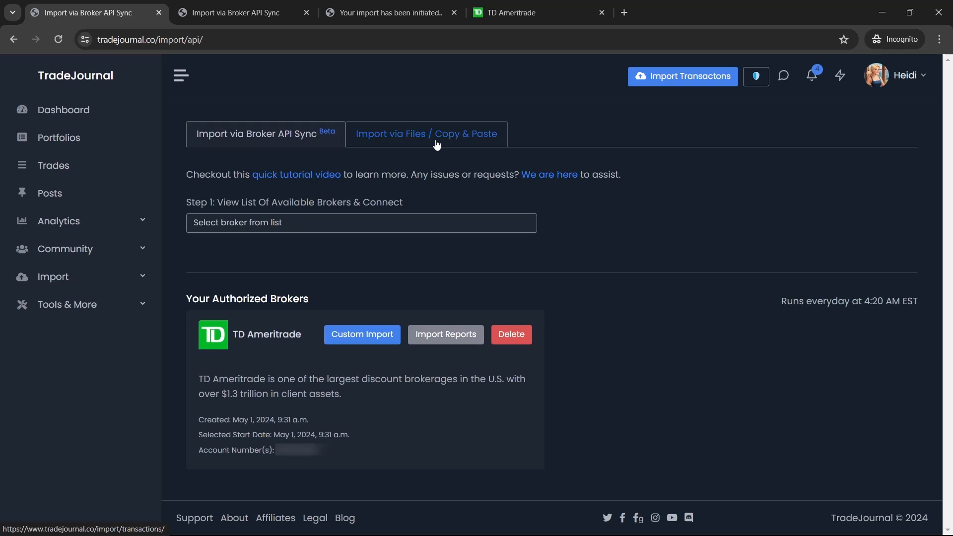
Open the Files / Copy & Paste import with TD Ameritrade Preferred as broker.
{"action": "left_click", "coordinate": [426, 133]}
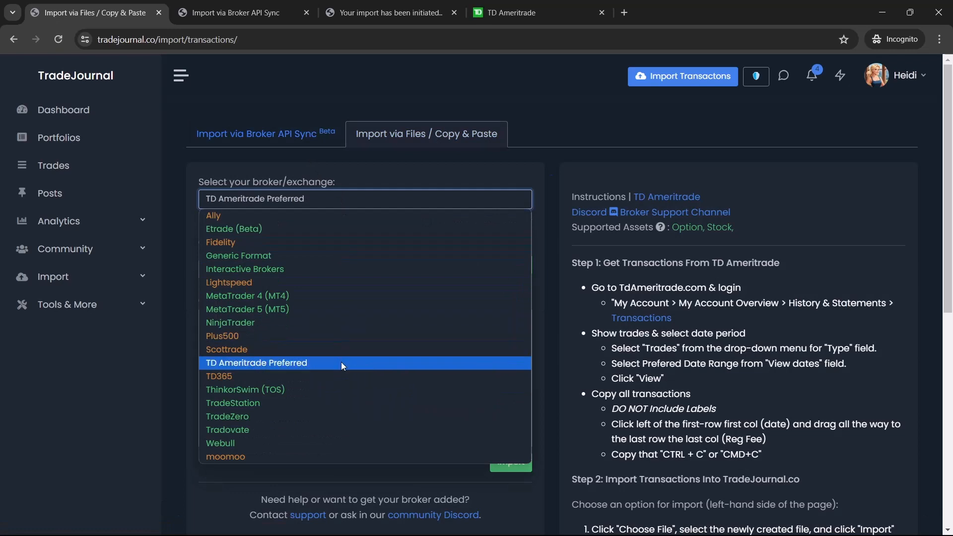
{"action": "left_click", "coordinate": [256, 363]}
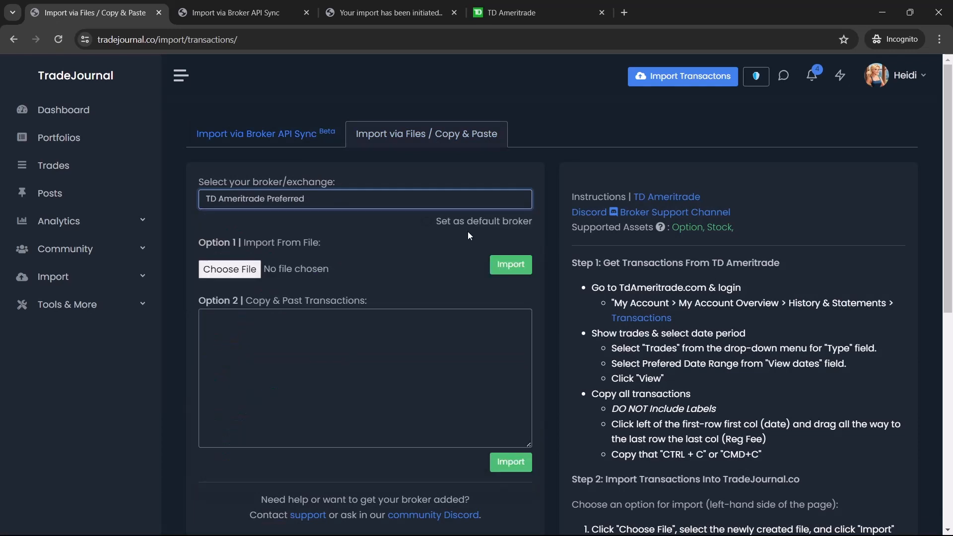
{"action": "left_click", "coordinate": [425, 222]}
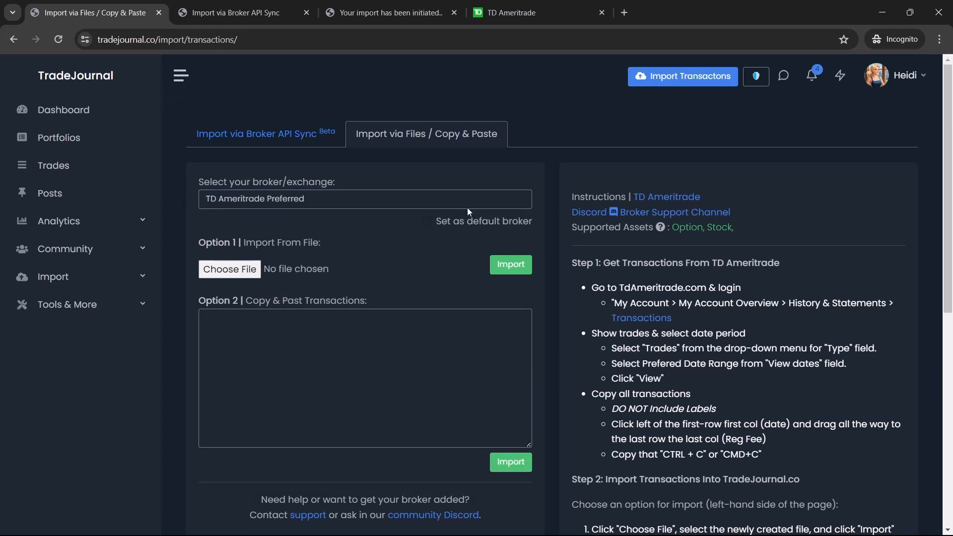
{"action": "left_click", "coordinate": [365, 199]}
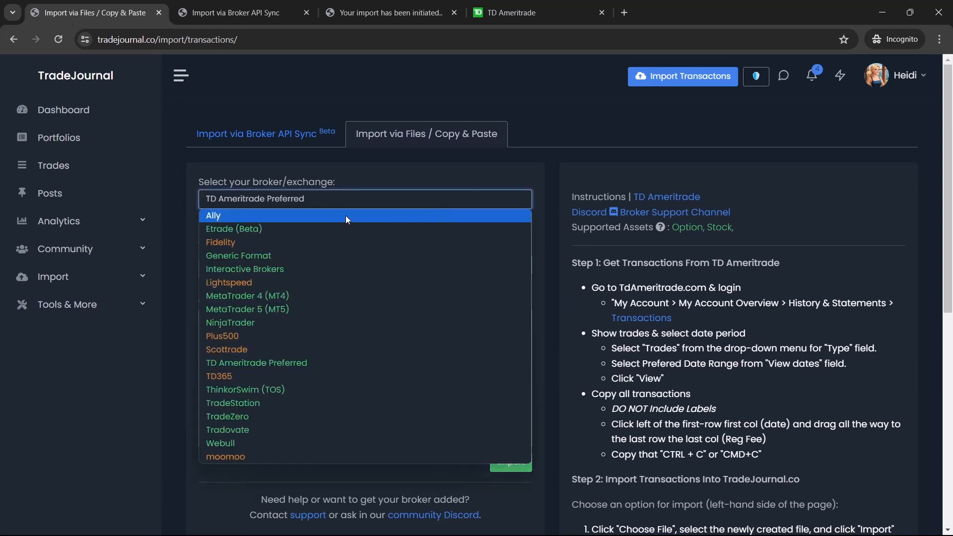
{"action": "mouse_move", "coordinate": [340, 256]}
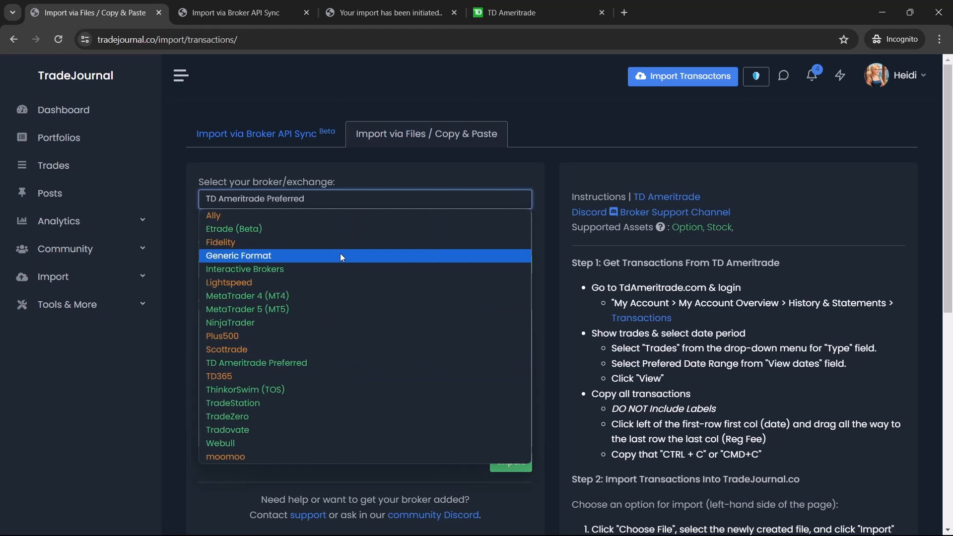
{"action": "left_click", "coordinate": [256, 362]}
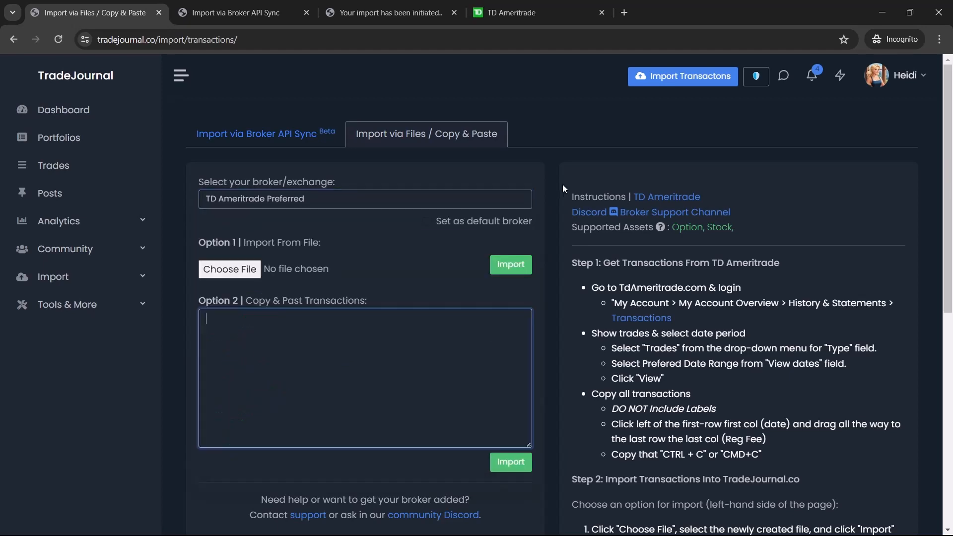
{"action": "scroll", "scroll_direction": "down", "scroll_amount": 3}
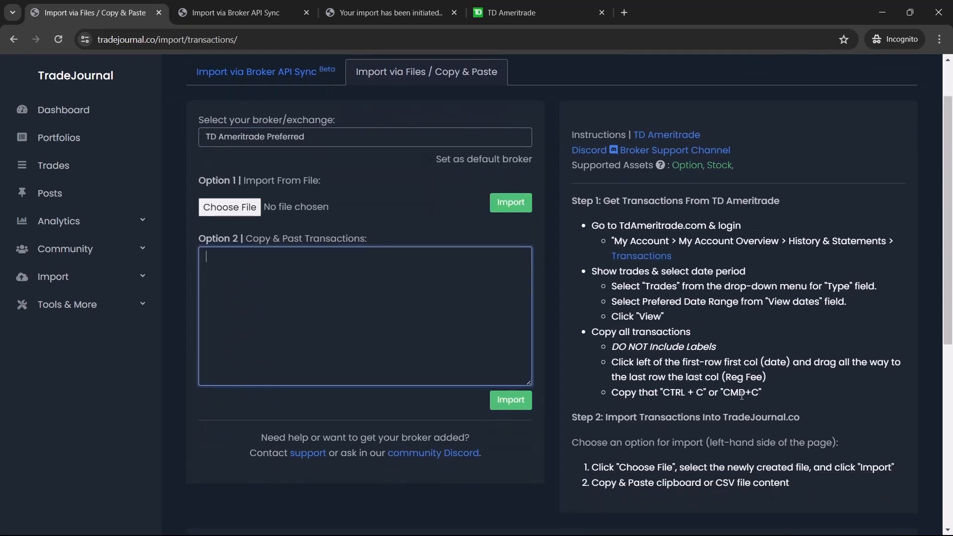
Copy page 1 of all transaction types from the TD Ameritrade history.
{"action": "left_click", "coordinate": [537, 12]}
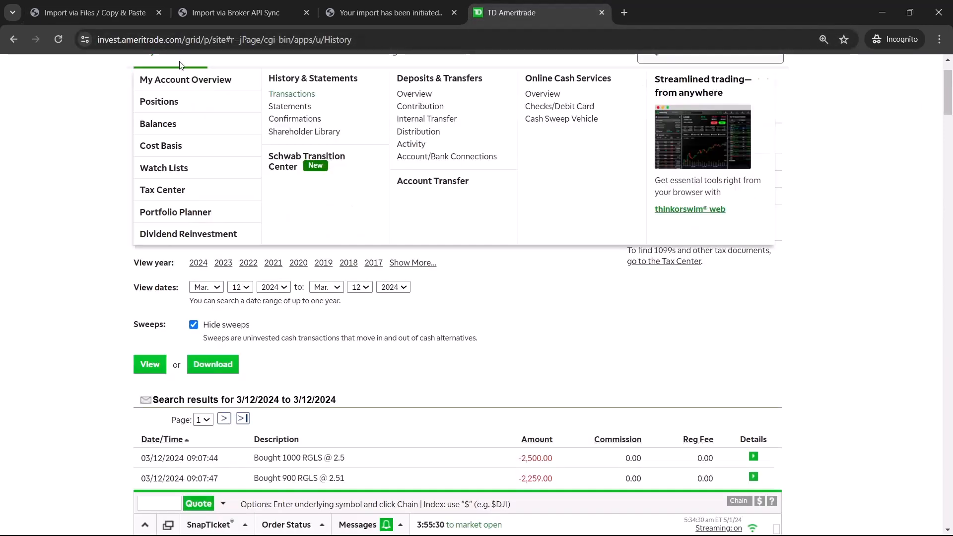
{"action": "mouse_move", "coordinate": [294, 82]}
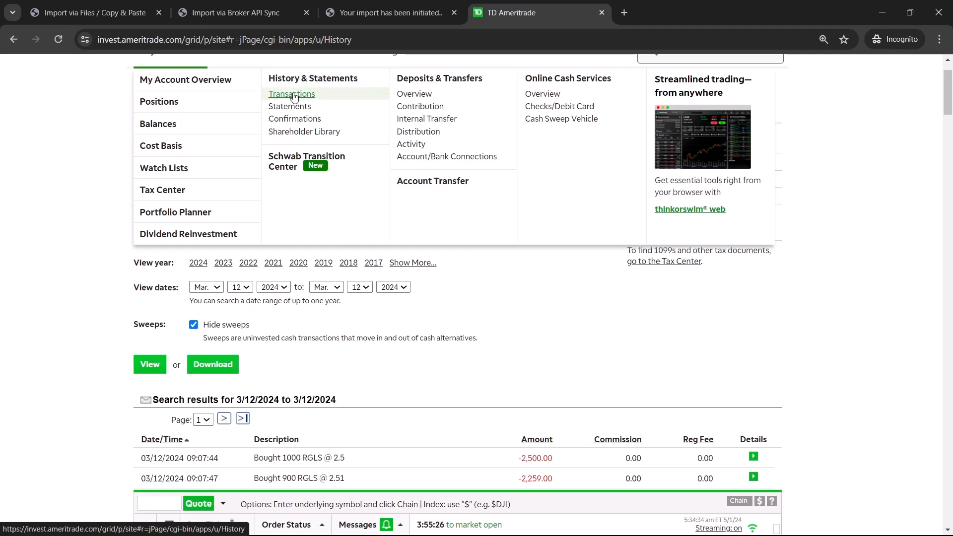
{"action": "left_click", "coordinate": [291, 93]}
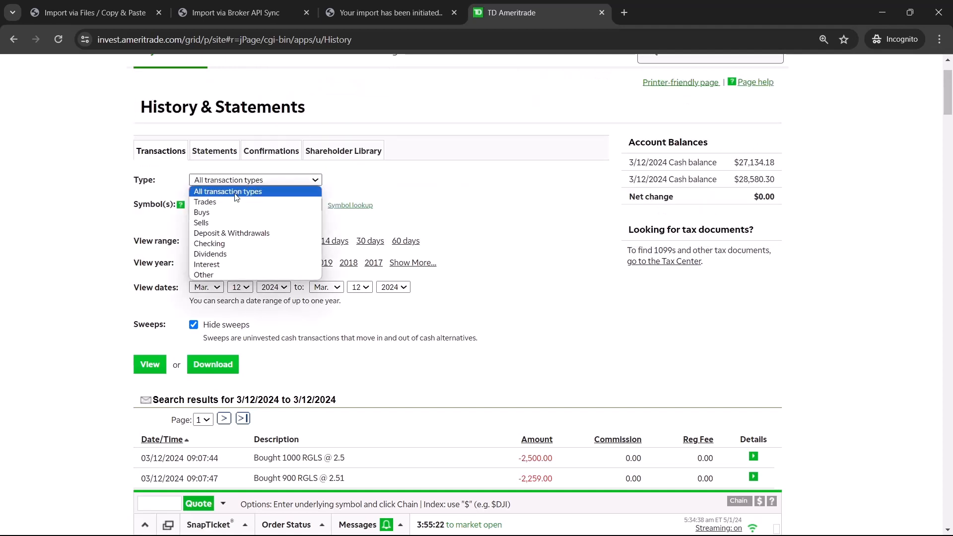
{"action": "left_click", "coordinate": [205, 201]}
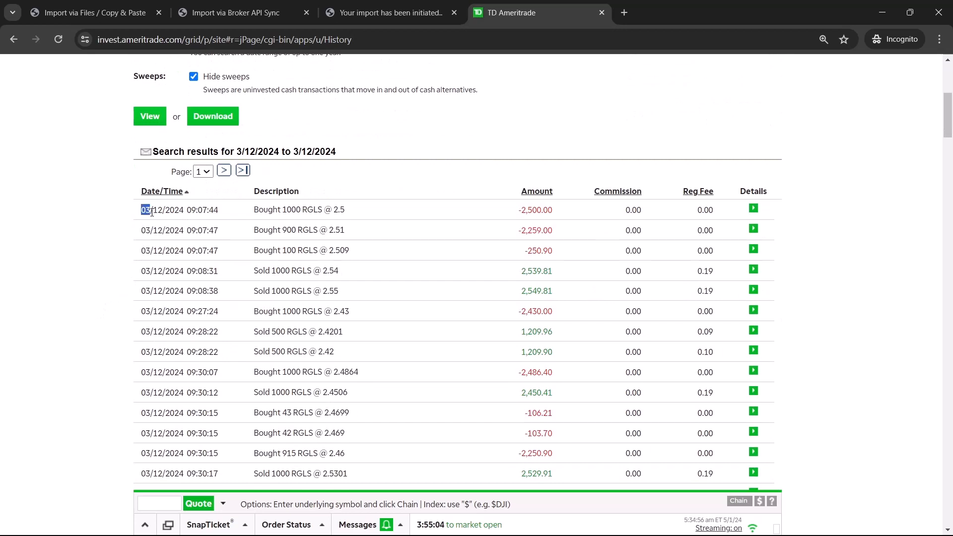
{"action": "scroll", "scroll_direction": "down", "scroll_amount": 3}
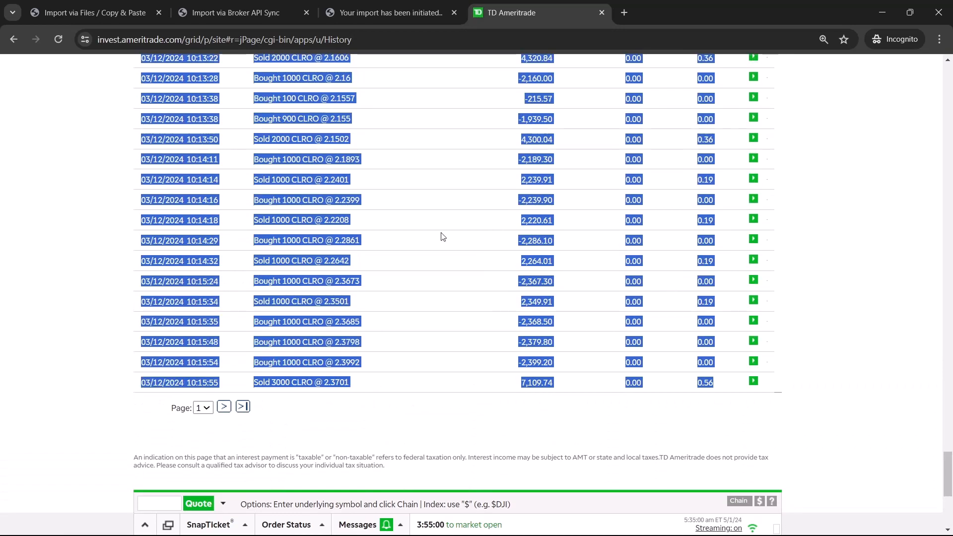
Paste page 1 into Option 2 and start the import, showing Pending status.
{"action": "left_click", "coordinate": [92, 12]}
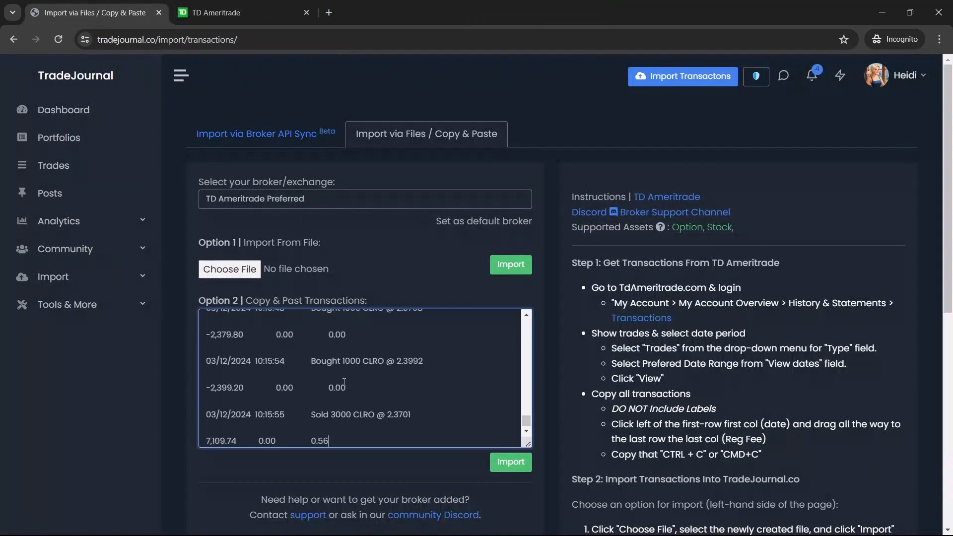
{"action": "left_click", "coordinate": [511, 463]}
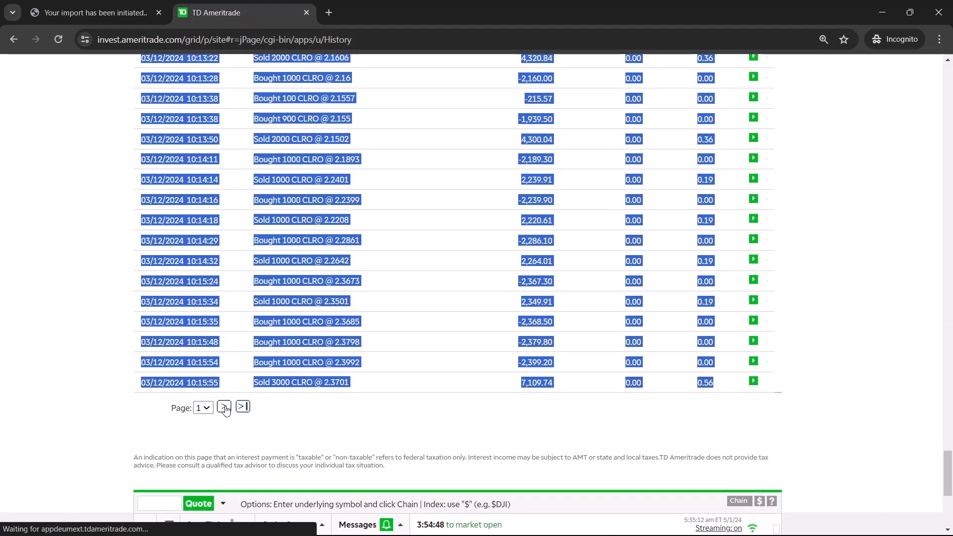
{"action": "left_click", "coordinate": [225, 407]}
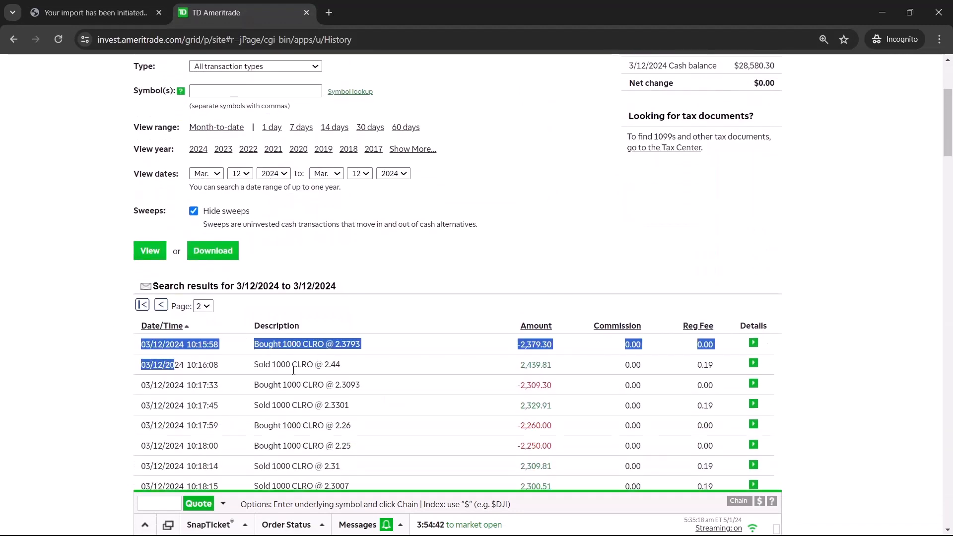
{"action": "scroll", "scroll_direction": "down", "scroll_amount": 3}
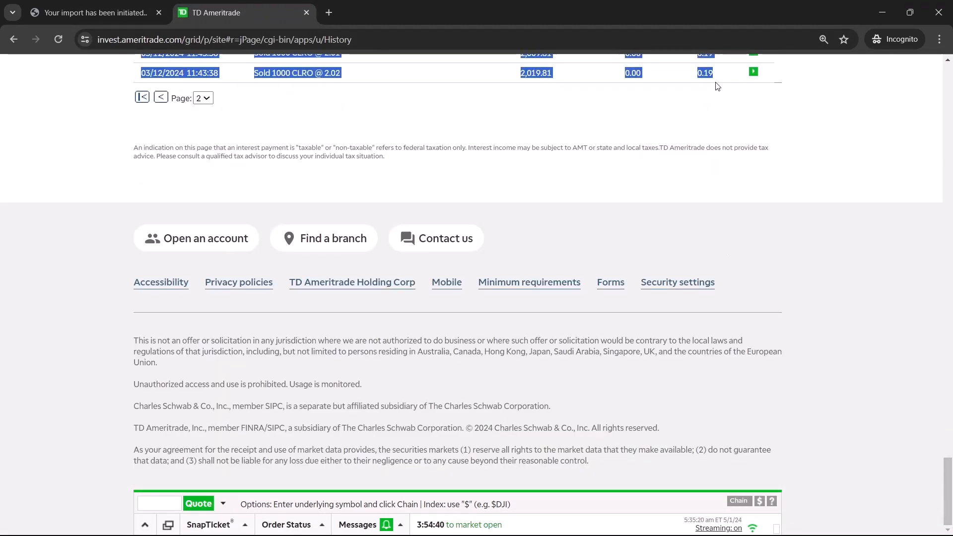
{"action": "left_click", "coordinate": [91, 12]}
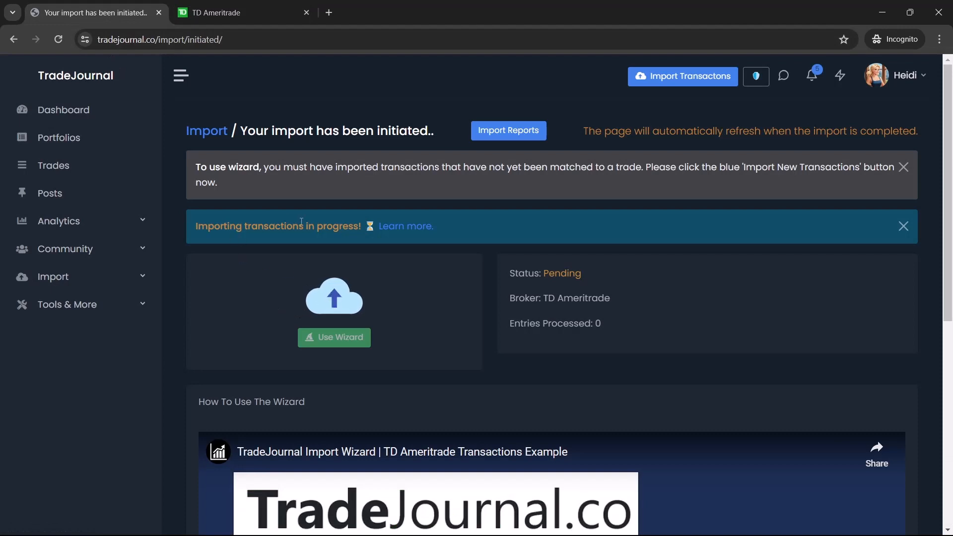
{"action": "mouse_move", "coordinate": [405, 226]}
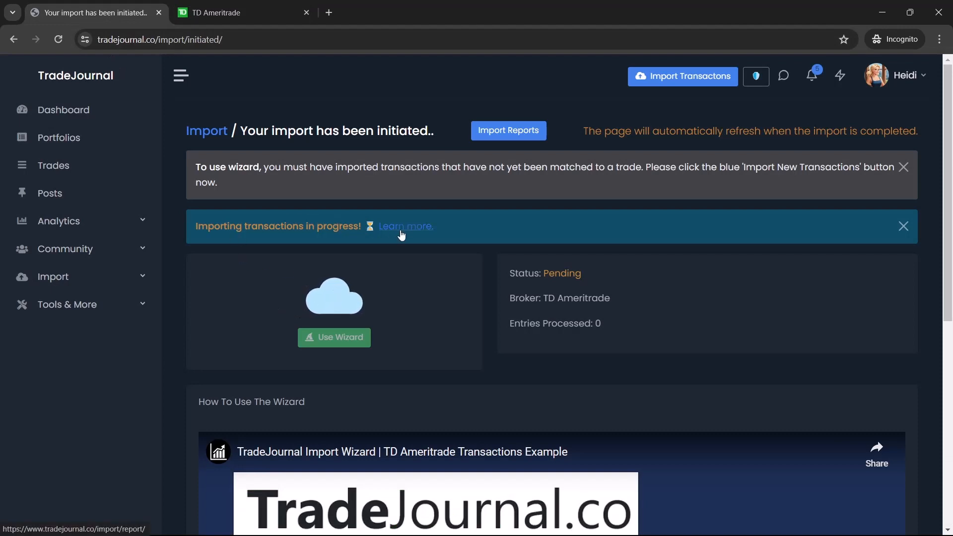
Open the Imported Transactions Report in a new tab while the import reaches 200 entries.
{"action": "left_click", "coordinate": [508, 130]}
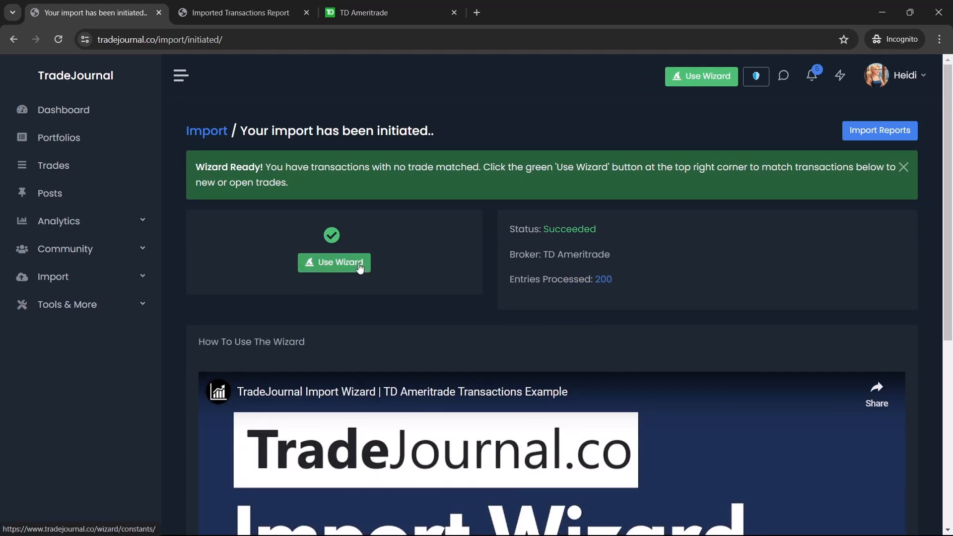
{"action": "mouse_move", "coordinate": [297, 125]}
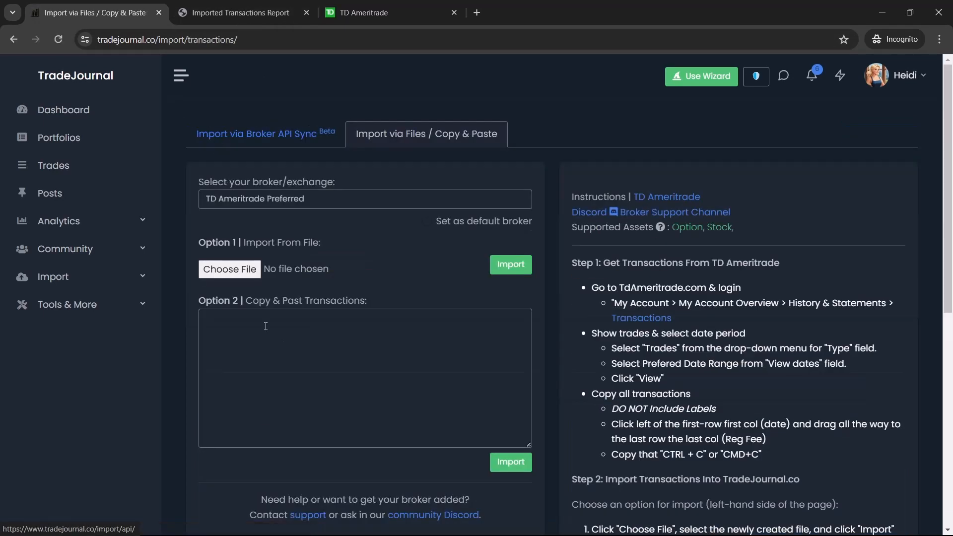
Copy page 2 from TD Ameritrade, paste it into Option 2, and import 117 entries.
{"action": "left_click", "coordinate": [389, 12]}
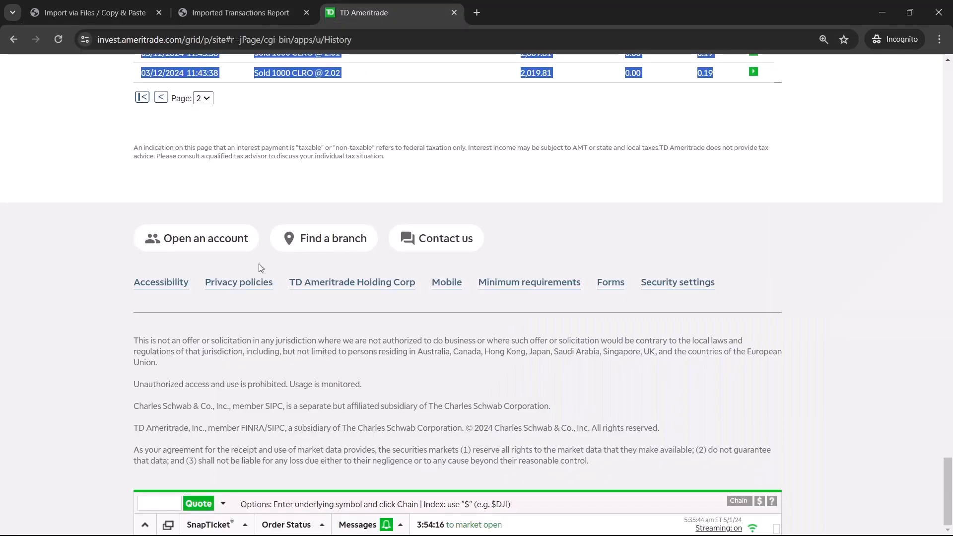
{"action": "left_click", "coordinate": [93, 12]}
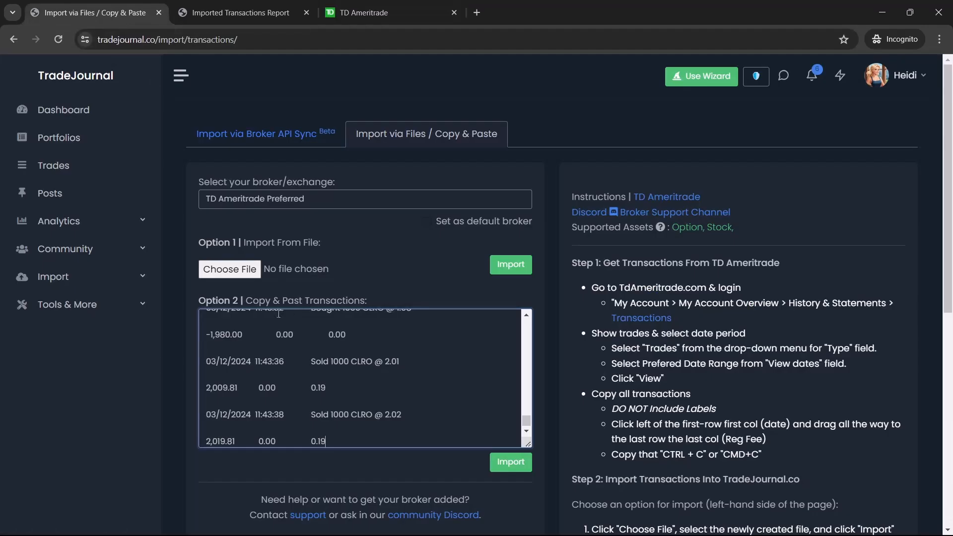
{"action": "left_click", "coordinate": [510, 462]}
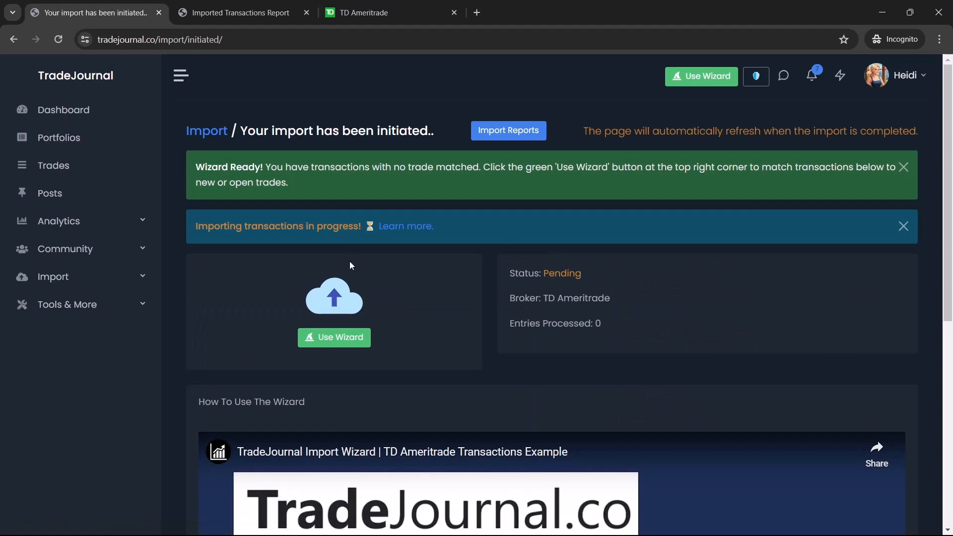
{"action": "left_click", "coordinate": [58, 39]}
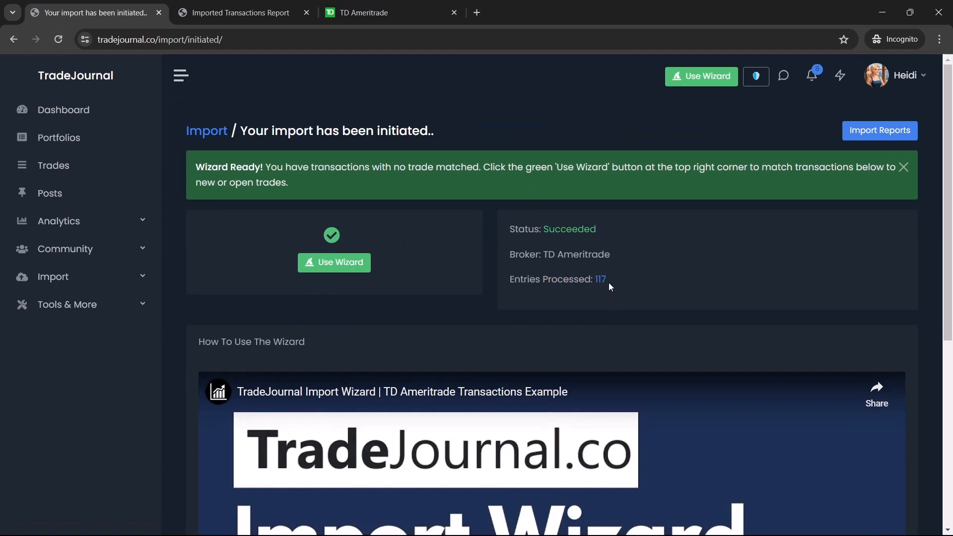
{"action": "mouse_move", "coordinate": [600, 279]}
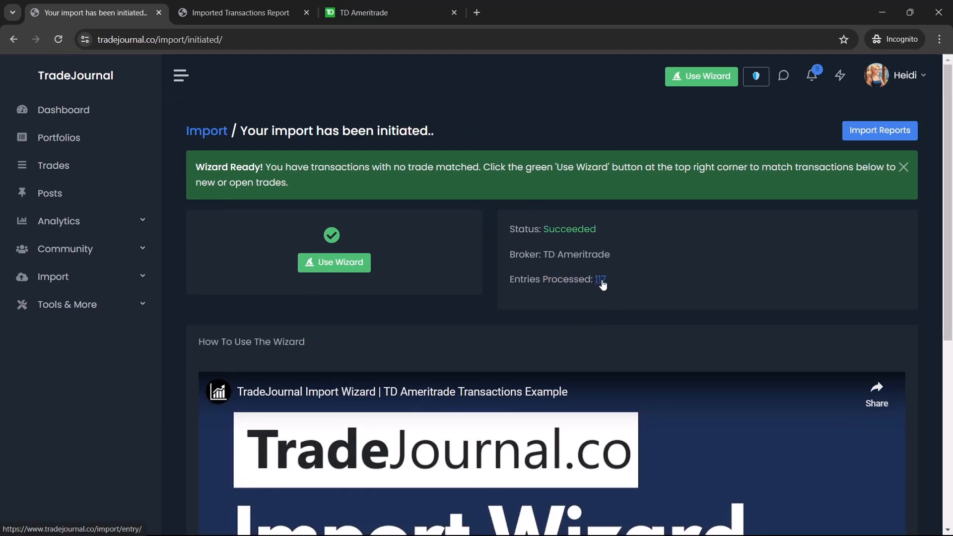
{"action": "left_click", "coordinate": [334, 262]}
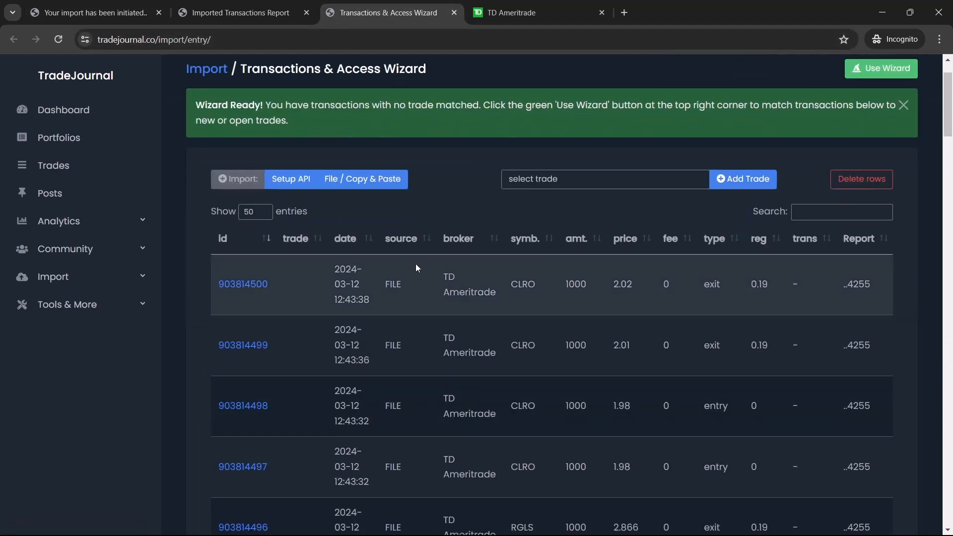
{"action": "scroll", "scroll_direction": "down", "scroll_amount": 3}
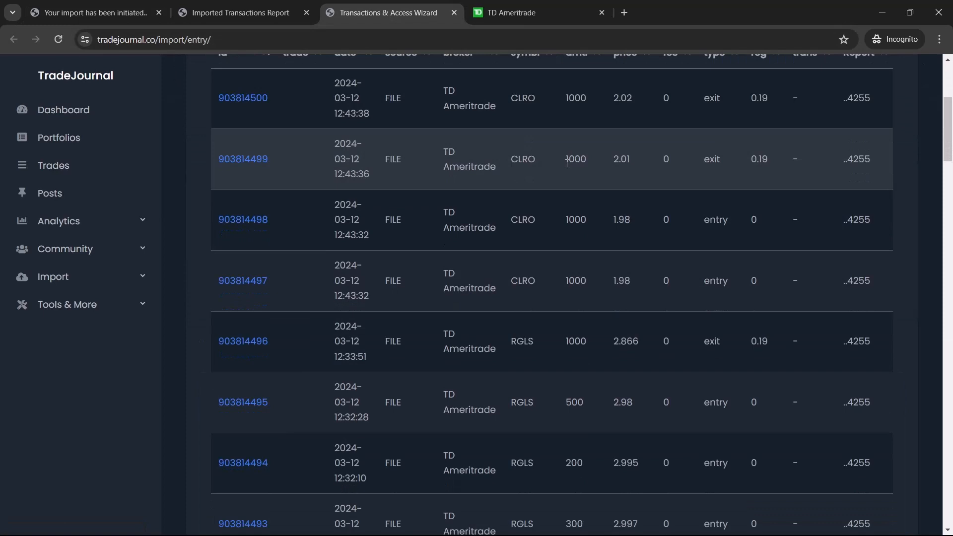
{"action": "mouse_move", "coordinate": [530, 380]}
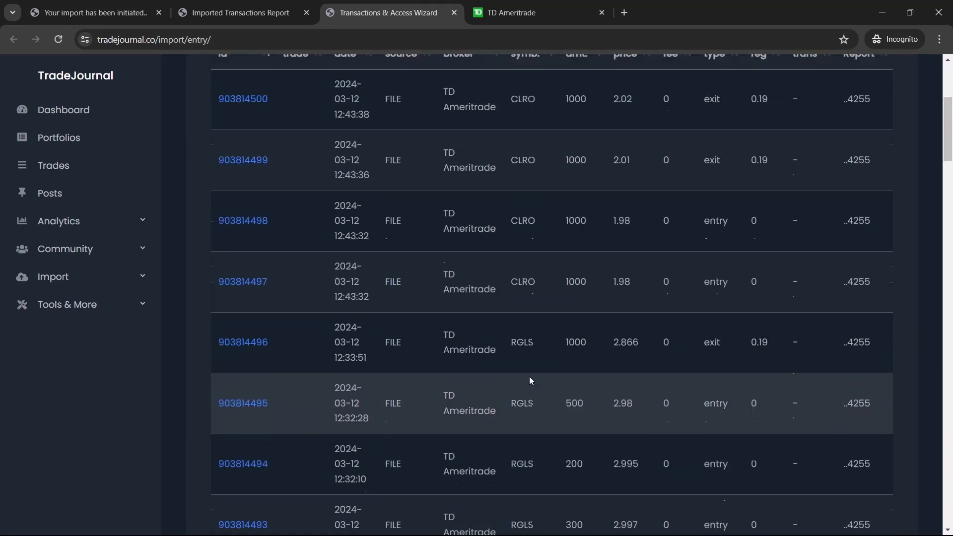
{"action": "scroll", "scroll_direction": "up", "scroll_amount": 3}
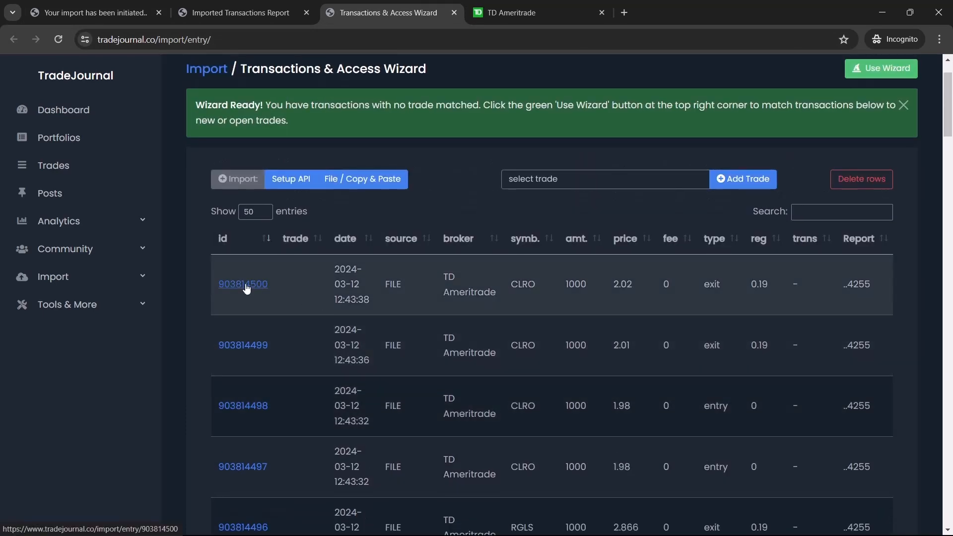
{"action": "mouse_move", "coordinate": [310, 315]}
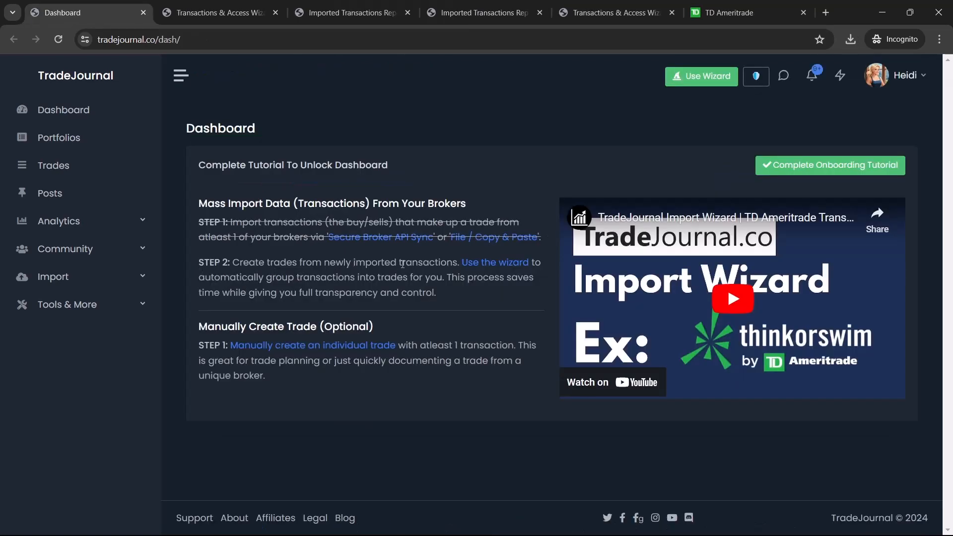
{"action": "mouse_move", "coordinate": [495, 262]}
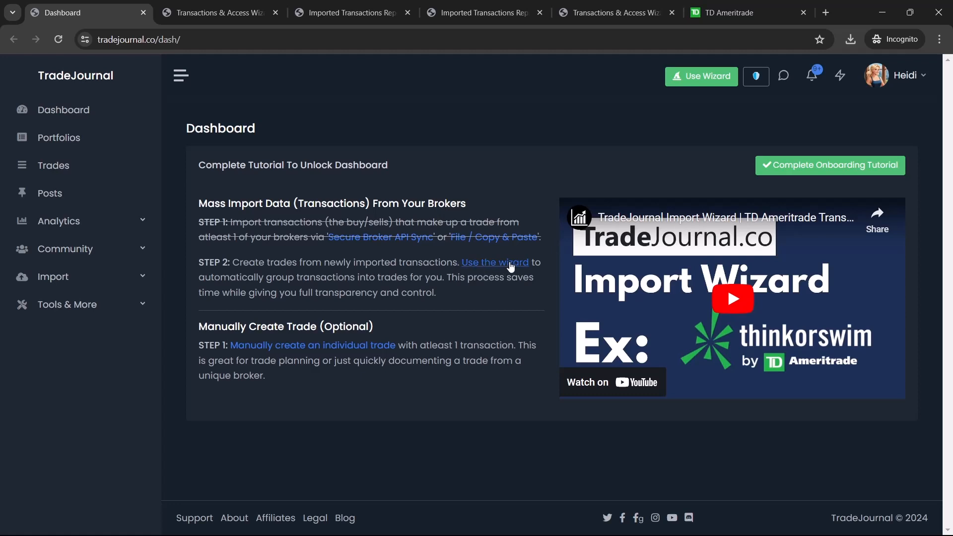
{"action": "mouse_move", "coordinate": [349, 280]}
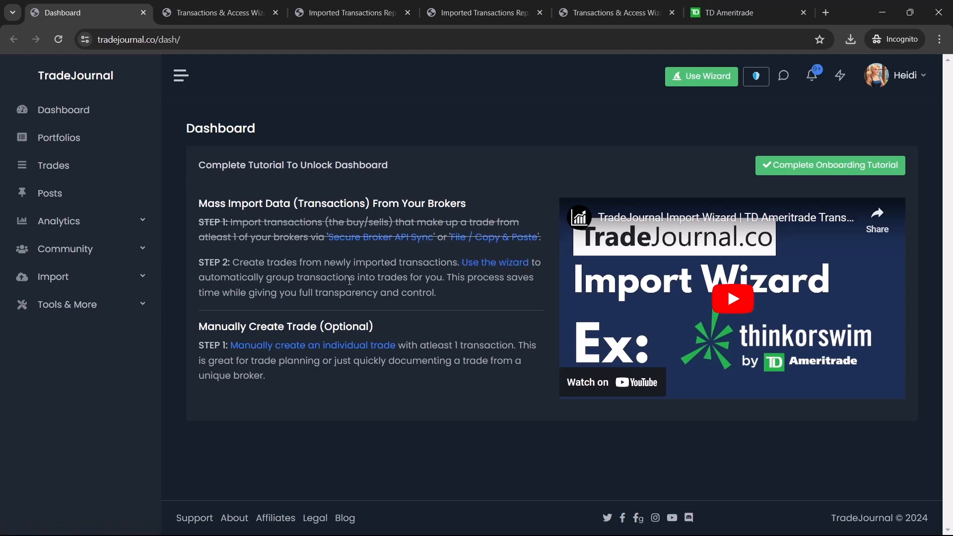
{"action": "mouse_move", "coordinate": [474, 281]}
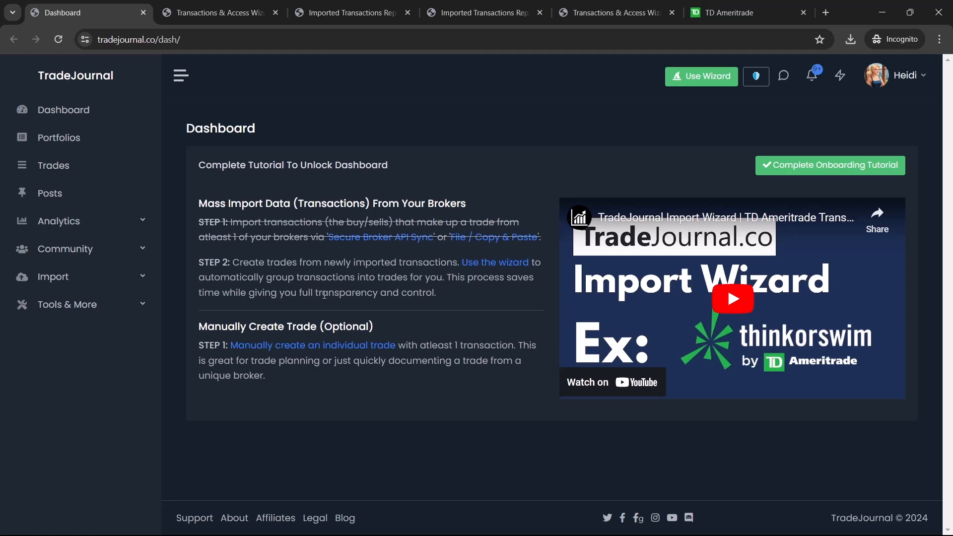
{"action": "mouse_move", "coordinate": [442, 299]}
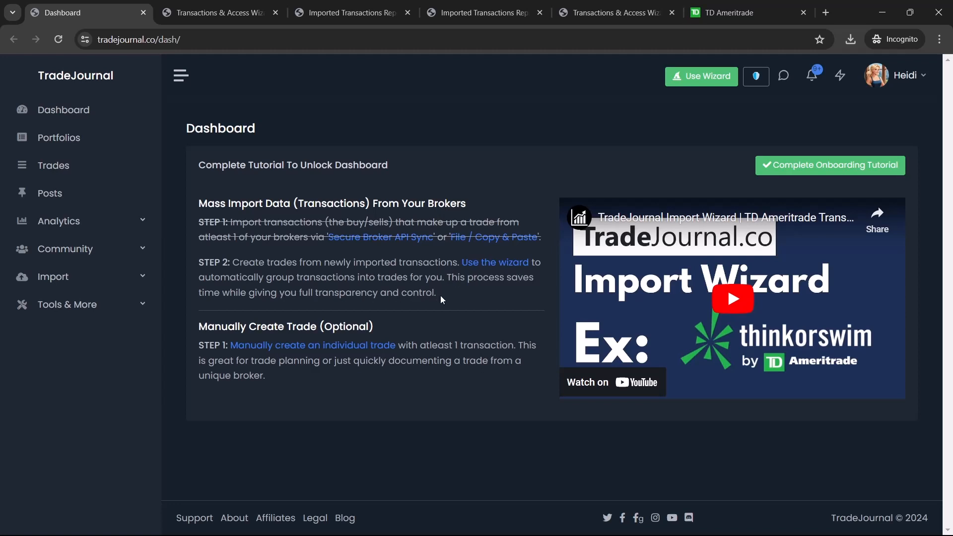
{"action": "mouse_move", "coordinate": [465, 302]}
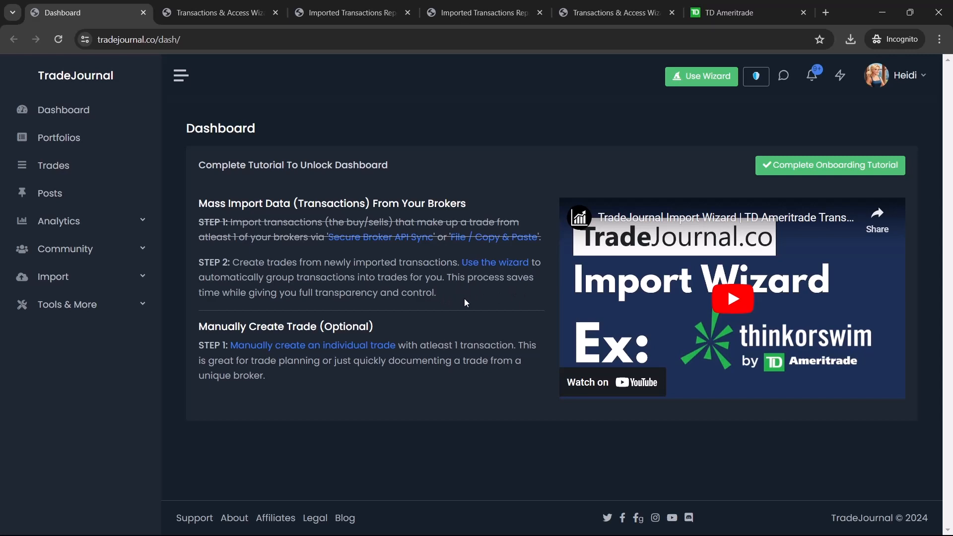
{"action": "mouse_move", "coordinate": [705, 85]}
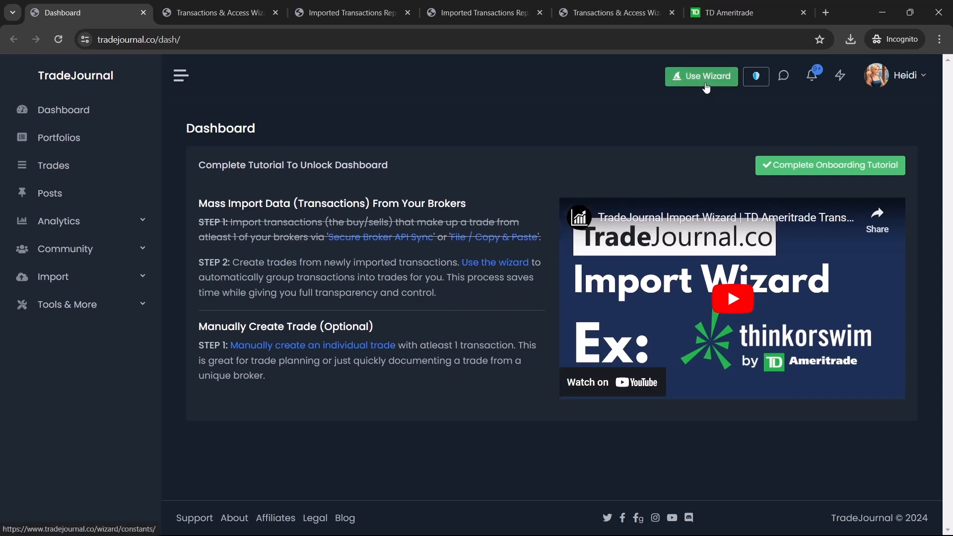
{"action": "mouse_move", "coordinate": [700, 81]}
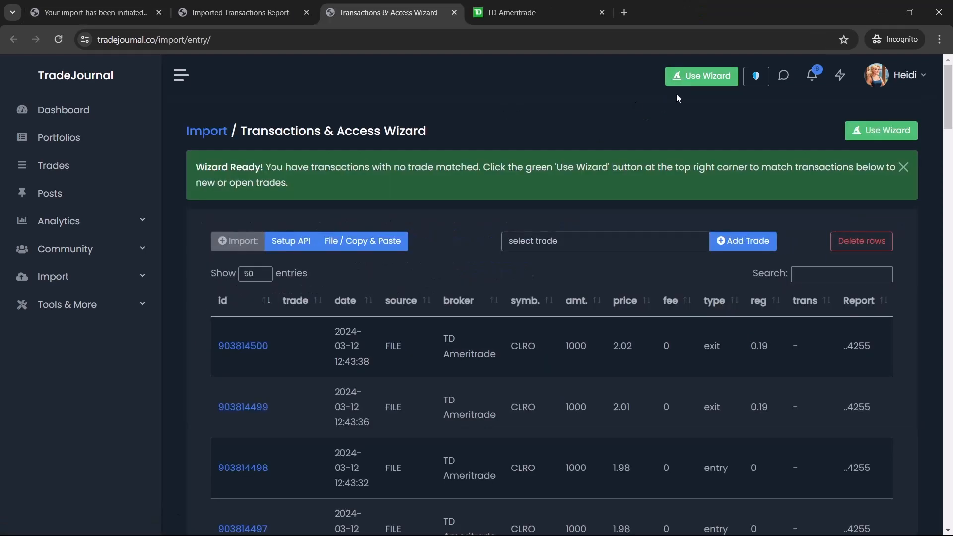
{"action": "mouse_move", "coordinate": [278, 34]}
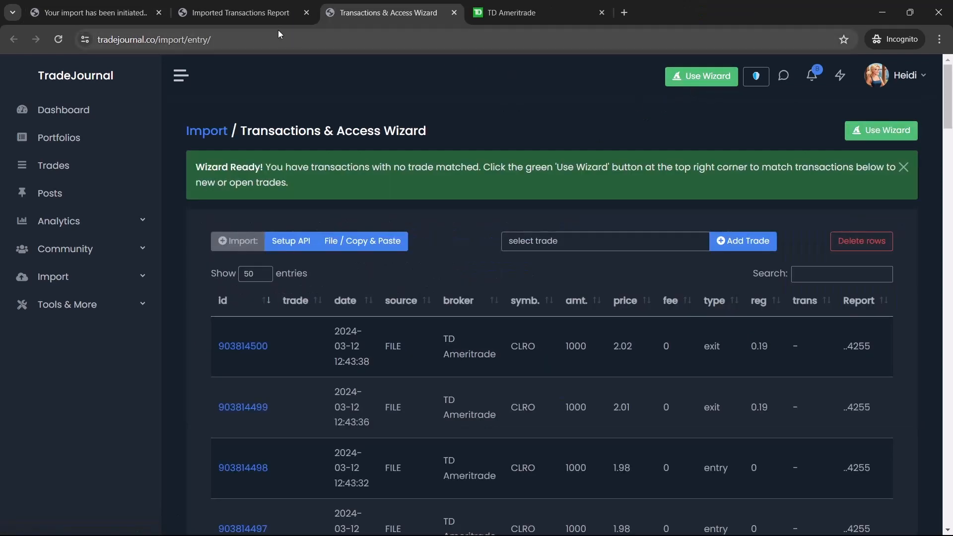
View the Imported Transactions Report and request deleting an import report.
{"action": "left_click", "coordinate": [239, 12]}
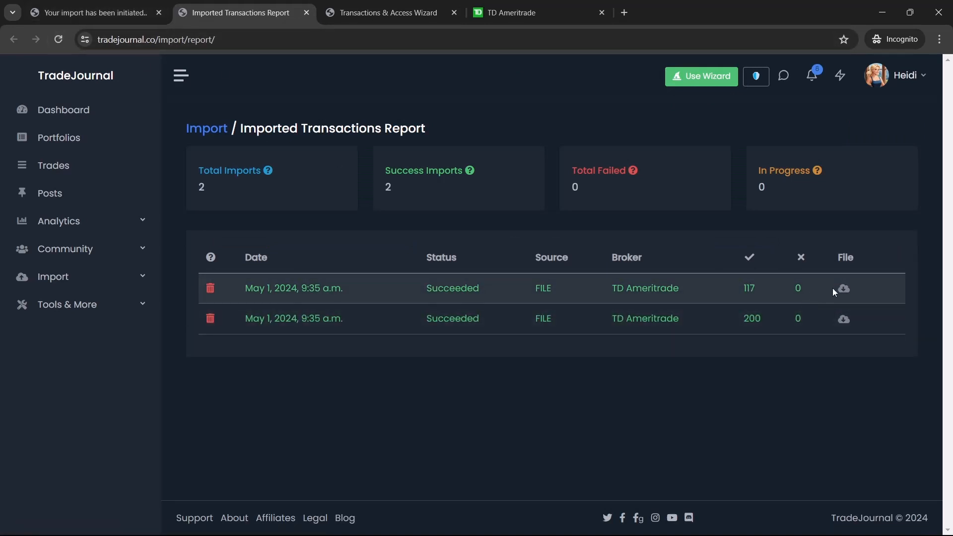
{"action": "mouse_move", "coordinate": [844, 289]}
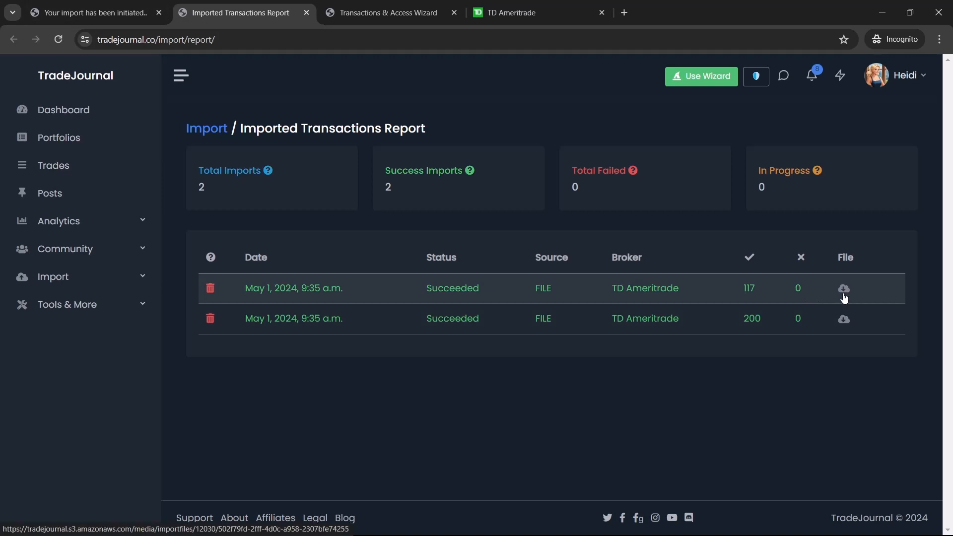
{"action": "left_click", "coordinate": [211, 287]}
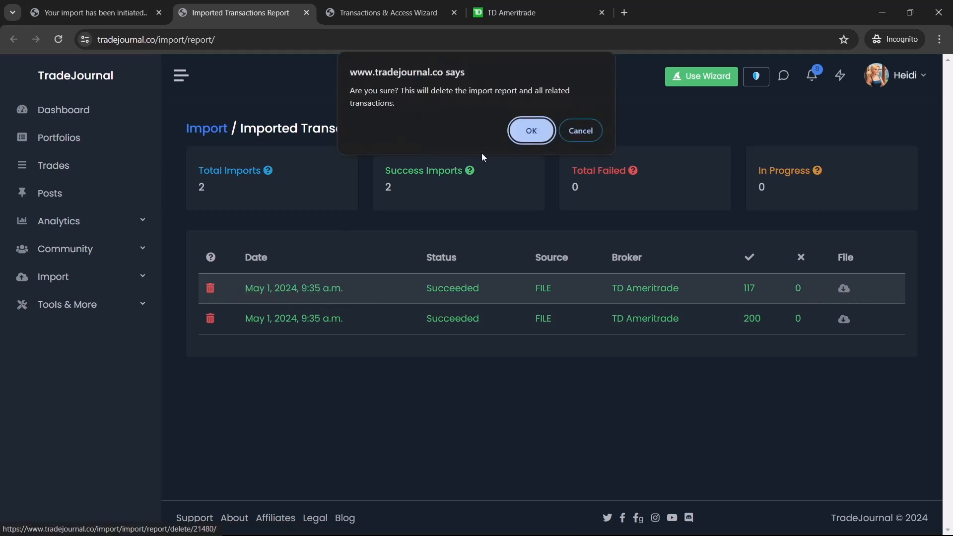
{"action": "mouse_move", "coordinate": [579, 130]}
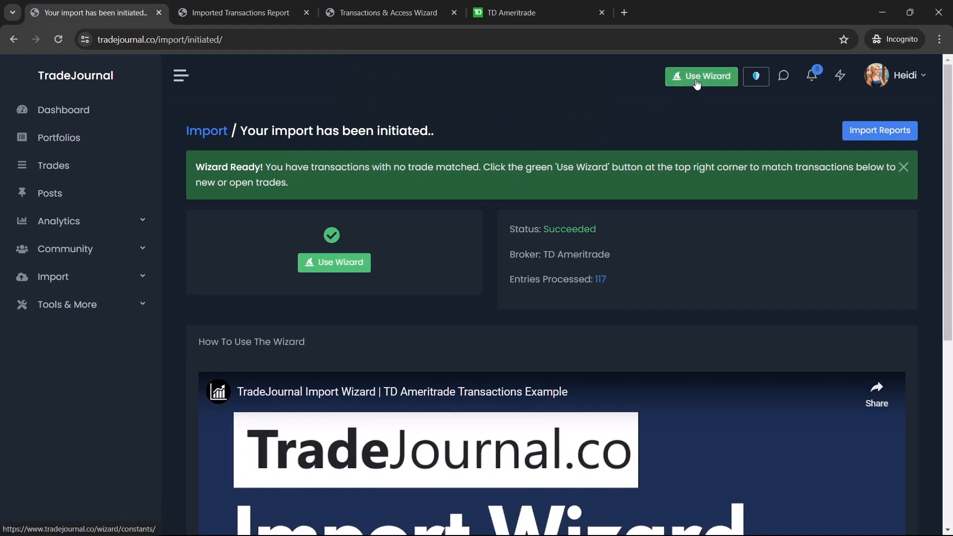
Launch the wizard, attach the Default portfolio for TD Ameritrade, and continue to fields.
{"action": "left_click", "coordinate": [700, 76]}
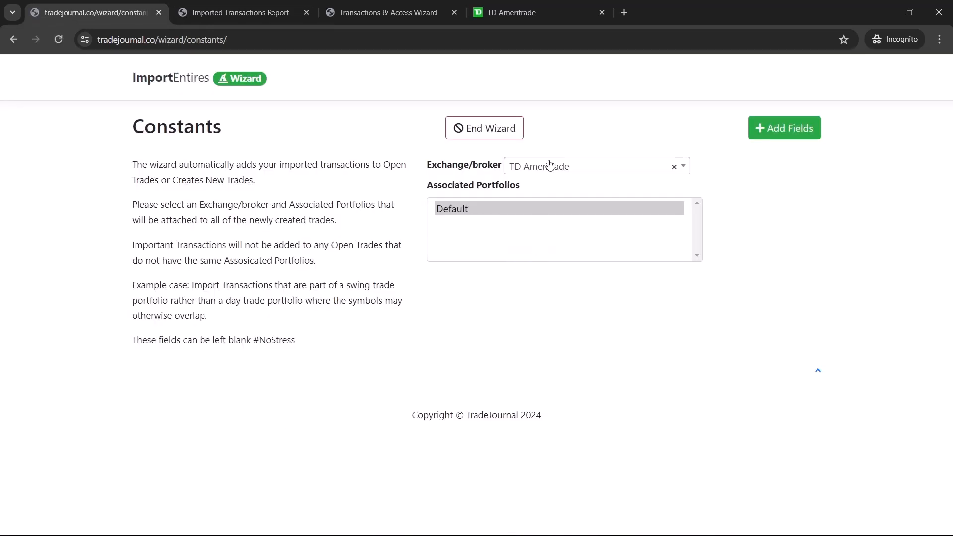
{"action": "left_click", "coordinate": [452, 209]}
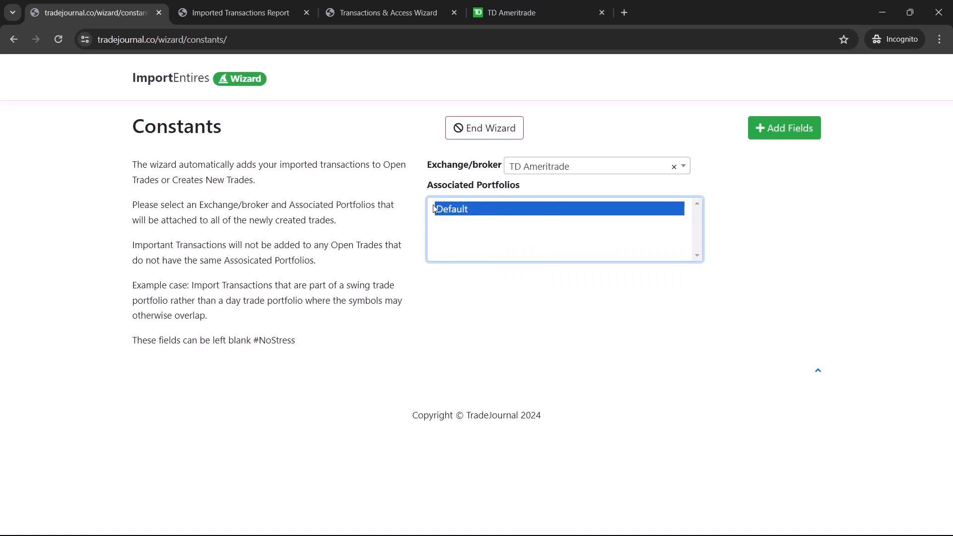
{"action": "mouse_move", "coordinate": [679, 209]}
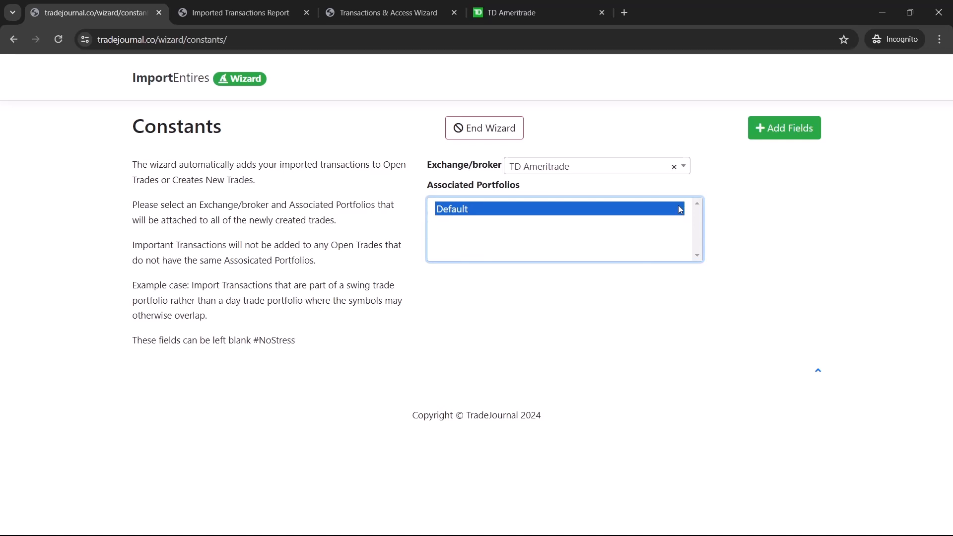
{"action": "left_click", "coordinate": [784, 128]}
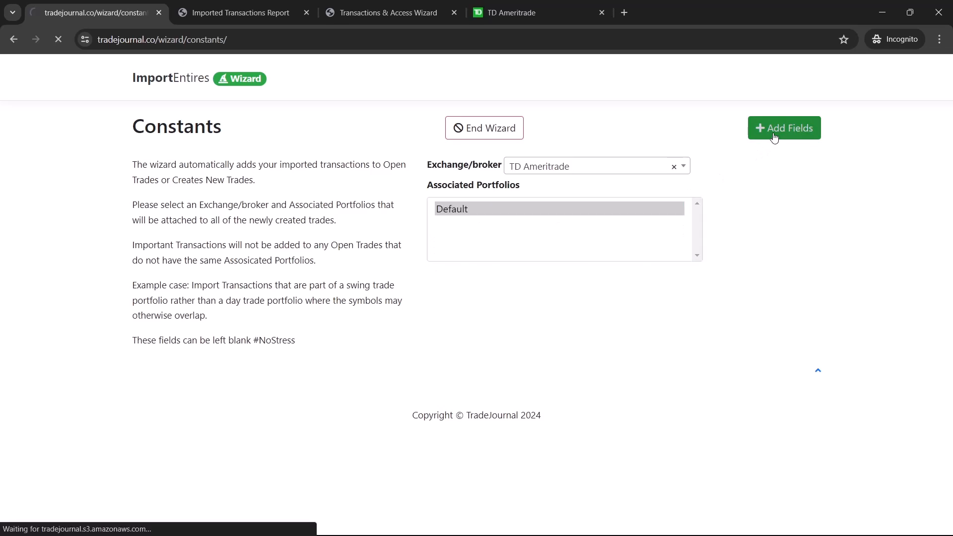
Add Frontside and over vwap patterns and a note to the CLRO trade.
{"action": "left_click", "coordinate": [783, 128]}
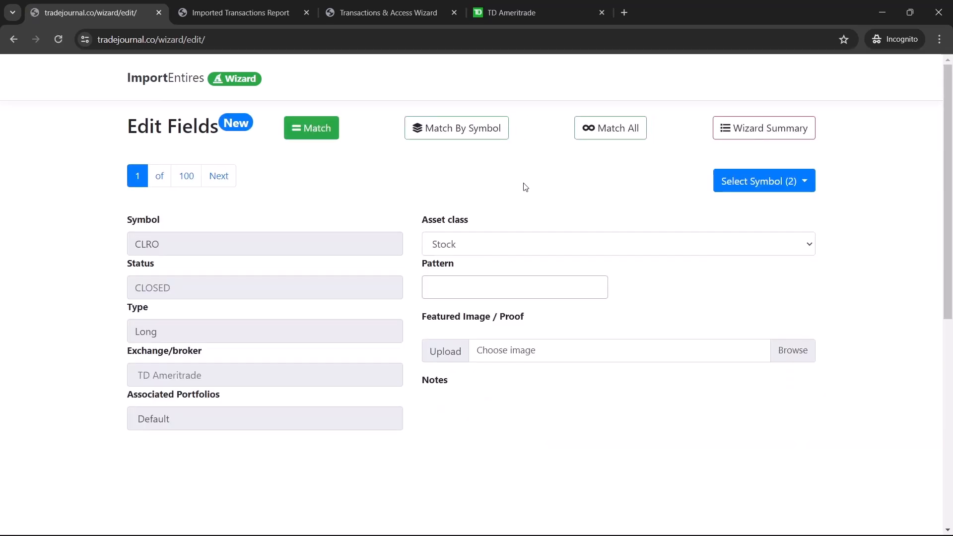
{"action": "left_click", "coordinate": [763, 181]}
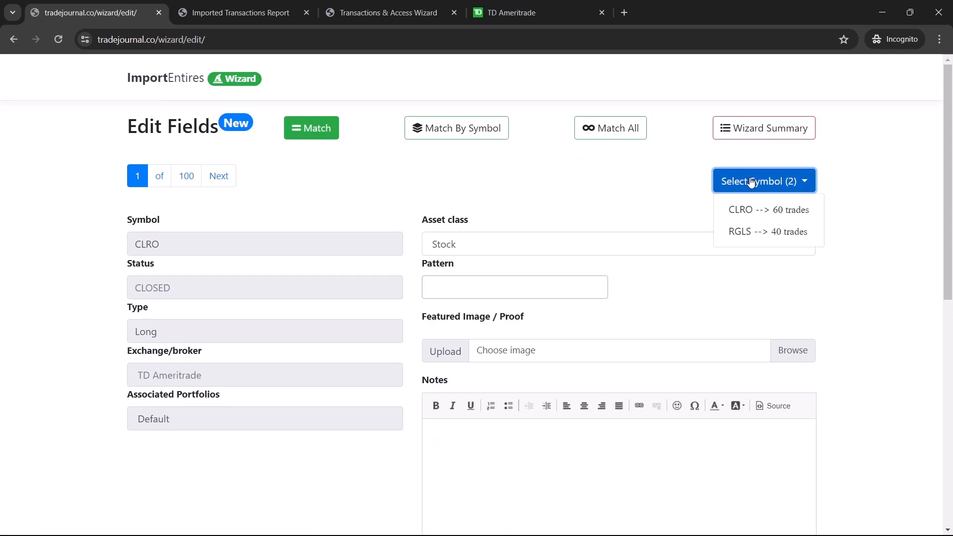
{"action": "mouse_move", "coordinate": [607, 193]}
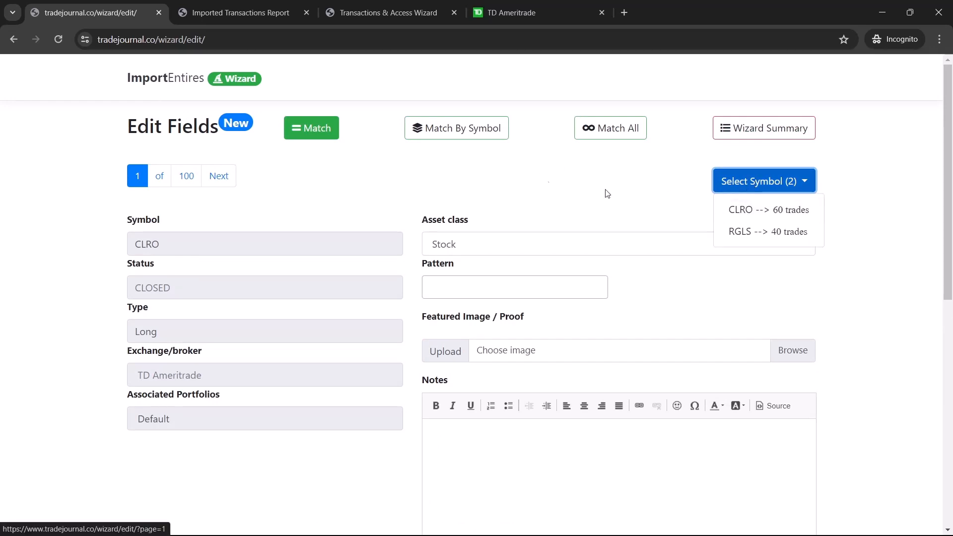
{"action": "mouse_move", "coordinate": [774, 210]}
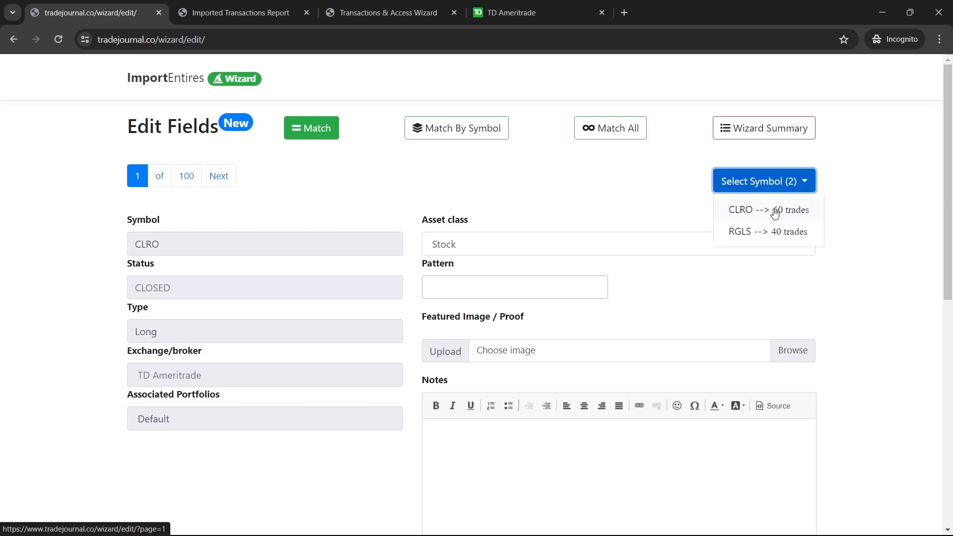
{"action": "left_click", "coordinate": [514, 287]}
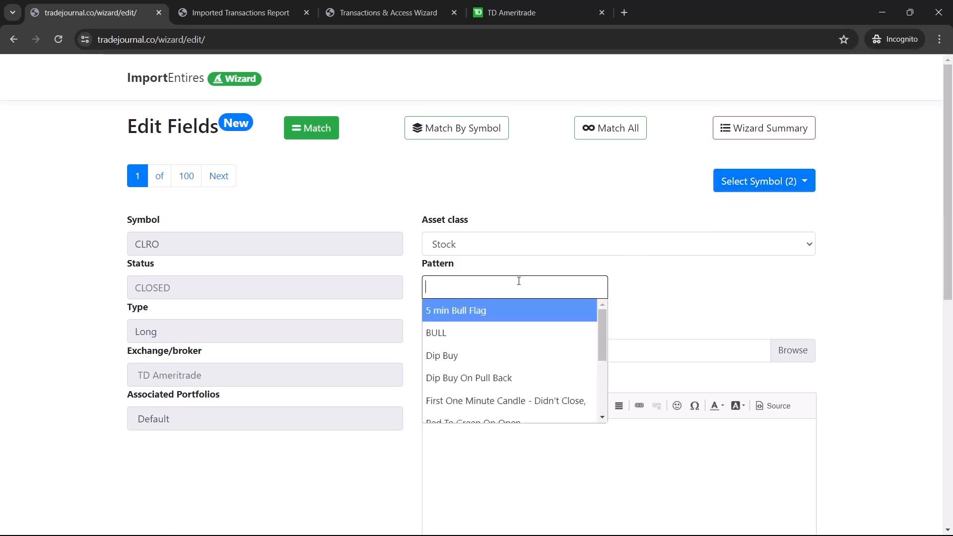
{"action": "type", "text": "frontside"}
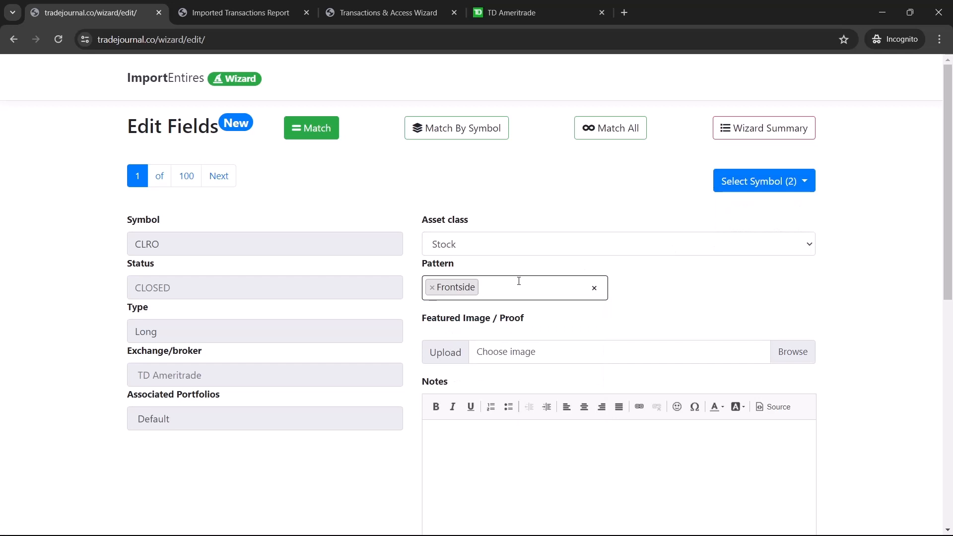
{"action": "type", "text": "over vwap"}
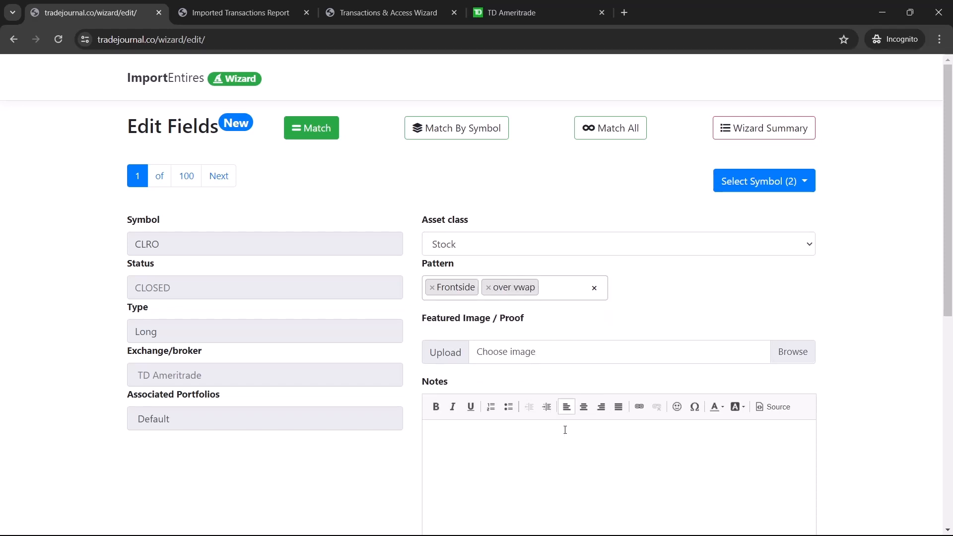
{"action": "type", "text": "add notes here"}
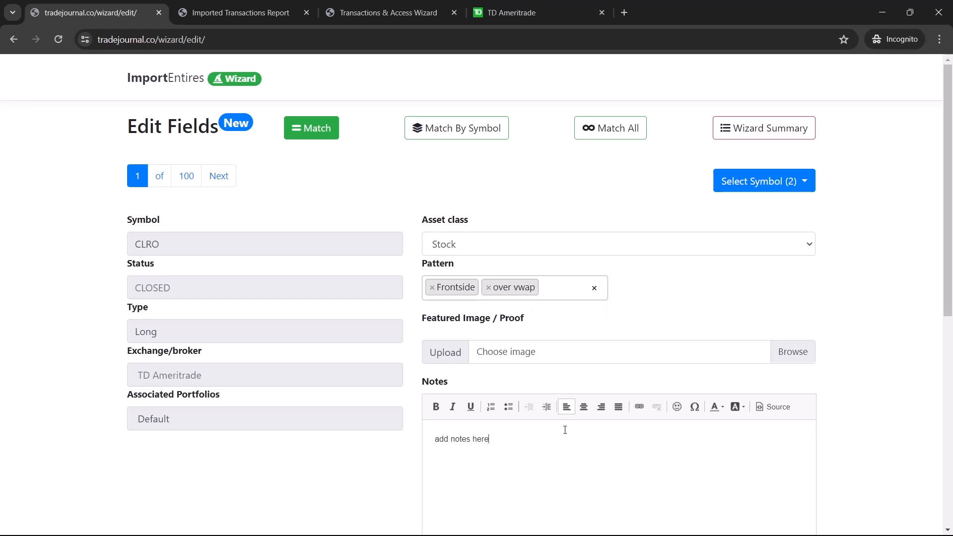
{"action": "left_click", "coordinate": [620, 351]}
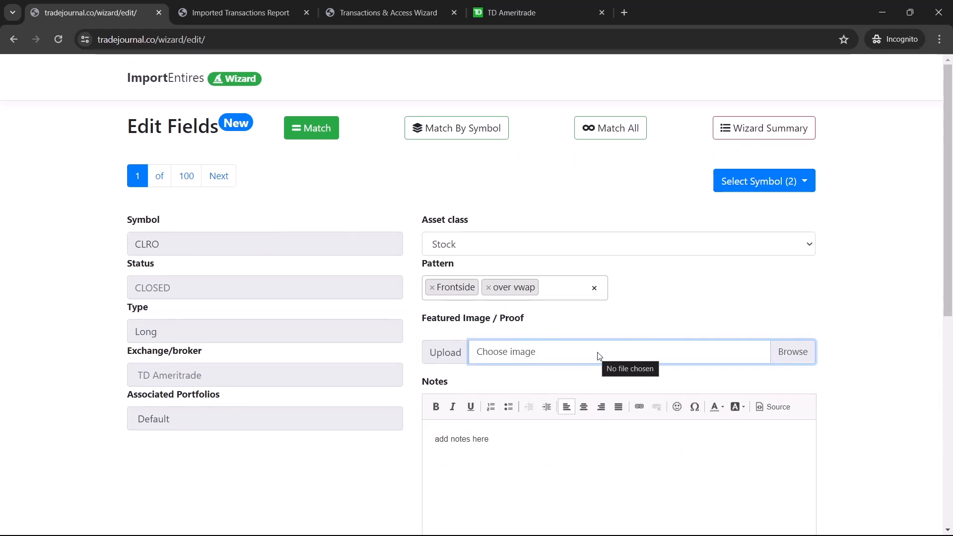
{"action": "scroll", "scroll_direction": "down", "scroll_amount": 3}
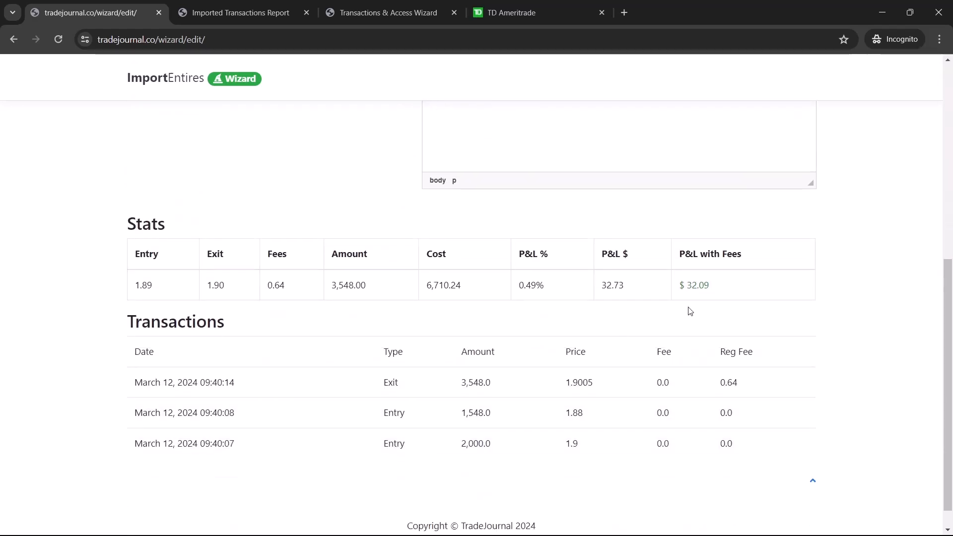
{"action": "mouse_move", "coordinate": [537, 337]}
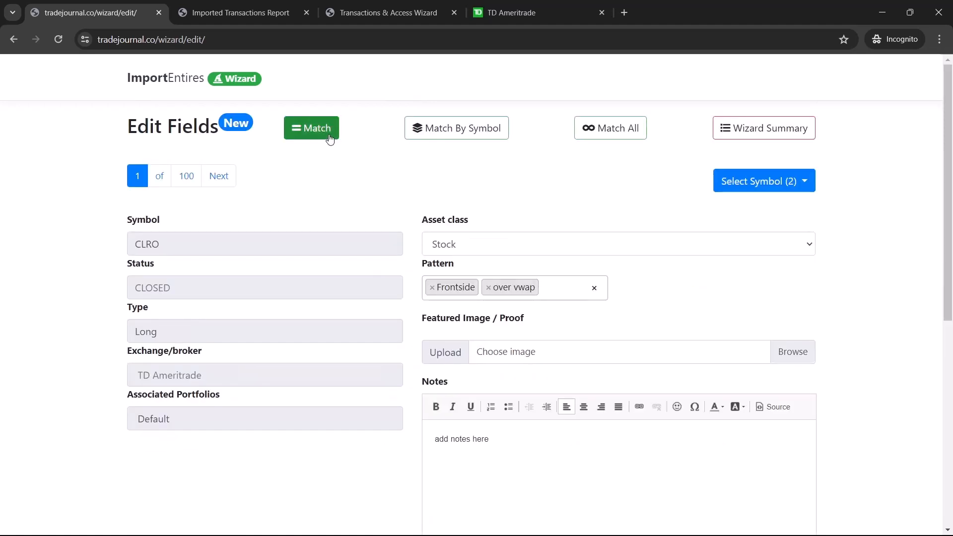
{"action": "mouse_move", "coordinate": [533, 241]}
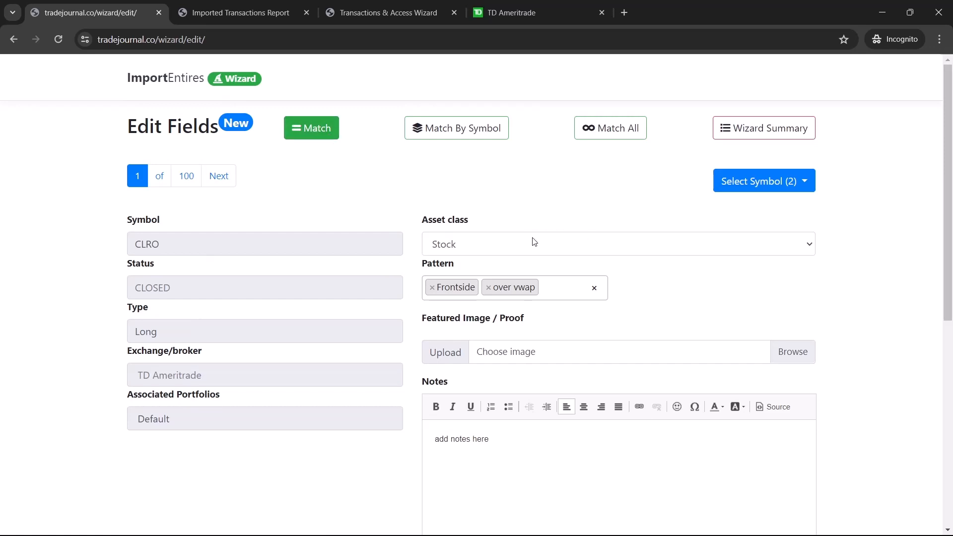
{"action": "mouse_move", "coordinate": [718, 220]}
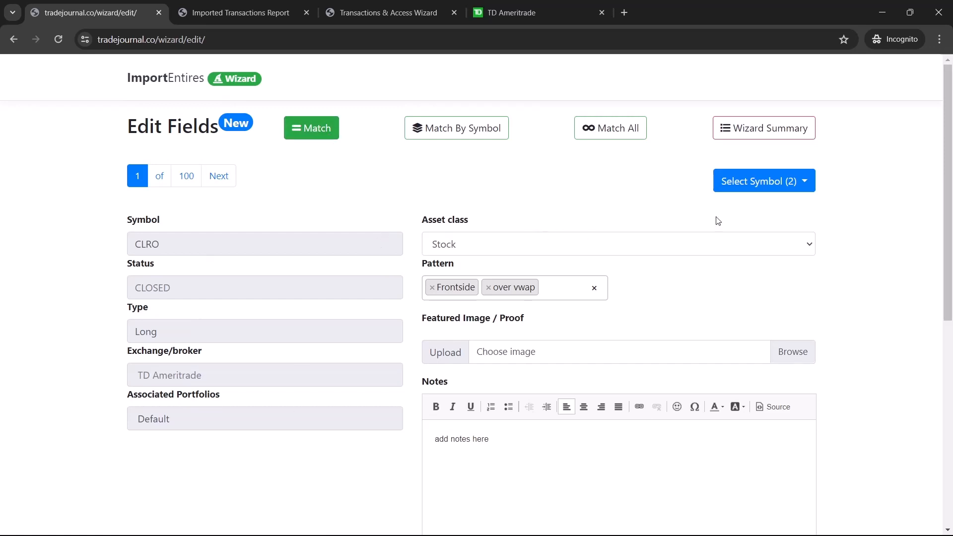
Apply the patterns to all CLRO trades and enter Backside as the RGLS pattern.
{"action": "left_click", "coordinate": [763, 180]}
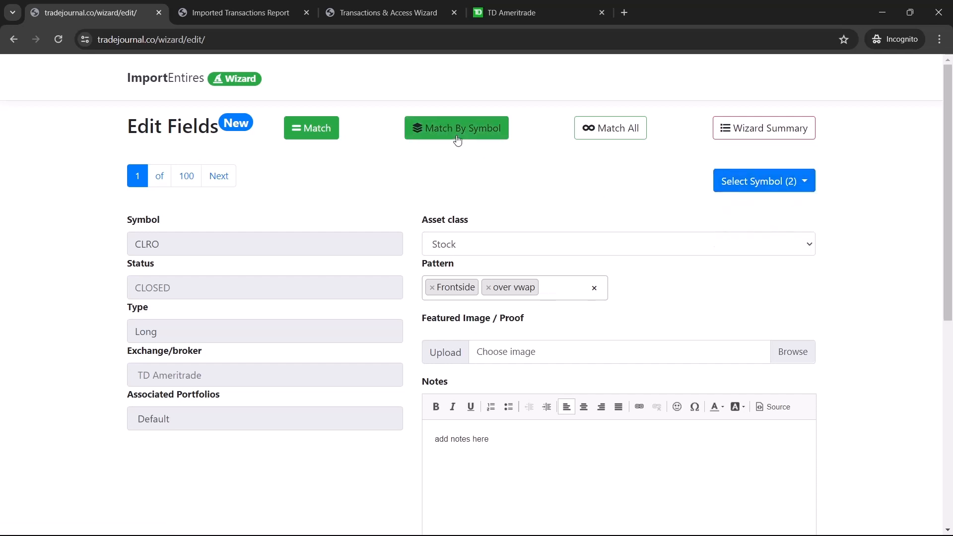
{"action": "mouse_move", "coordinate": [634, 146]}
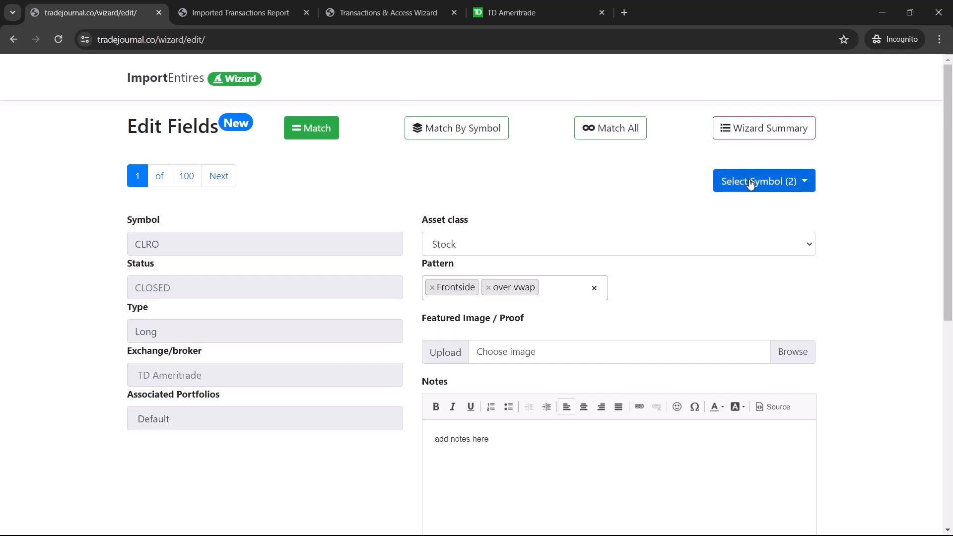
{"action": "left_click", "coordinate": [763, 181]}
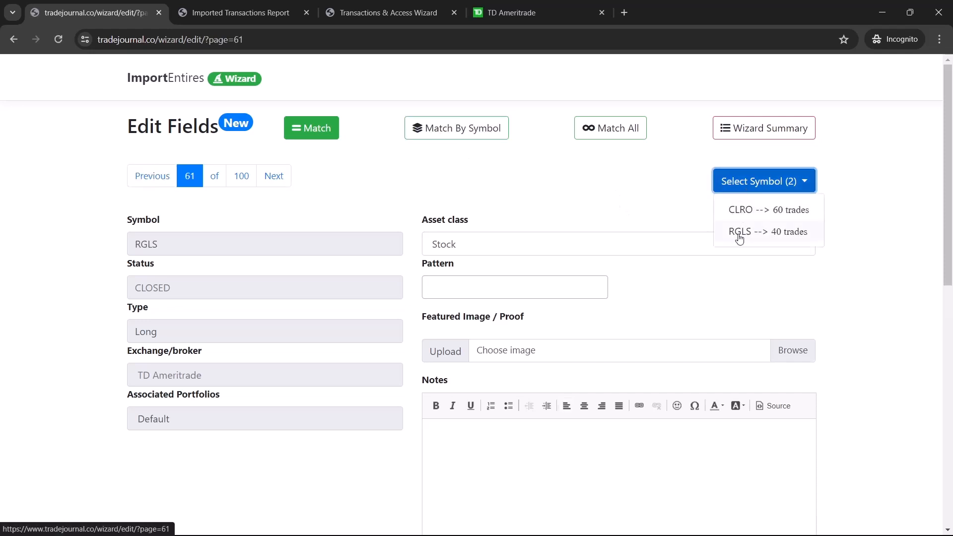
{"action": "left_click", "coordinate": [514, 287]}
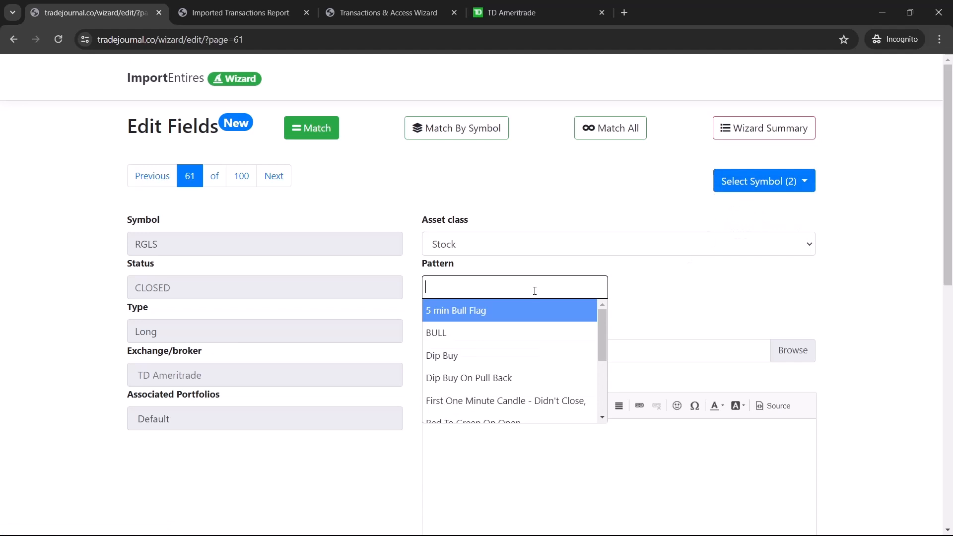
{"action": "type", "text": "back"}
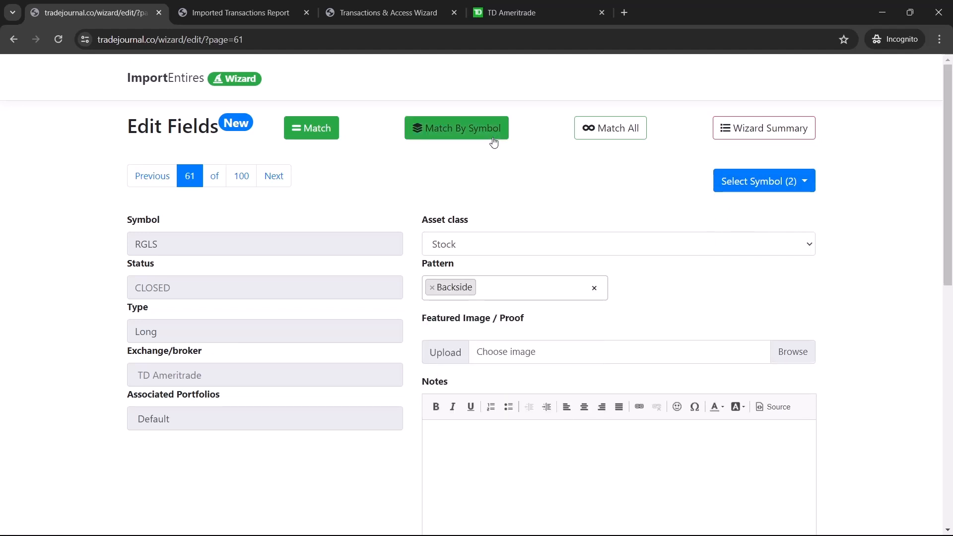
{"action": "mouse_move", "coordinate": [610, 127]}
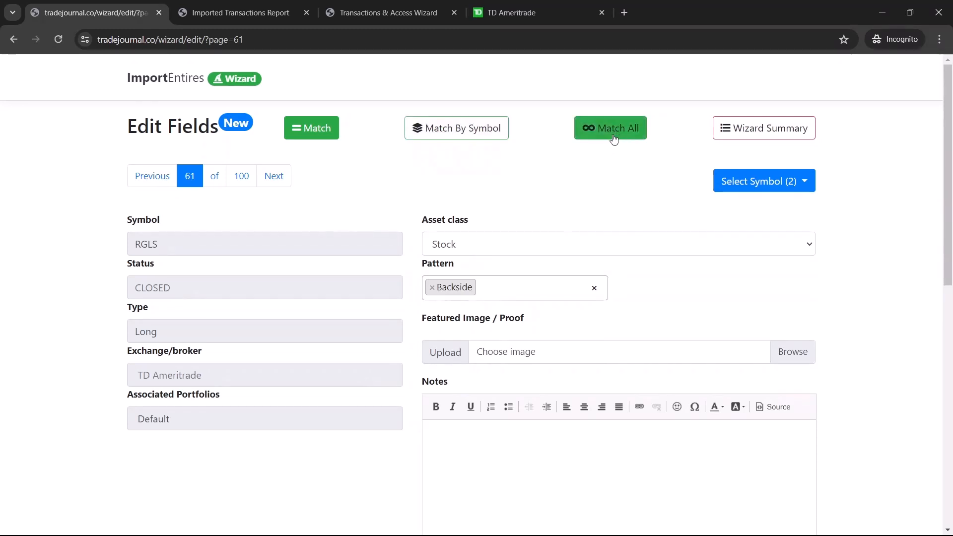
Match the remaining RGLS trades as Backside and view the wizard summary.
{"action": "left_click", "coordinate": [611, 127]}
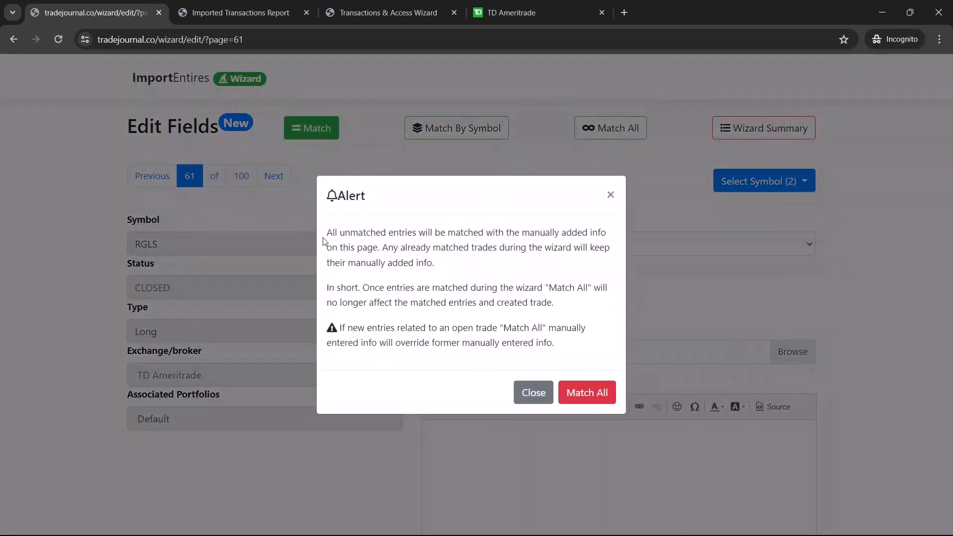
{"action": "mouse_move", "coordinate": [611, 195]}
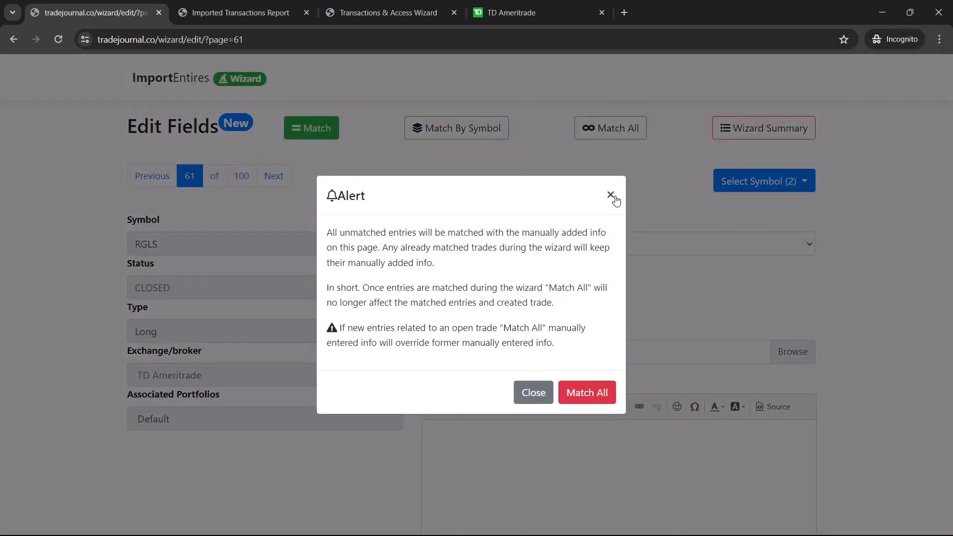
{"action": "left_click", "coordinate": [611, 195]}
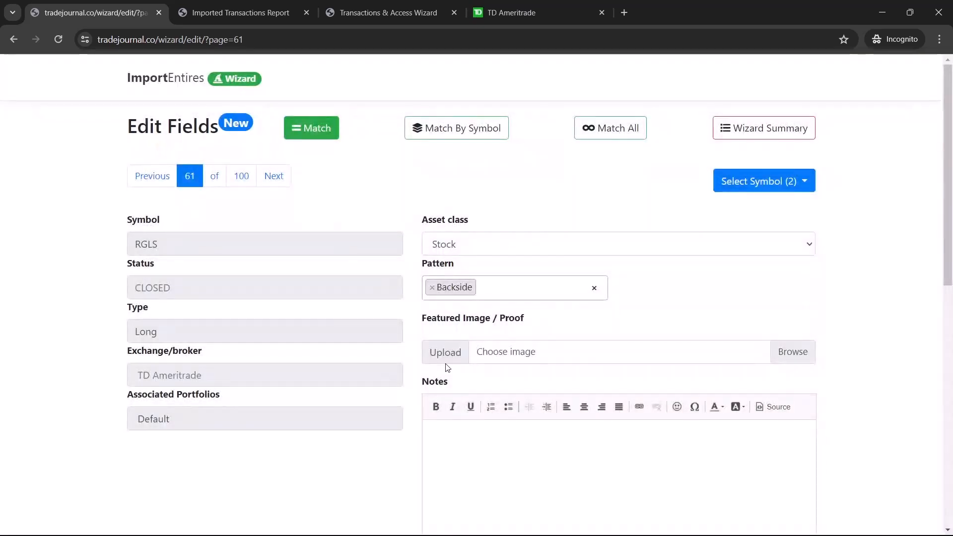
{"action": "left_click", "coordinate": [763, 181]}
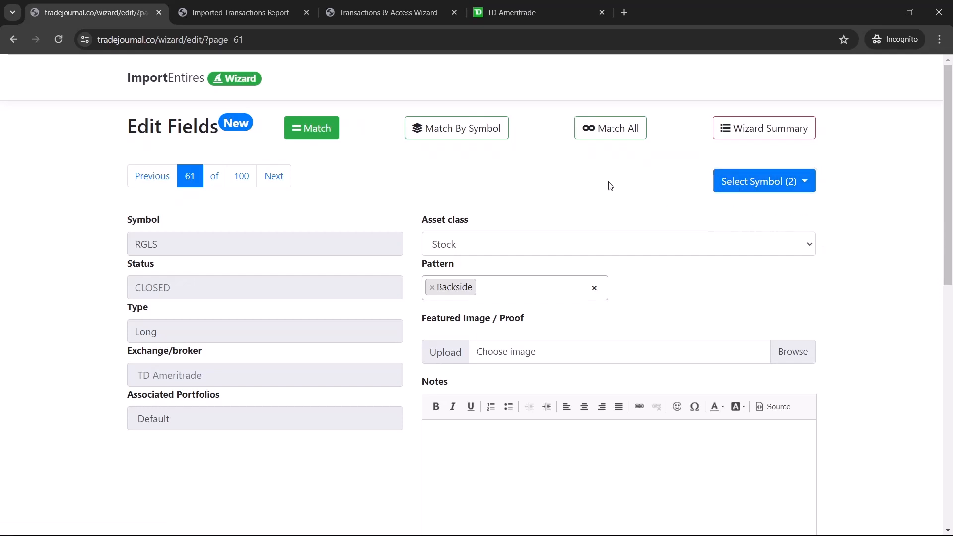
{"action": "left_click", "coordinate": [455, 127]}
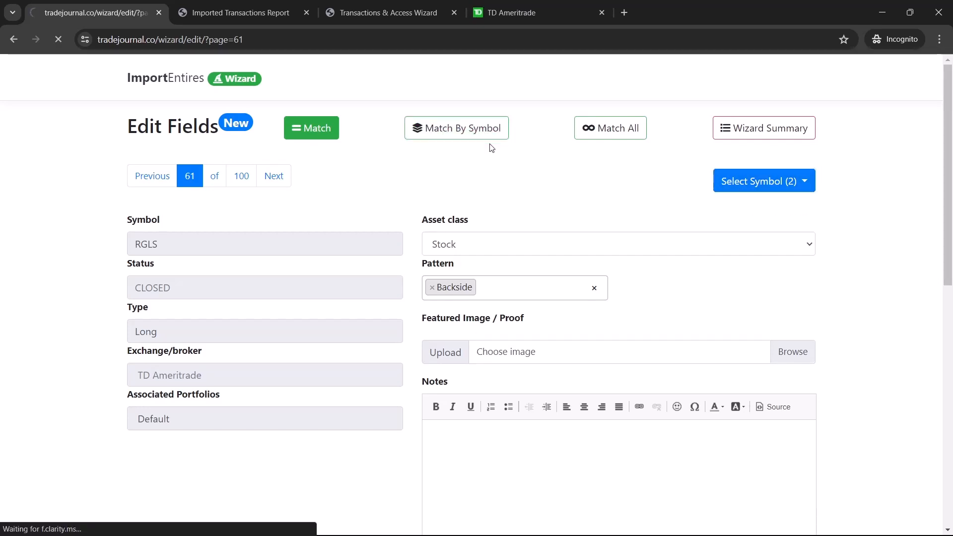
{"action": "left_click", "coordinate": [764, 128]}
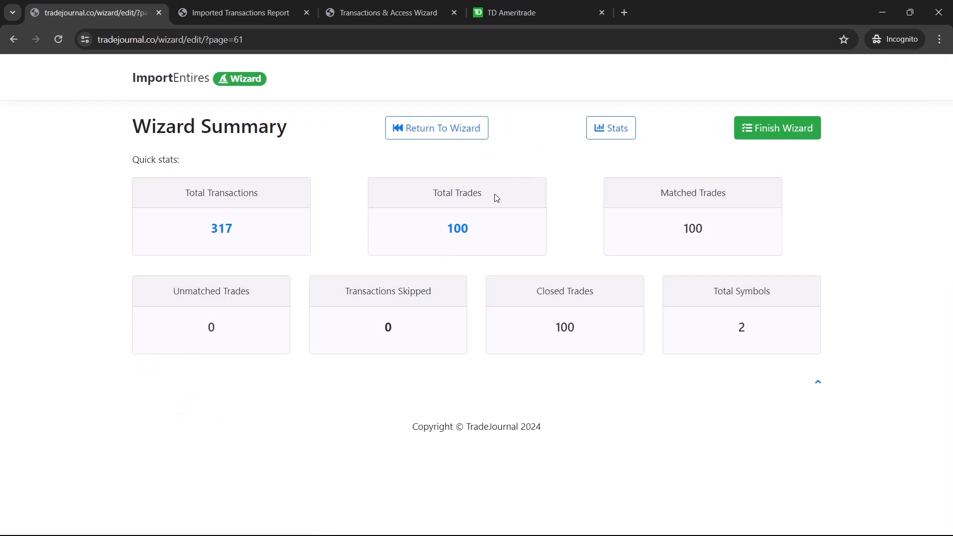
{"action": "mouse_move", "coordinate": [550, 330]}
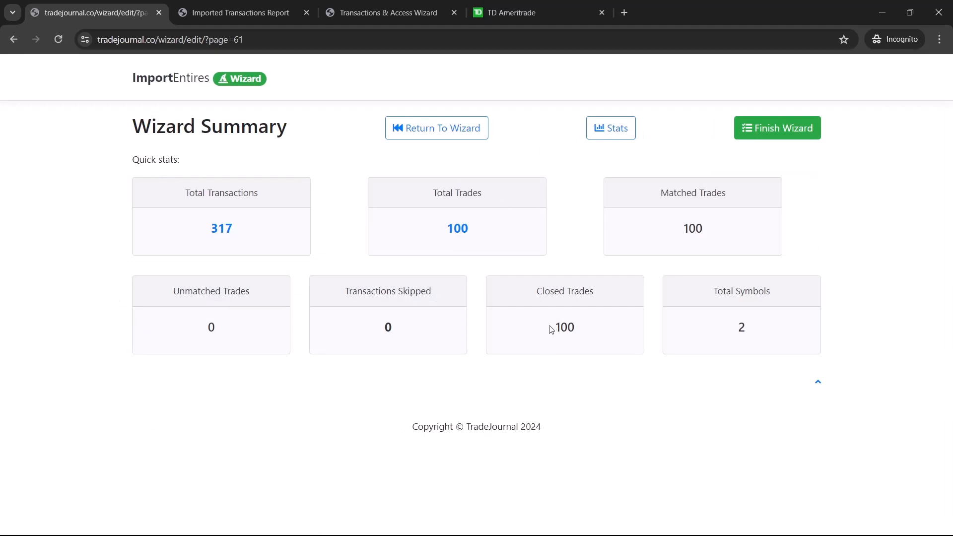
Confirm 100 closed trades in the summary, finish the wizard, and expand Analytics.
{"action": "double_click", "coordinate": [563, 328]}
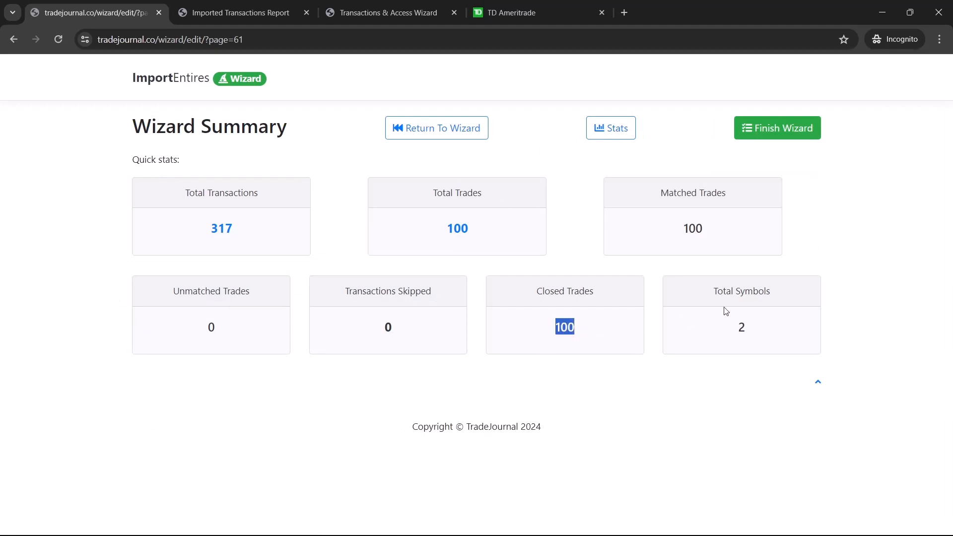
{"action": "left_click", "coordinate": [777, 127]}
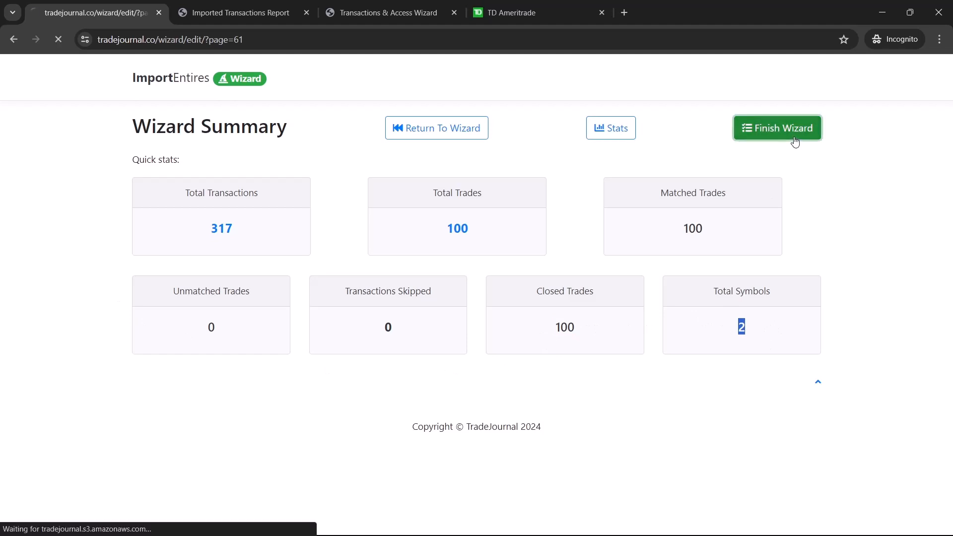
{"action": "left_click", "coordinate": [778, 128]}
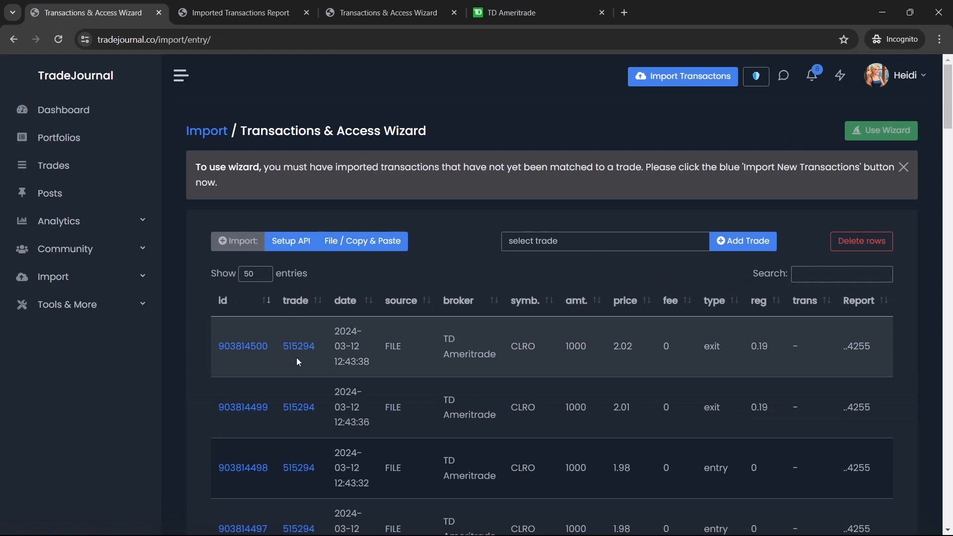
{"action": "mouse_move", "coordinate": [453, 365]}
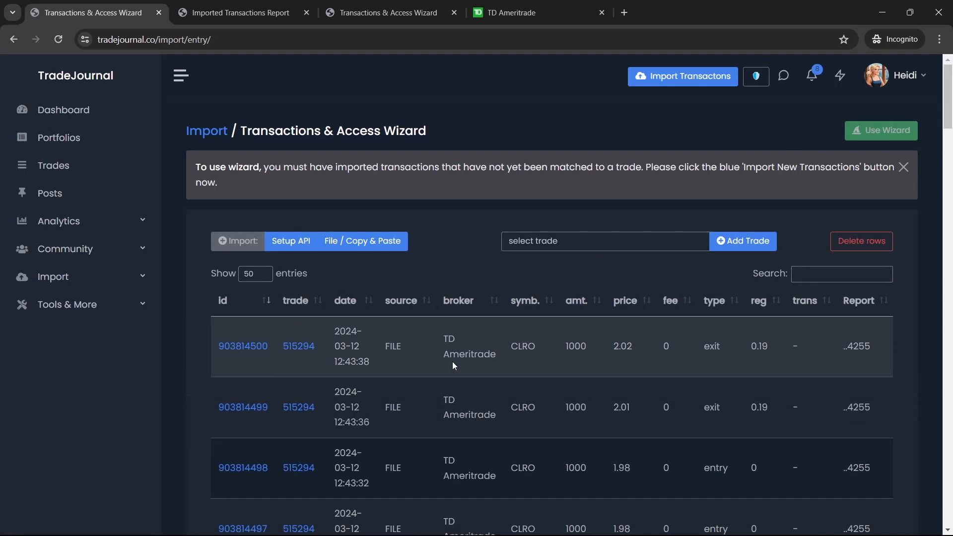
{"action": "left_click", "coordinate": [59, 220]}
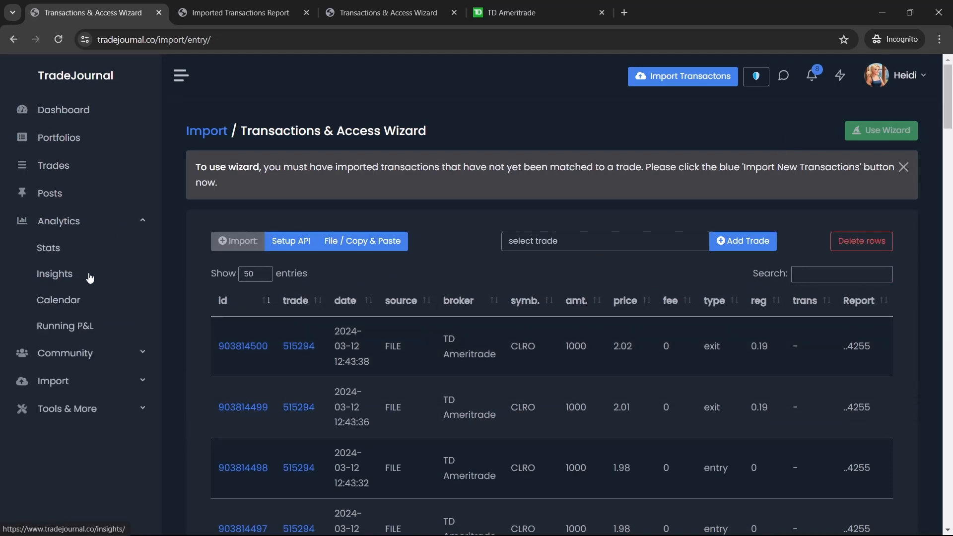
On Insights, group Time Performances by Intraday Duration, then by Day Time.
{"action": "left_click", "coordinate": [54, 274]}
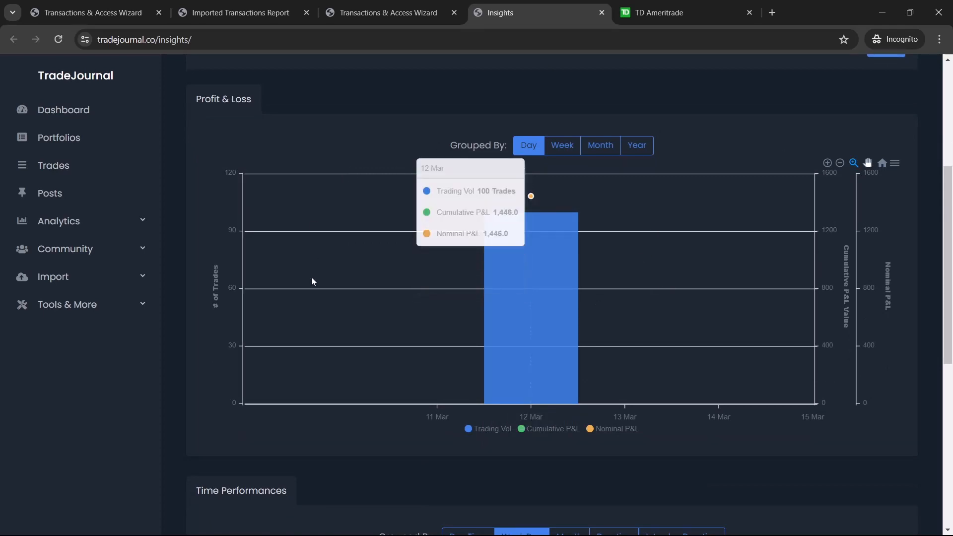
{"action": "scroll", "scroll_direction": "down", "scroll_amount": 3}
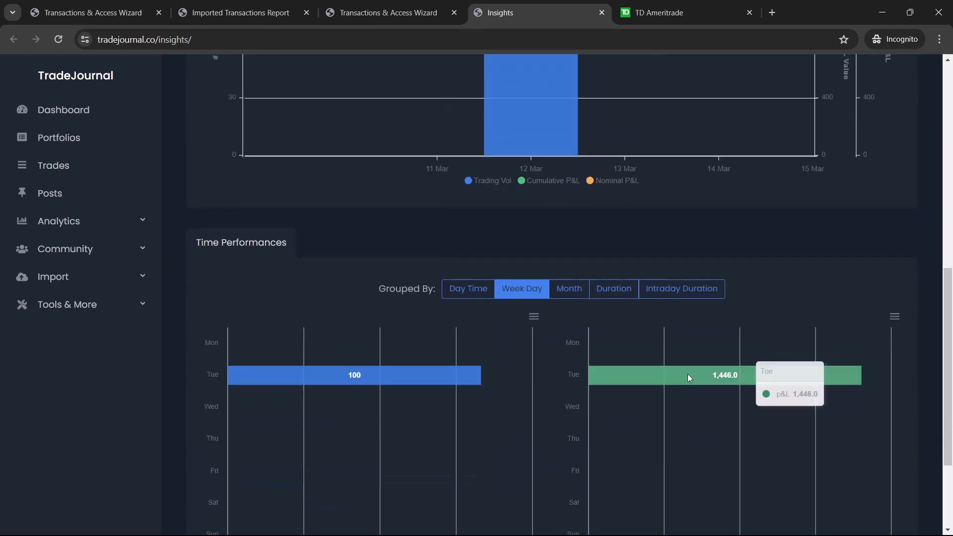
{"action": "scroll", "scroll_direction": "down", "scroll_amount": 3}
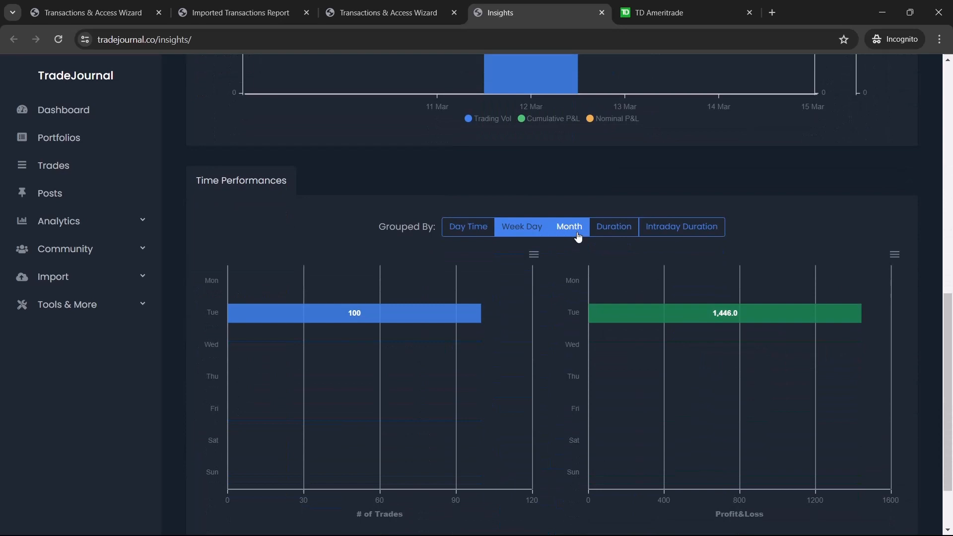
{"action": "left_click", "coordinate": [680, 226]}
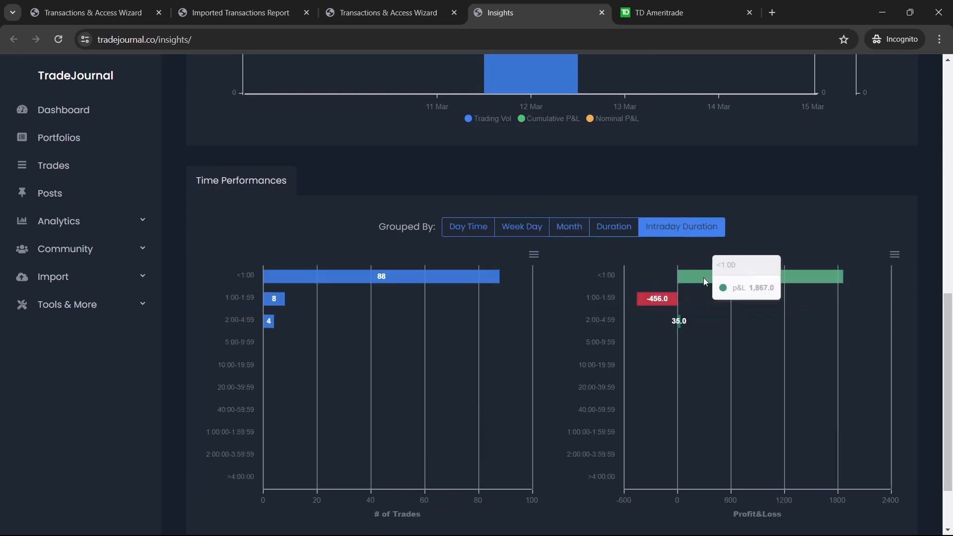
{"action": "mouse_move", "coordinate": [679, 353]}
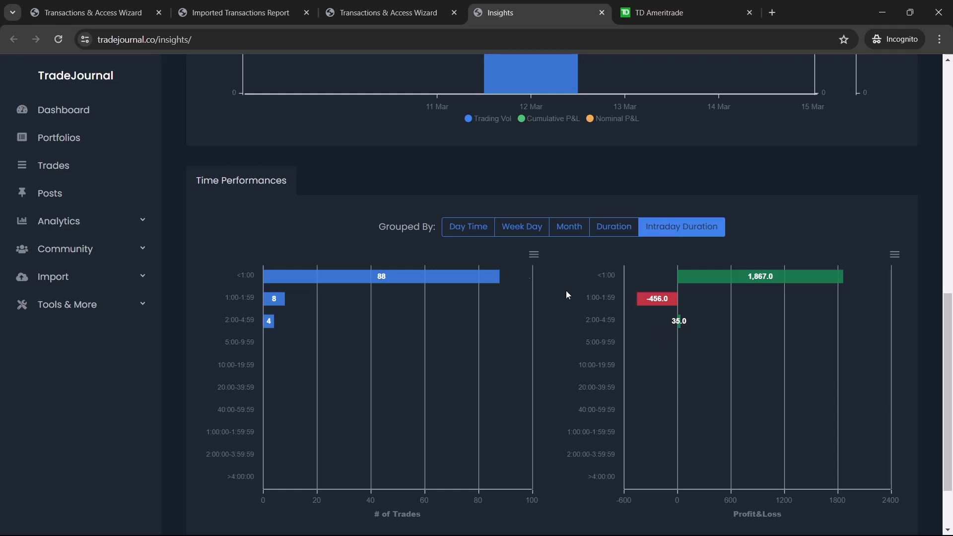
{"action": "left_click", "coordinate": [468, 227]}
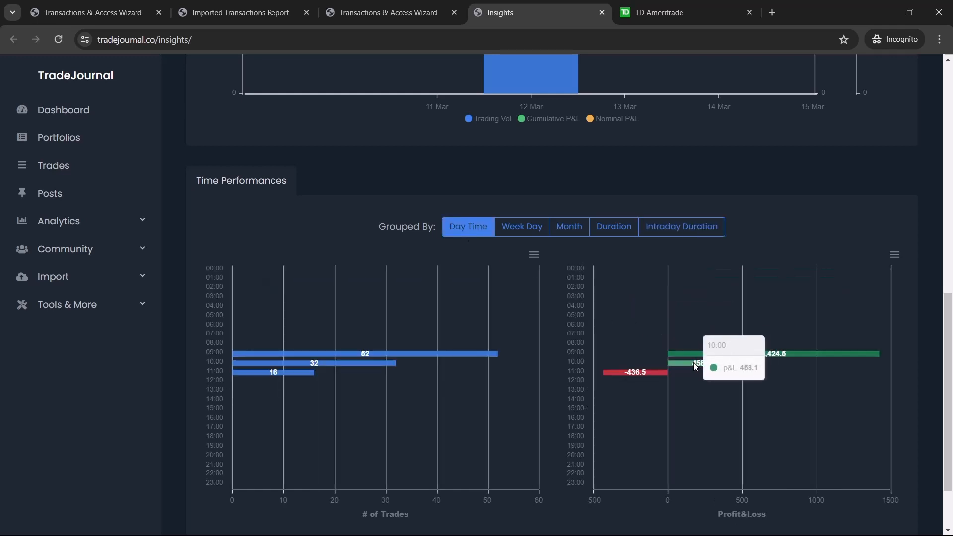
{"action": "scroll", "scroll_direction": "down", "scroll_amount": 3}
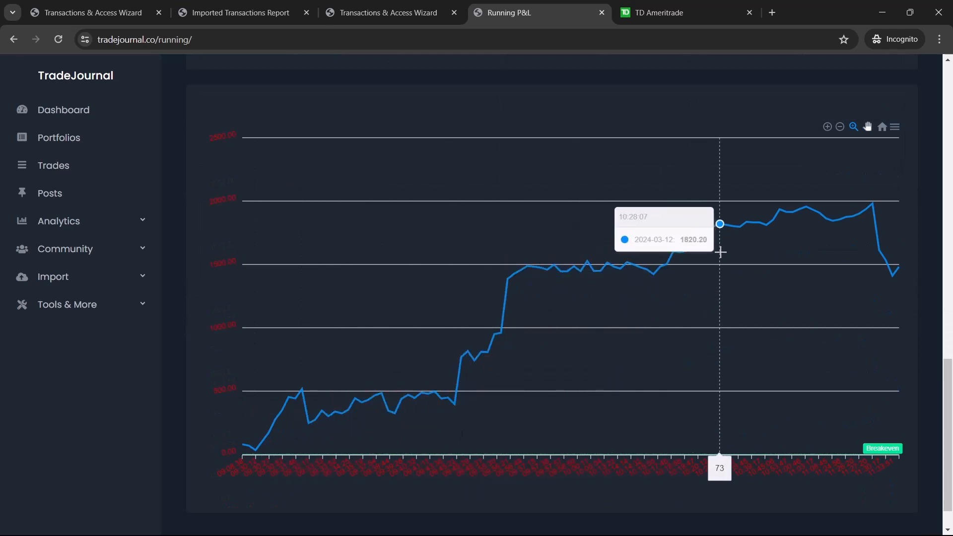
Open the trading Calendar and scroll to March, where March 12 shows 100 trades.
{"action": "left_click", "coordinate": [59, 220]}
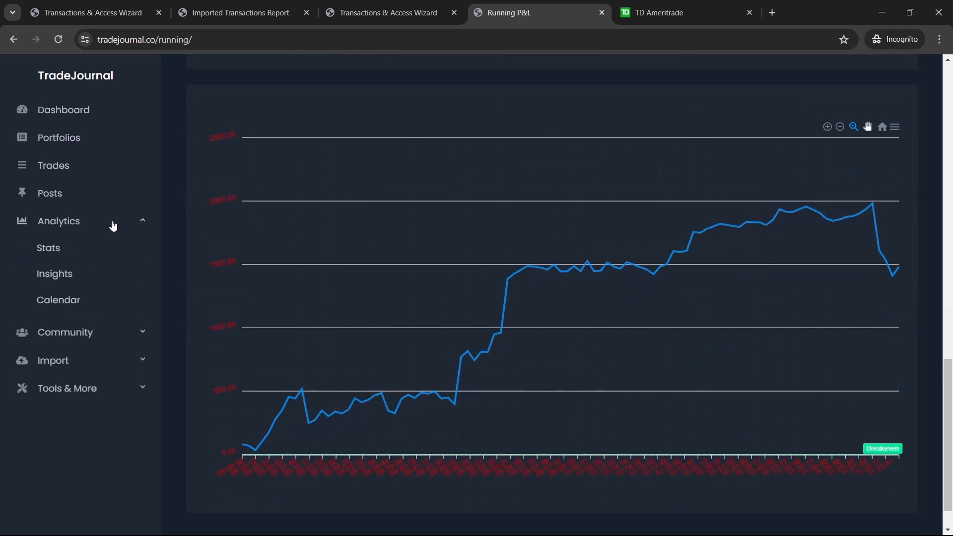
{"action": "left_click", "coordinate": [59, 299]}
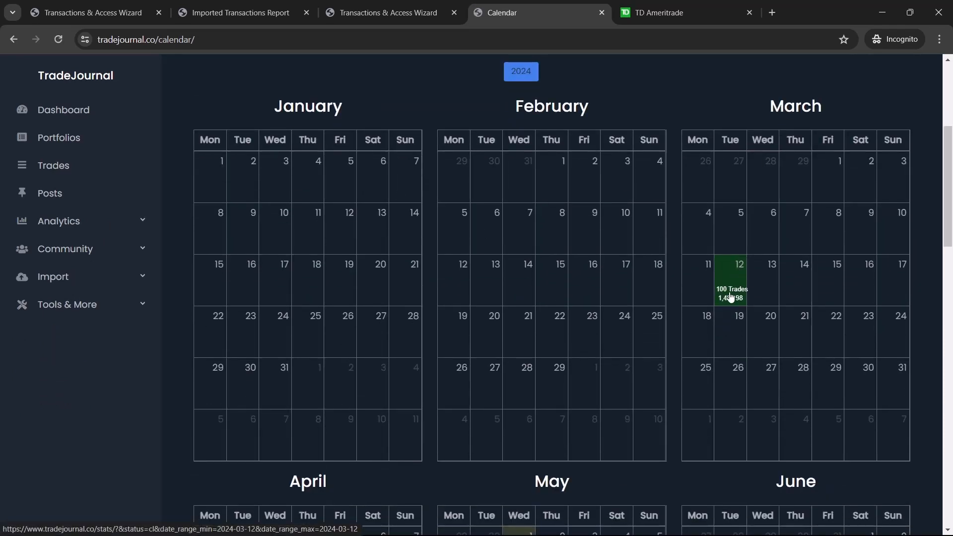
{"action": "scroll", "scroll_direction": "down", "scroll_amount": 3}
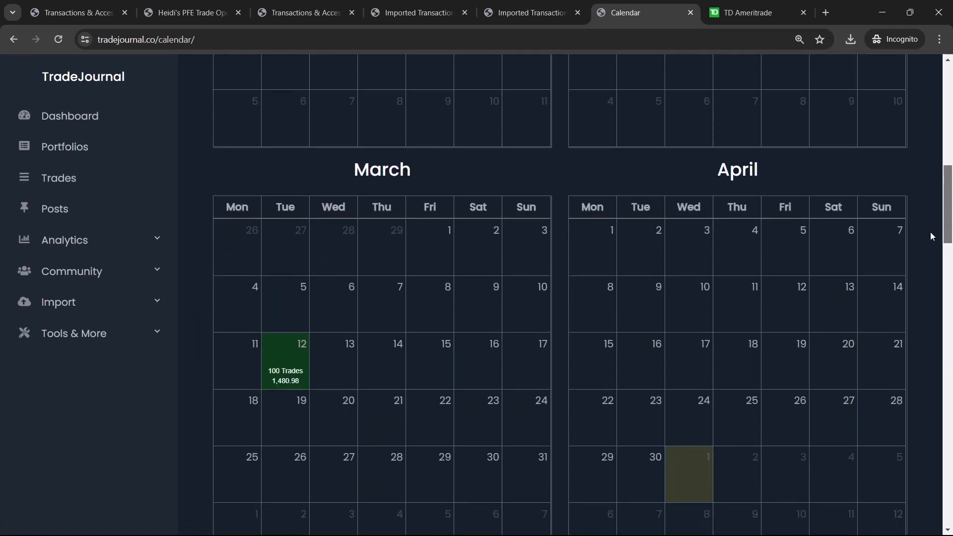
{"action": "scroll", "scroll_direction": "down", "scroll_amount": 3}
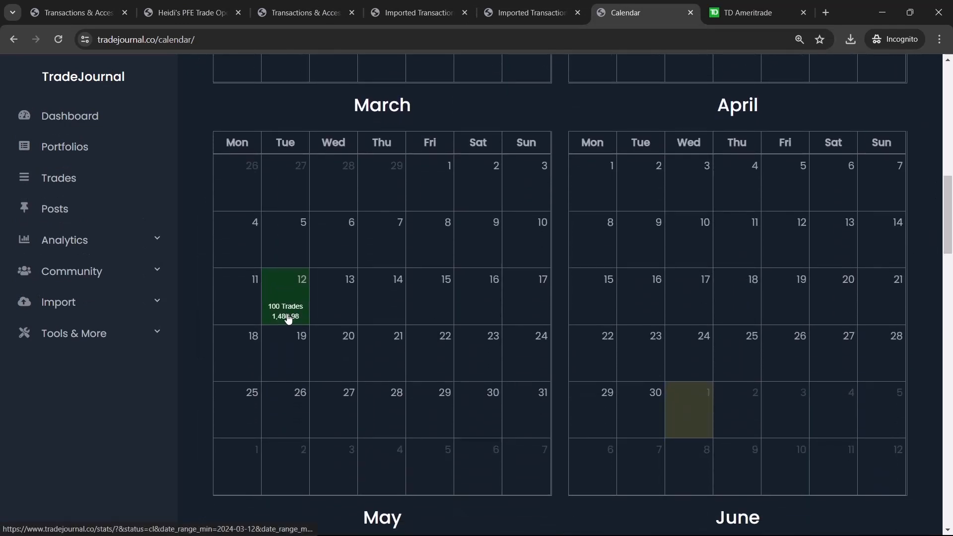
{"action": "mouse_move", "coordinate": [299, 317]}
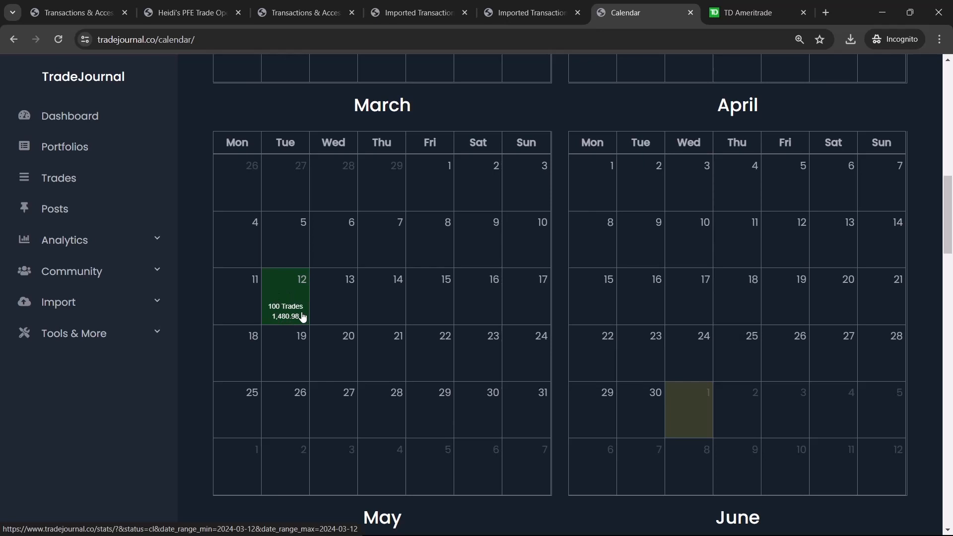
{"action": "mouse_move", "coordinate": [393, 114]}
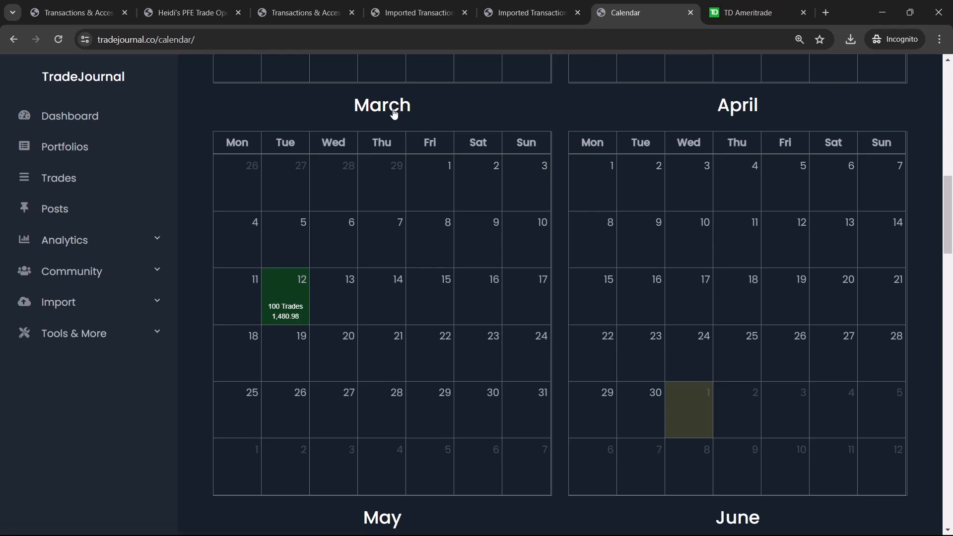
Review March 12 statistics, toggling comparison between amounts and percentages, then open Portfolios.
{"action": "left_click", "coordinate": [285, 303]}
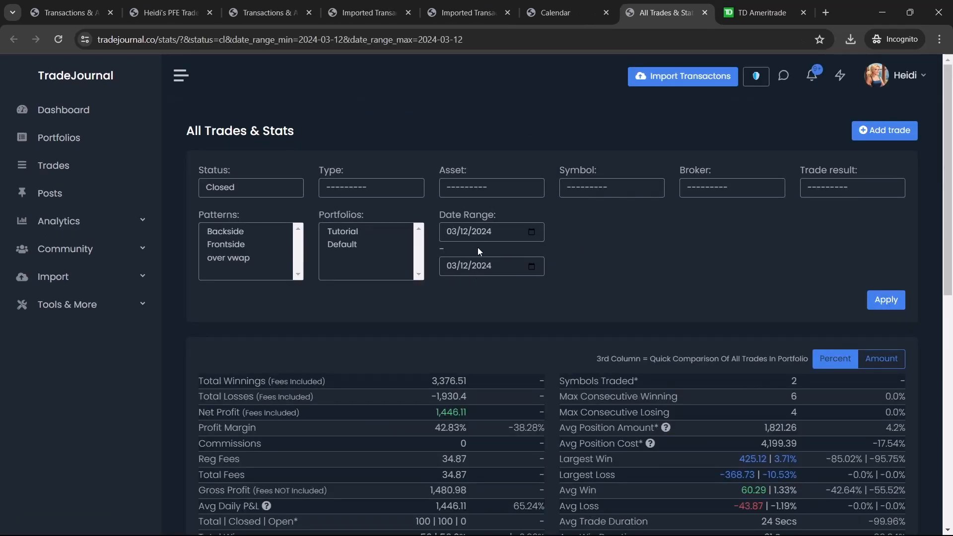
{"action": "scroll", "scroll_direction": "down", "scroll_amount": 3}
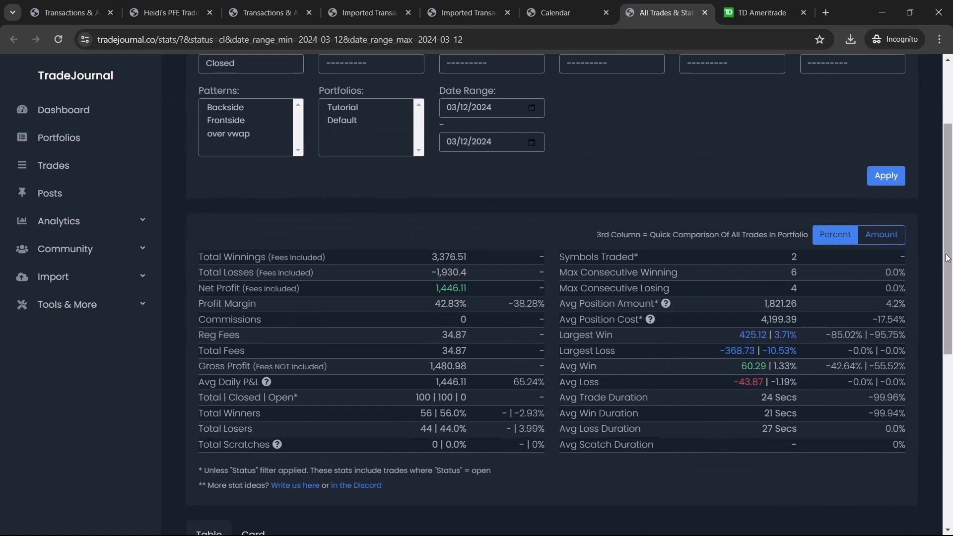
{"action": "scroll", "scroll_direction": "down", "scroll_amount": 3}
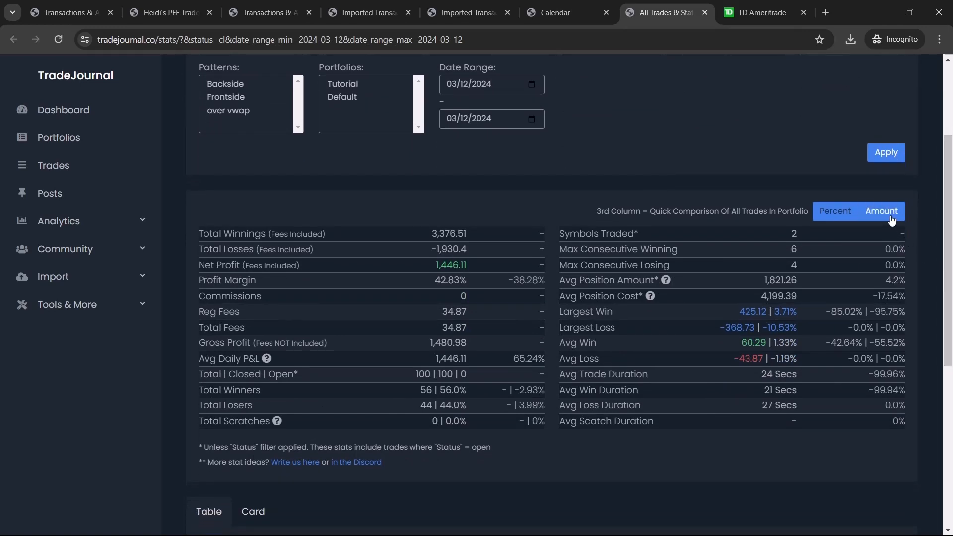
{"action": "left_click", "coordinate": [835, 211]}
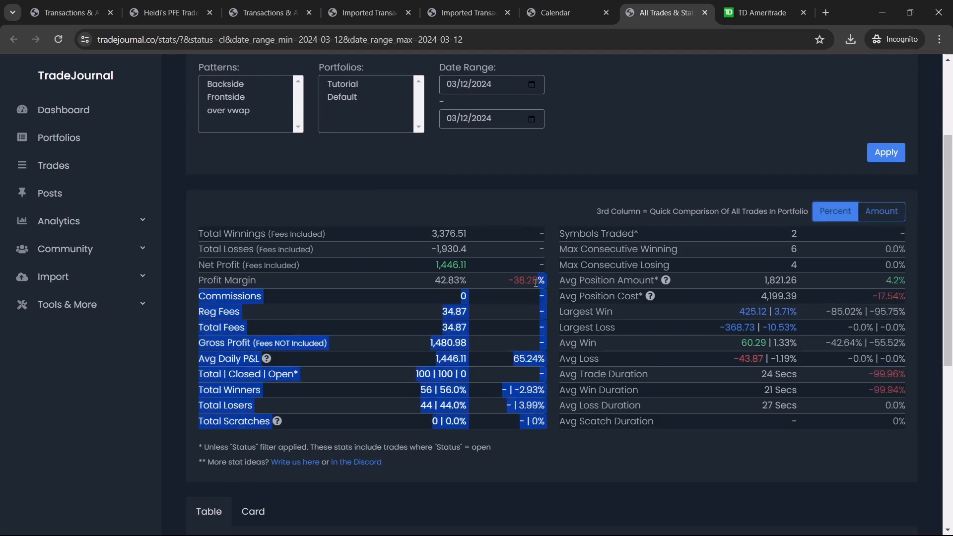
{"action": "left_click", "coordinate": [535, 297]}
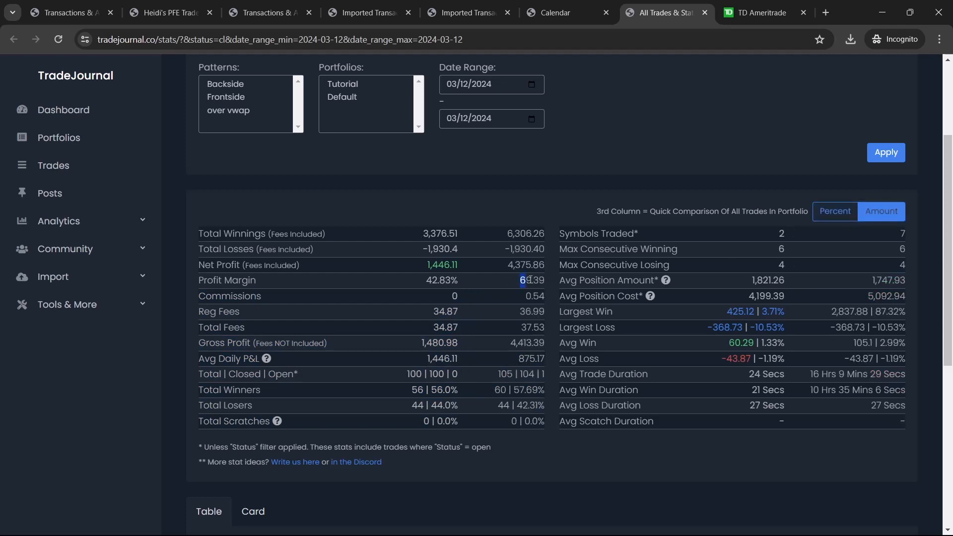
{"action": "left_click", "coordinate": [834, 210]}
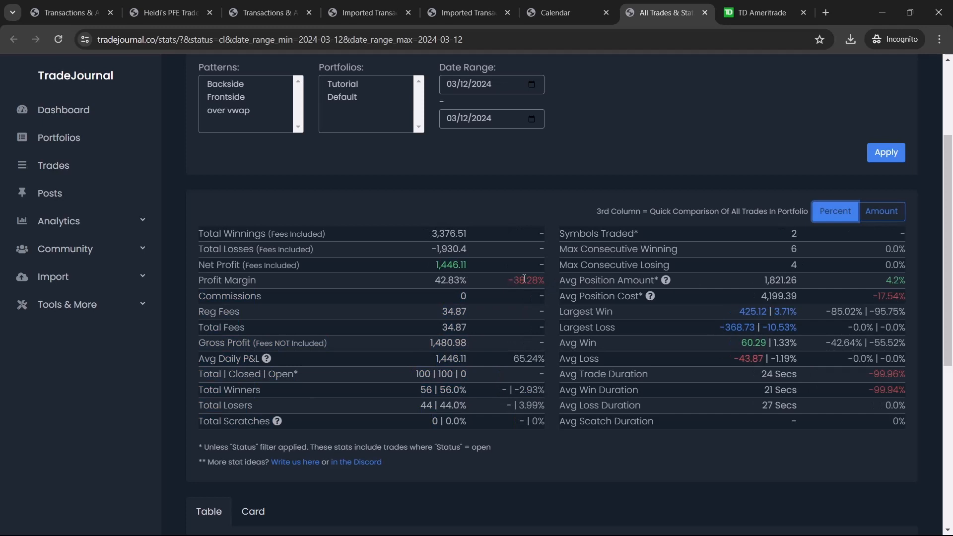
{"action": "mouse_move", "coordinate": [518, 297]}
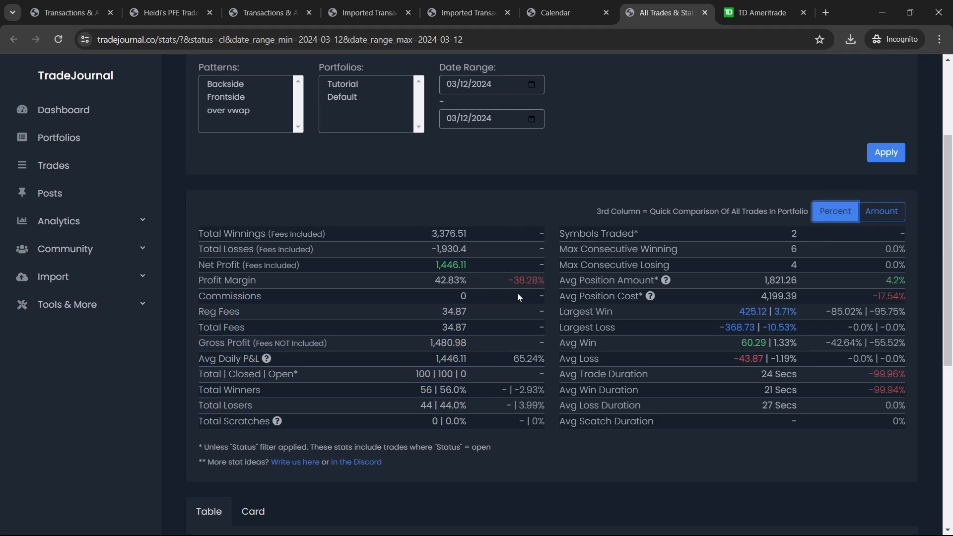
{"action": "scroll", "scroll_direction": "down", "scroll_amount": 3}
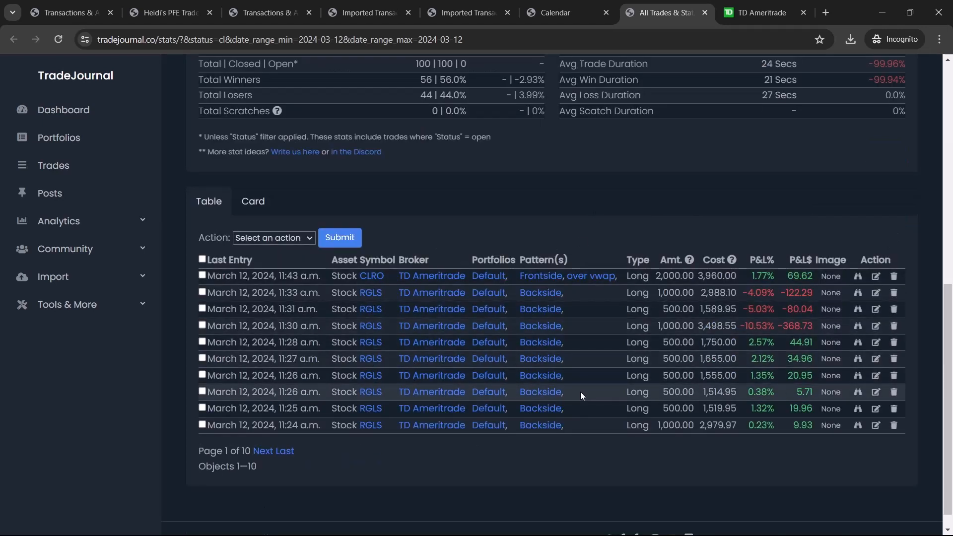
{"action": "left_click", "coordinate": [58, 137]}
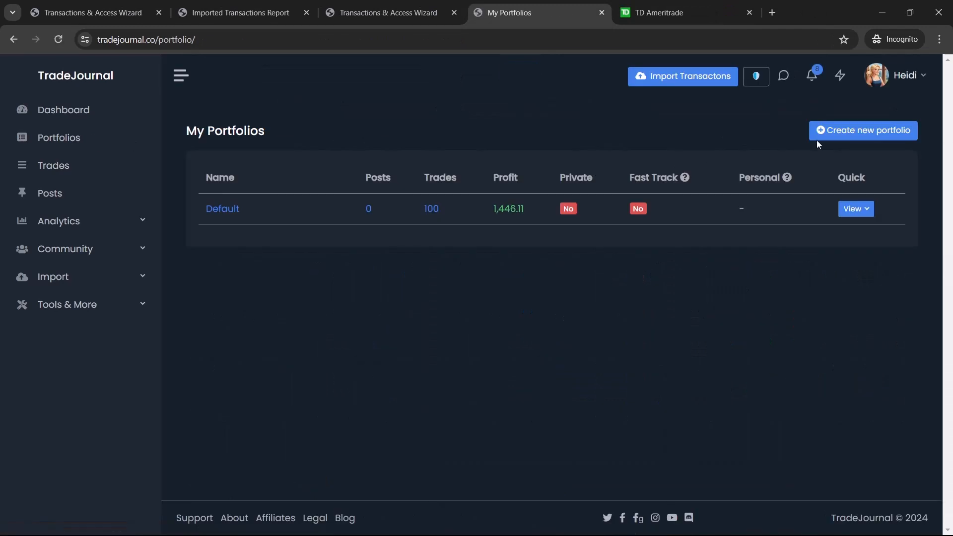
Create and save a new portfolio marked Private.
{"action": "left_click", "coordinate": [862, 130]}
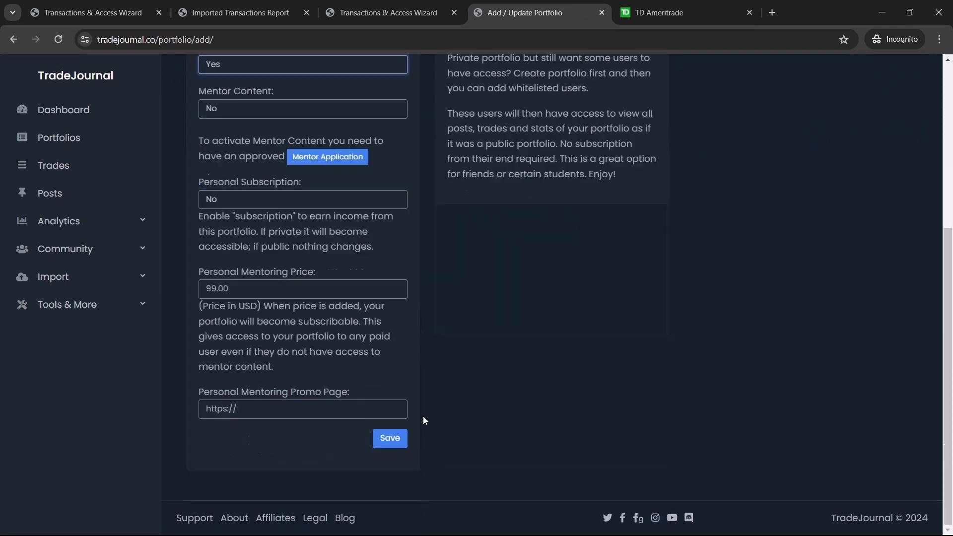
{"action": "left_click", "coordinate": [390, 438]}
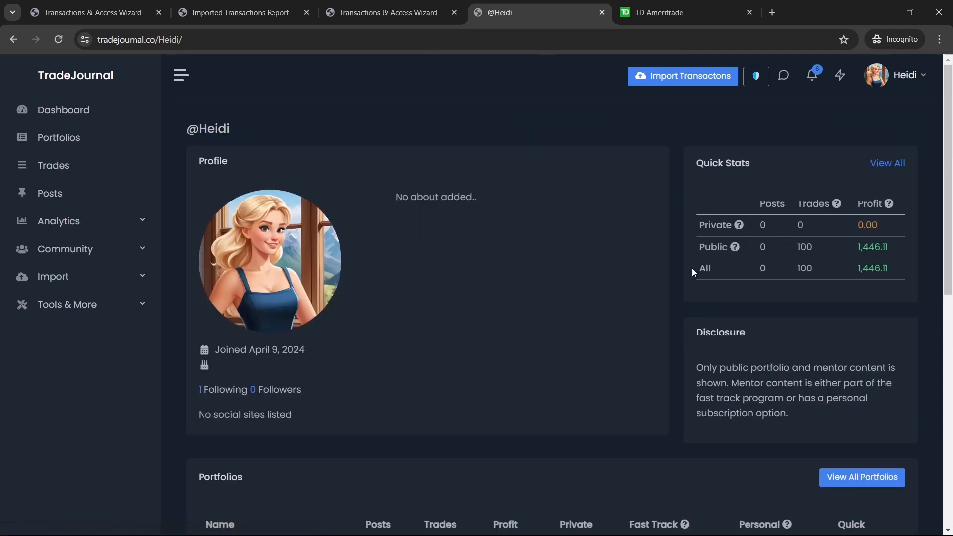
{"action": "scroll", "scroll_direction": "down", "scroll_amount": 3}
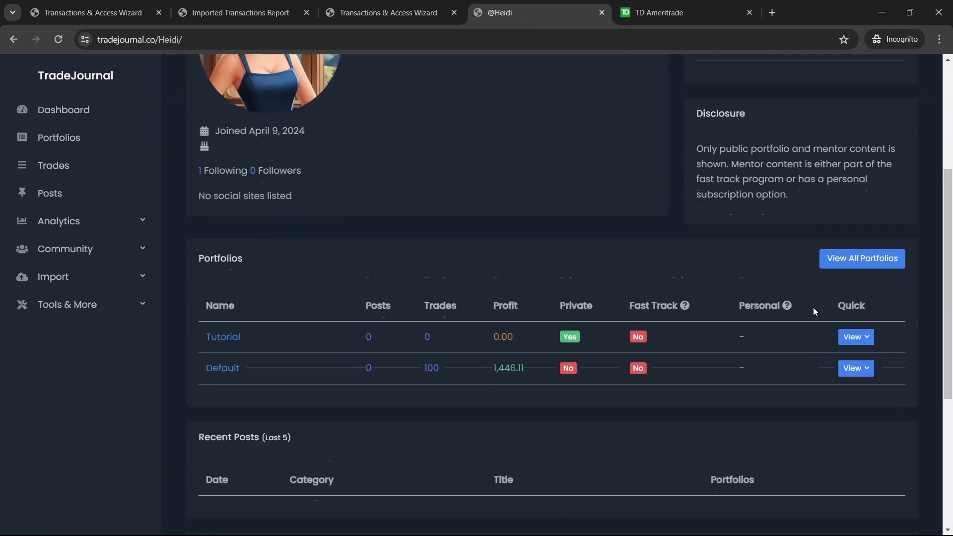
{"action": "scroll", "scroll_direction": "down", "scroll_amount": 3}
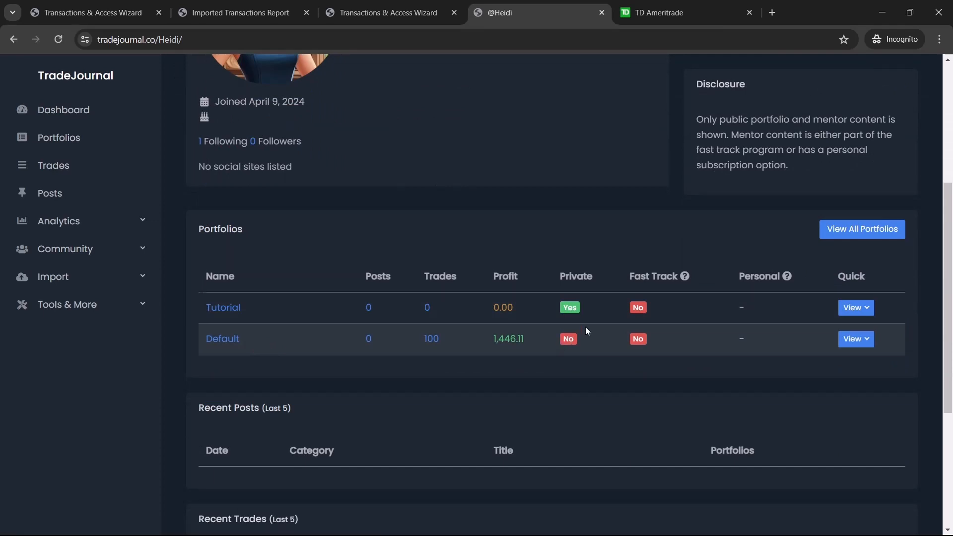
{"action": "mouse_move", "coordinate": [334, 327]}
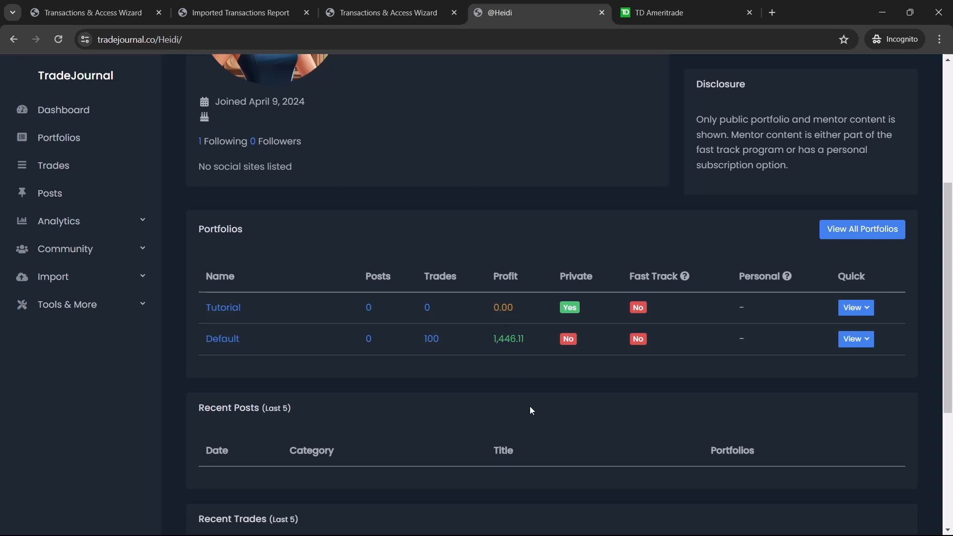
{"action": "left_click", "coordinate": [852, 307]}
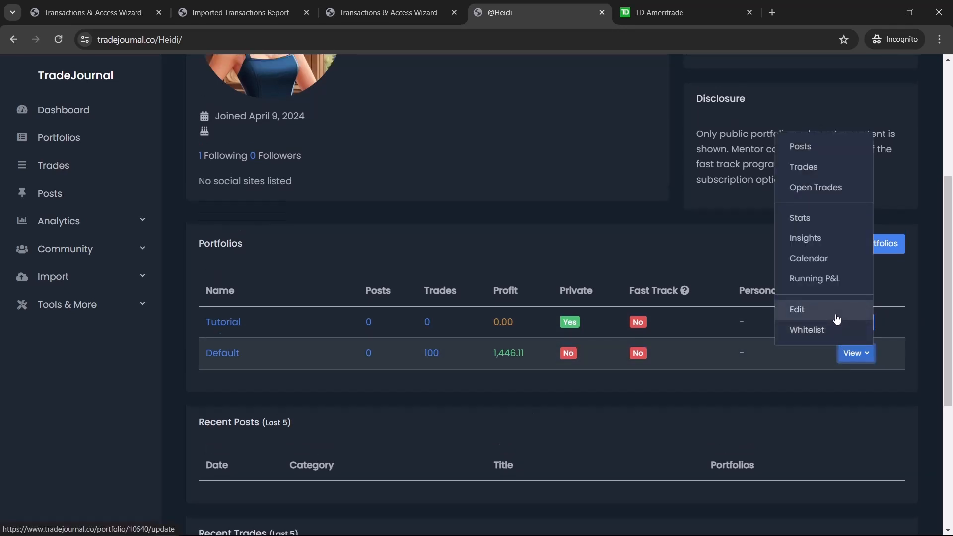
{"action": "scroll", "scroll_direction": "up", "scroll_amount": 3}
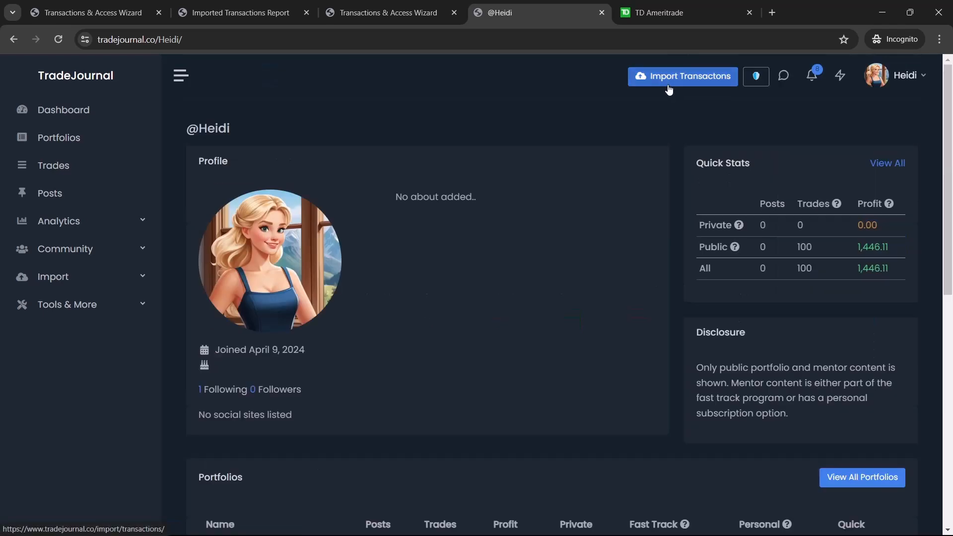
Start a transaction import with Generic Format as the broker and review its headers.
{"action": "left_click", "coordinate": [682, 76]}
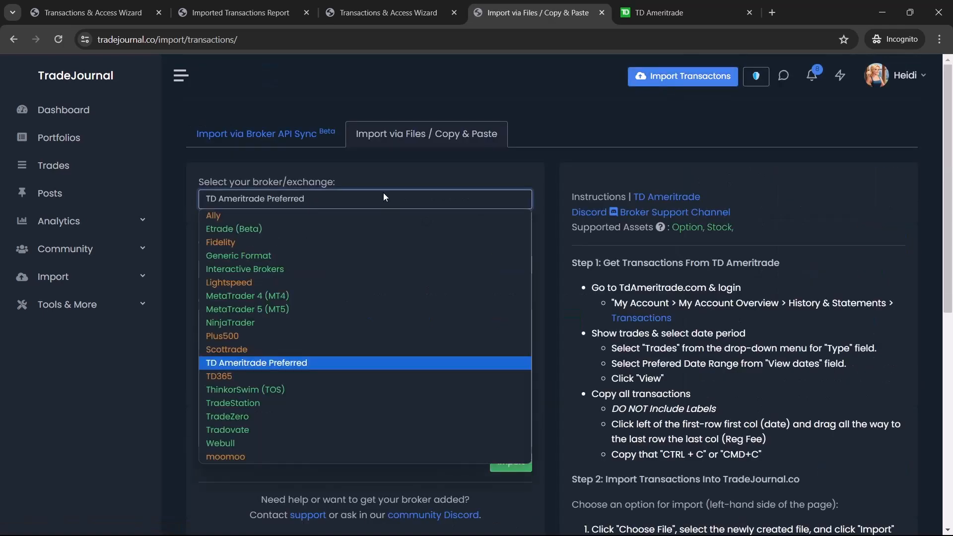
{"action": "left_click", "coordinate": [238, 255]}
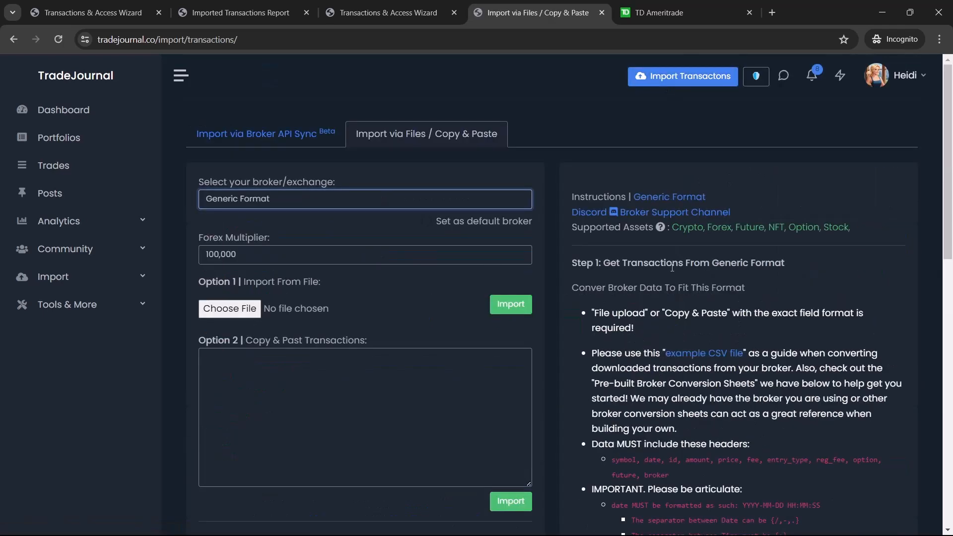
{"action": "scroll", "scroll_direction": "down", "scroll_amount": 3}
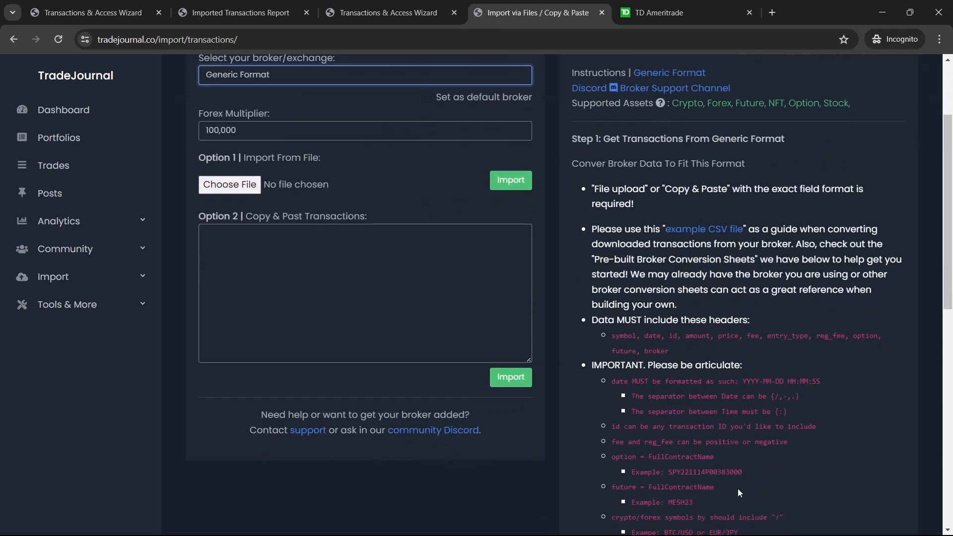
{"action": "scroll", "scroll_direction": "down", "scroll_amount": 3}
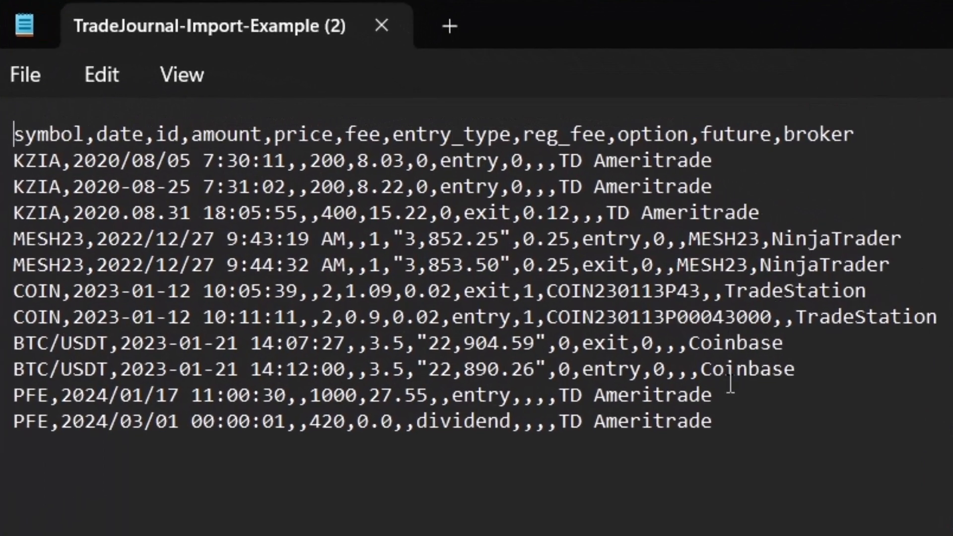
{"action": "mouse_move", "coordinate": [465, 431]}
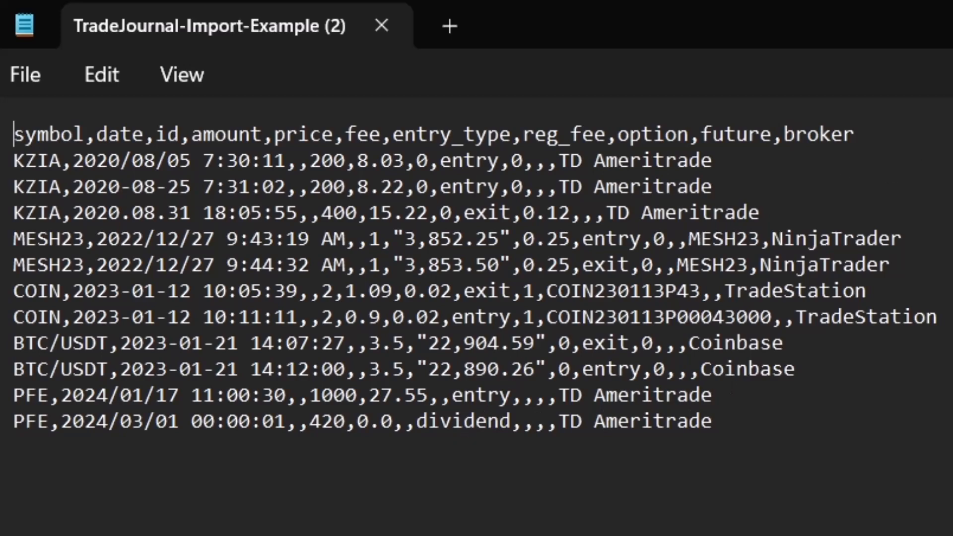
{"action": "key", "text": "ctrl+a"}
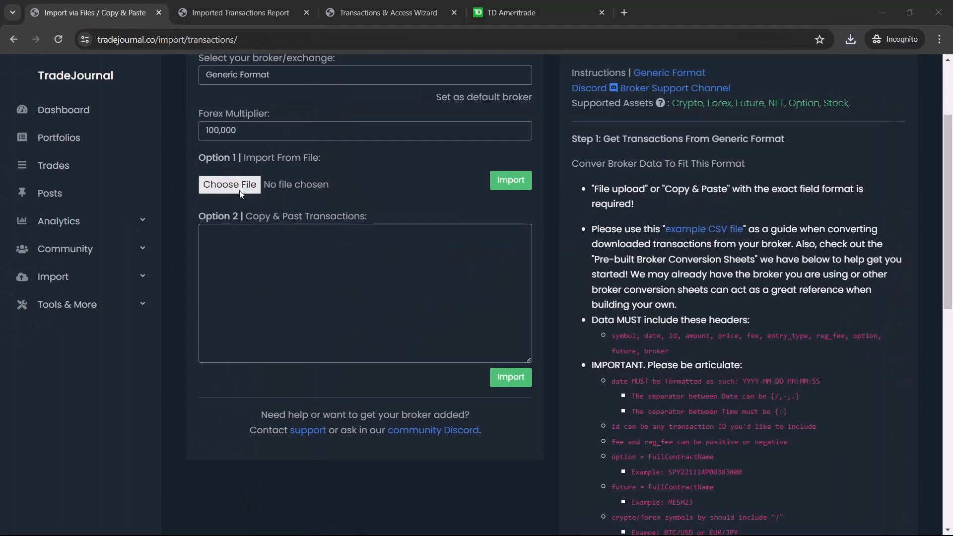
Import the example CSV, processing 11 entries, and launch the matching wizard.
{"action": "left_click", "coordinate": [229, 184]}
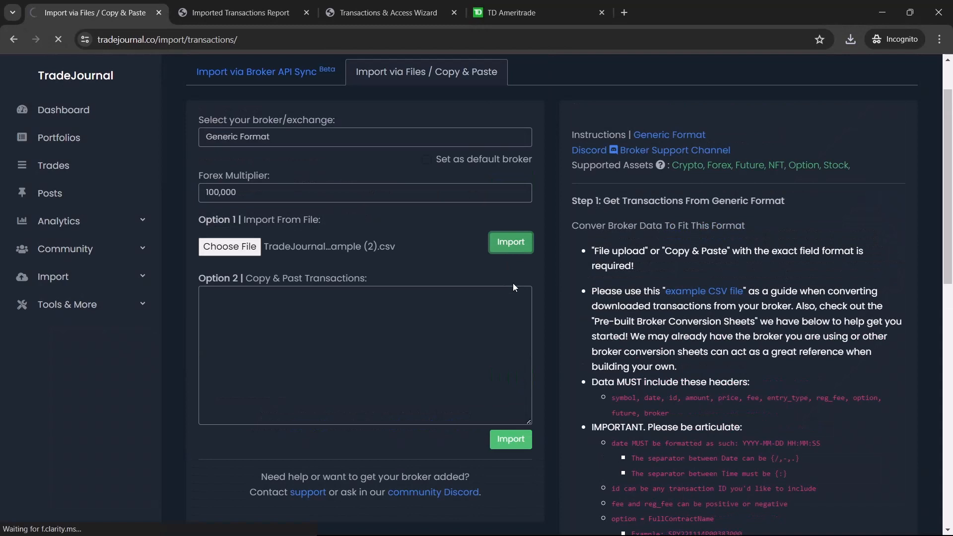
{"action": "left_click", "coordinate": [510, 241]}
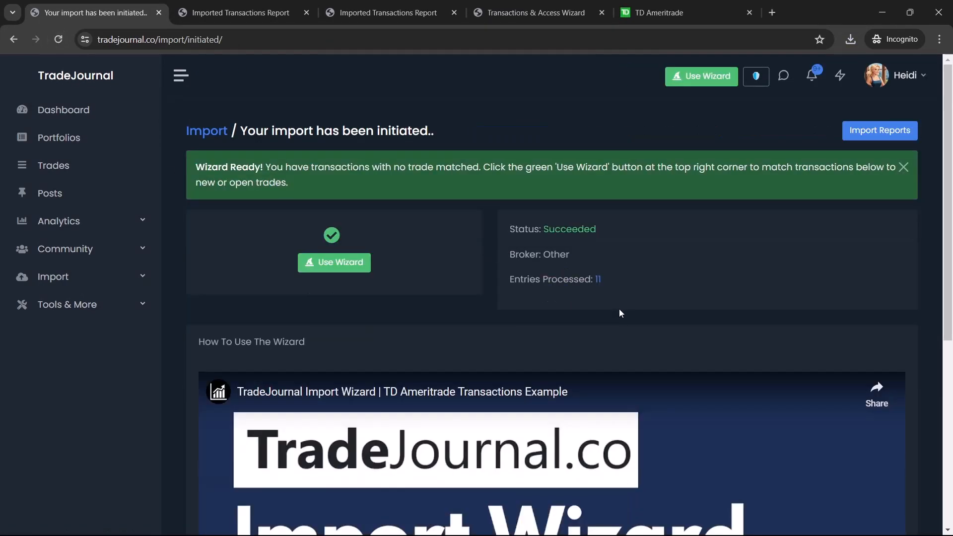
{"action": "mouse_move", "coordinate": [597, 279]}
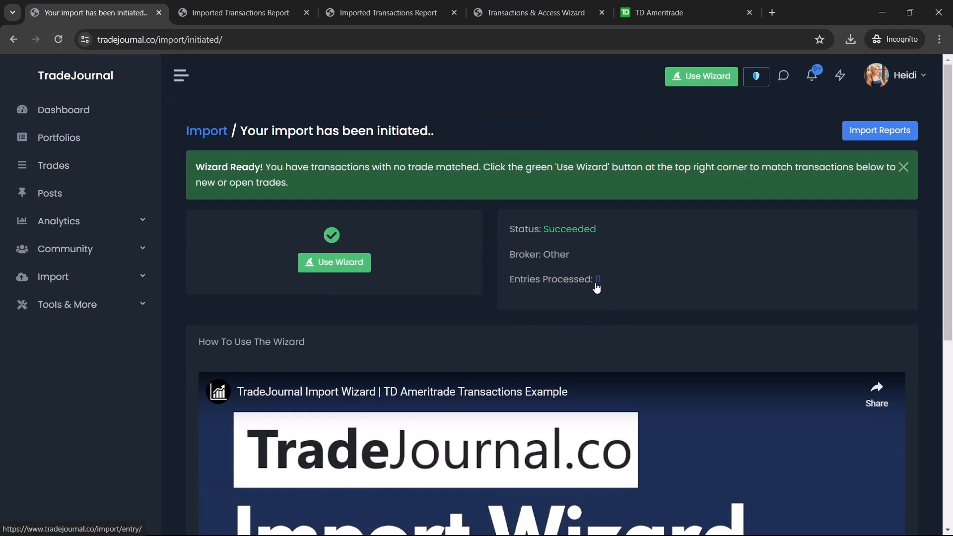
{"action": "mouse_move", "coordinate": [763, 206]}
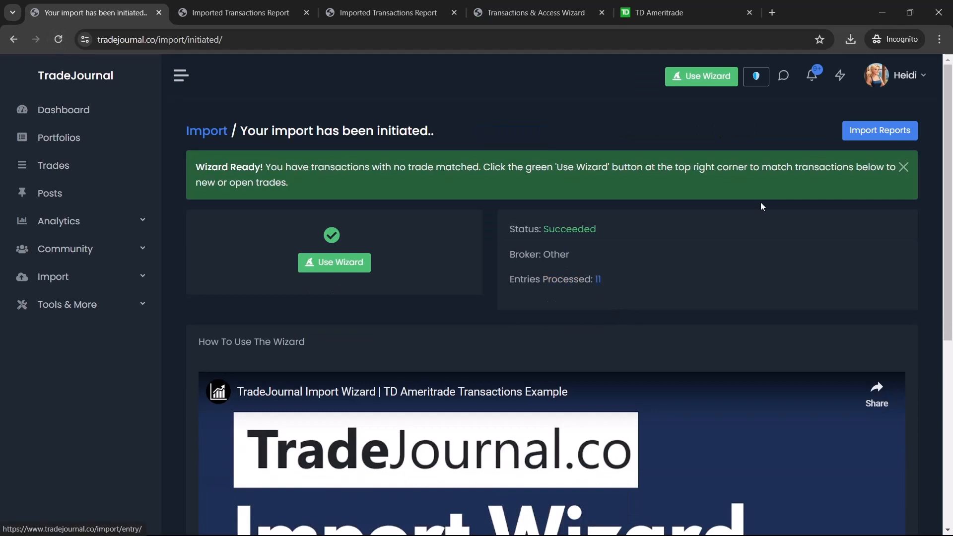
{"action": "left_click", "coordinate": [879, 130]}
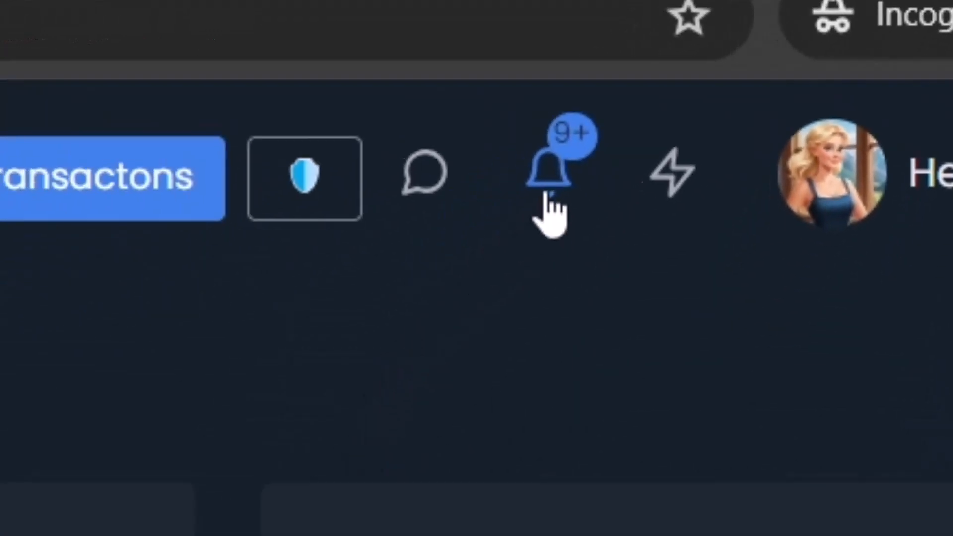
{"action": "left_click", "coordinate": [552, 177]}
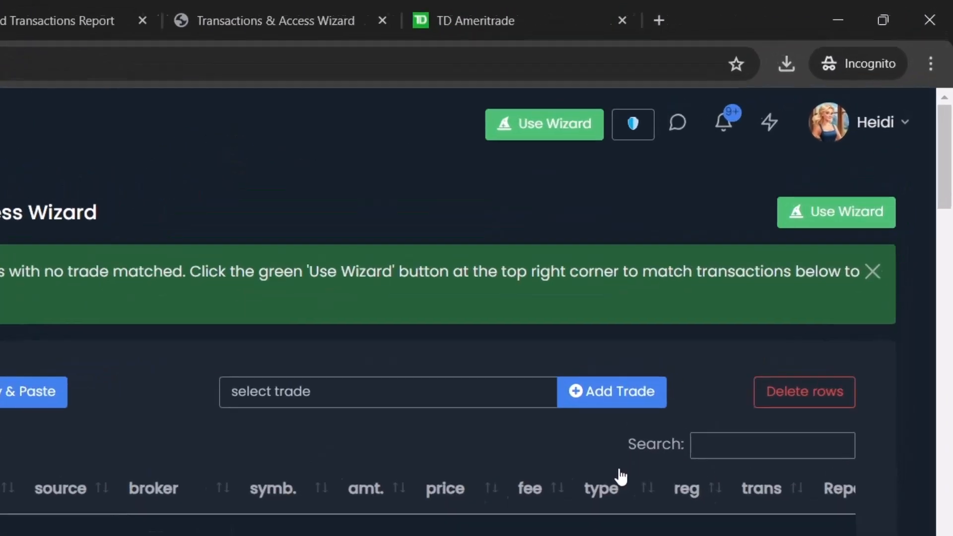
{"action": "left_click", "coordinate": [544, 124]}
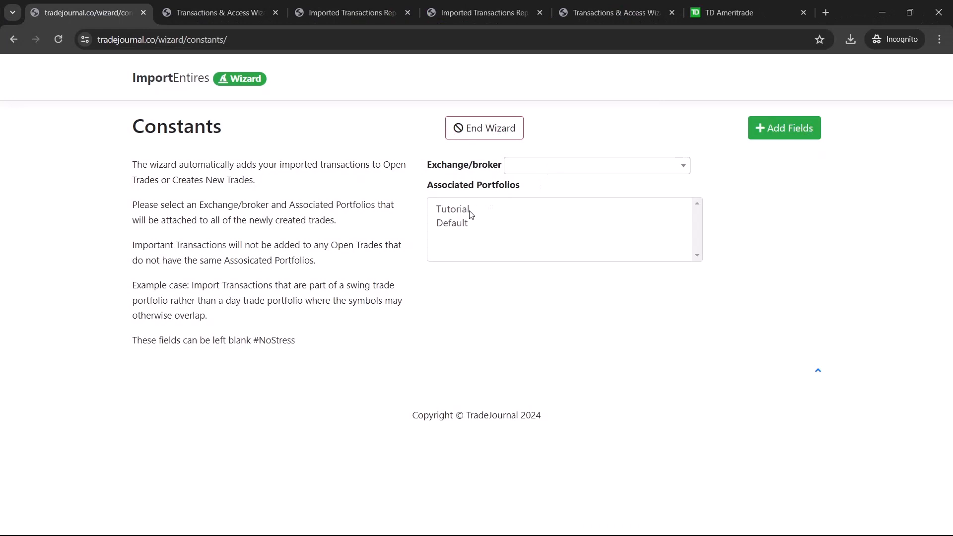
Select Tutorial as the associated portfolio and advance to the /MES Edit Fields page.
{"action": "left_click", "coordinate": [453, 209]}
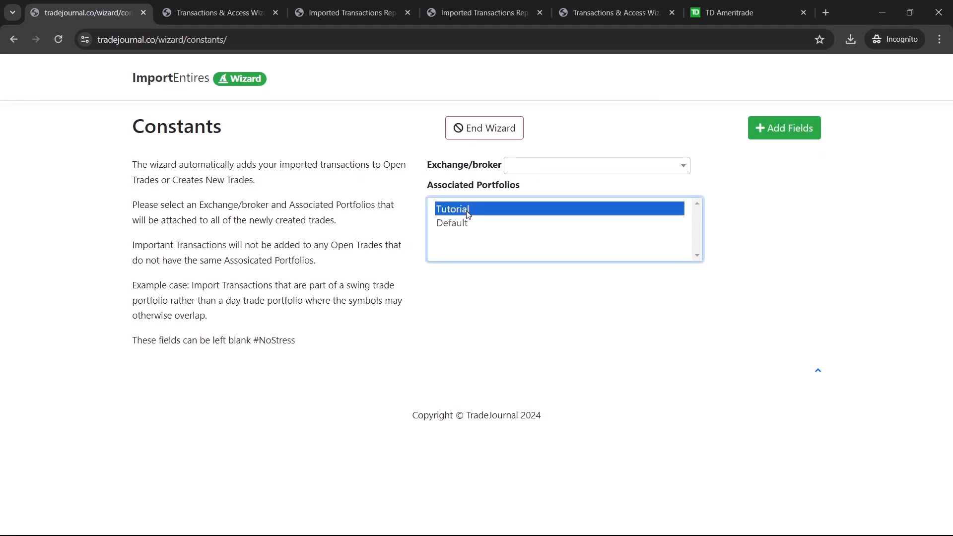
{"action": "left_click", "coordinate": [597, 165]}
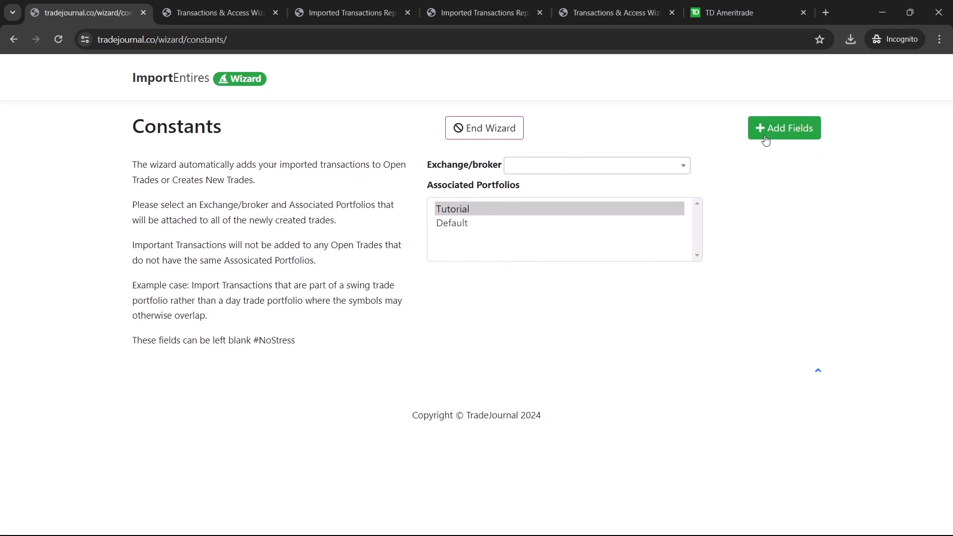
{"action": "left_click", "coordinate": [783, 127]}
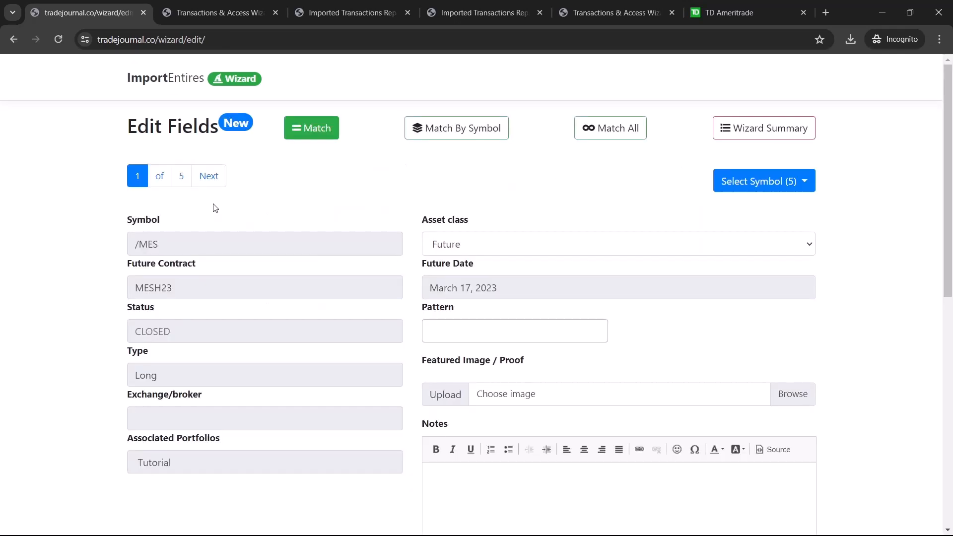
Check the /MES trade's $5.75 P&L with fees and match it.
{"action": "scroll", "scroll_direction": "down", "scroll_amount": 3}
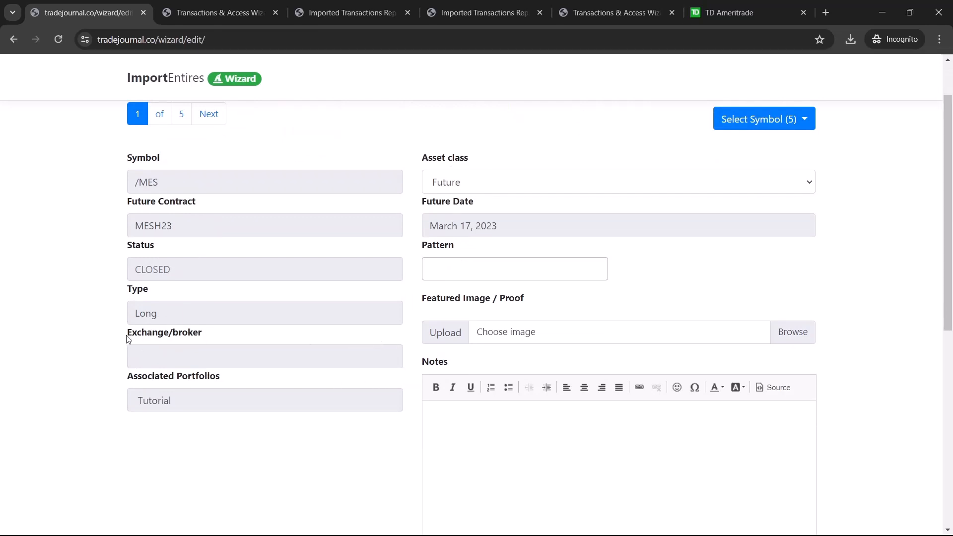
{"action": "mouse_move", "coordinate": [122, 342]}
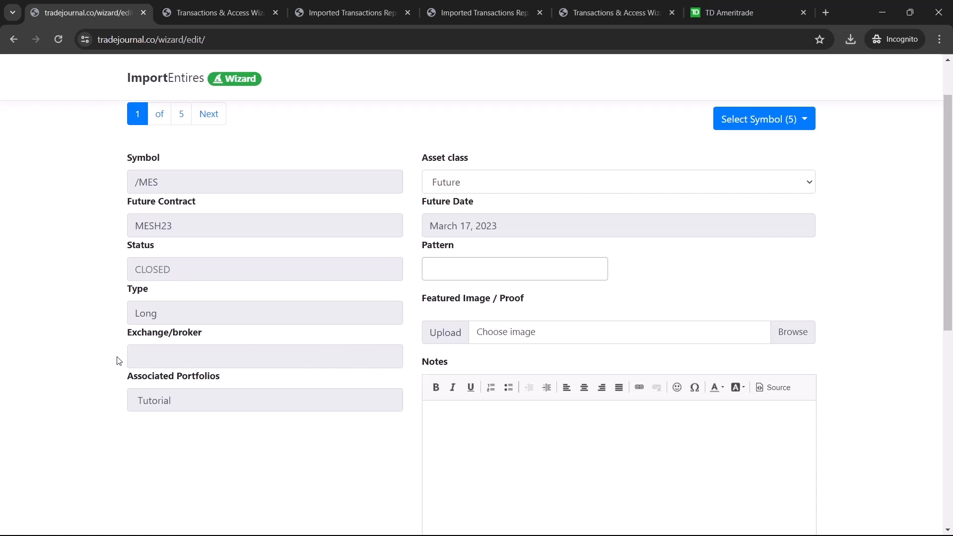
{"action": "mouse_move", "coordinate": [409, 384]}
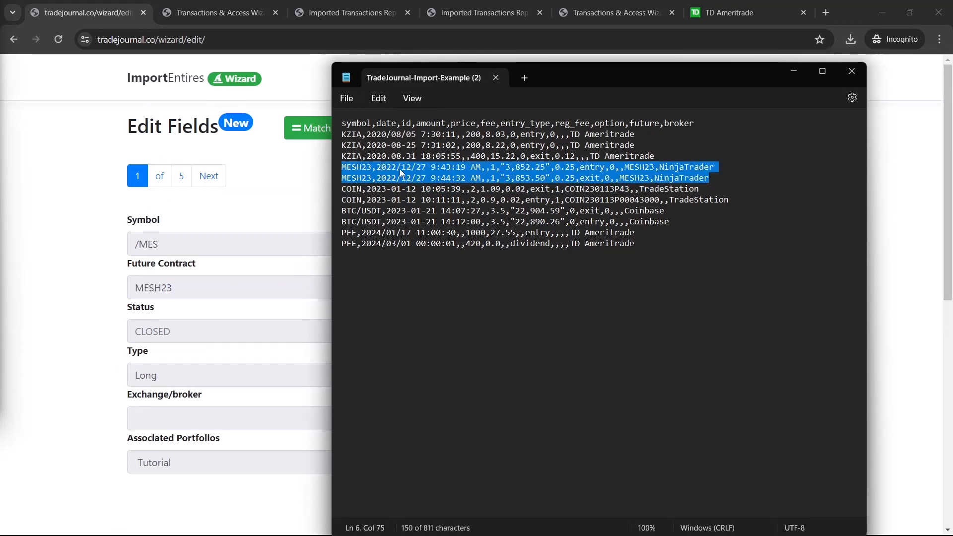
{"action": "mouse_move", "coordinate": [673, 172]}
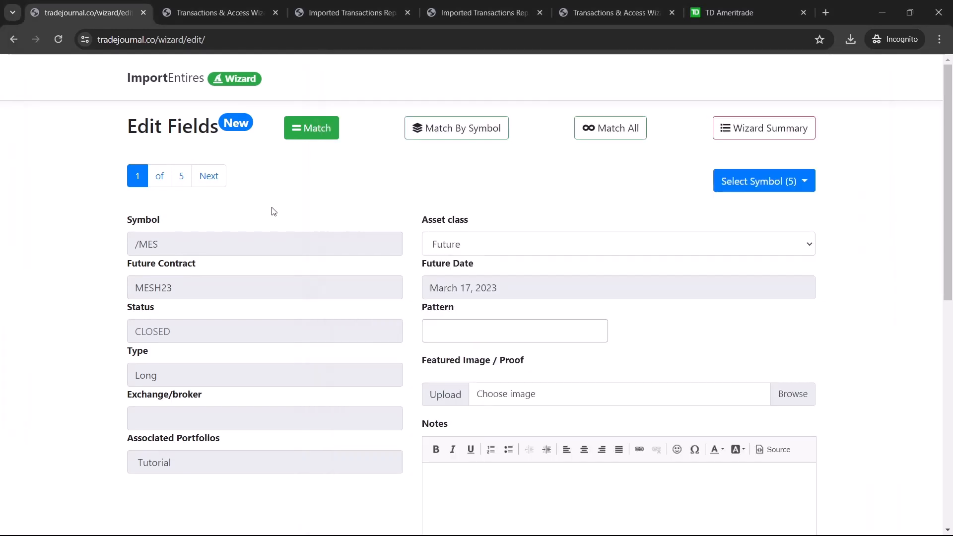
{"action": "scroll", "scroll_direction": "down", "scroll_amount": 3}
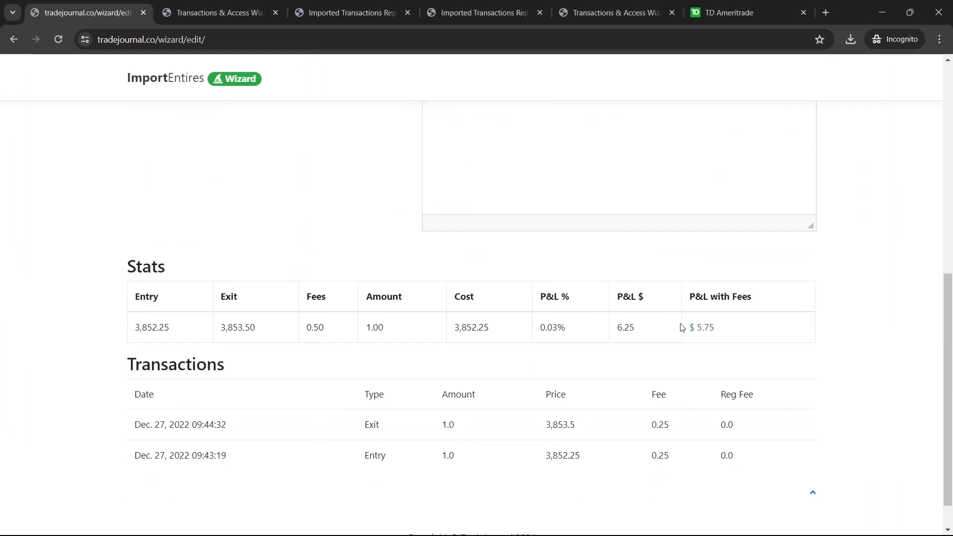
{"action": "double_click", "coordinate": [701, 327]}
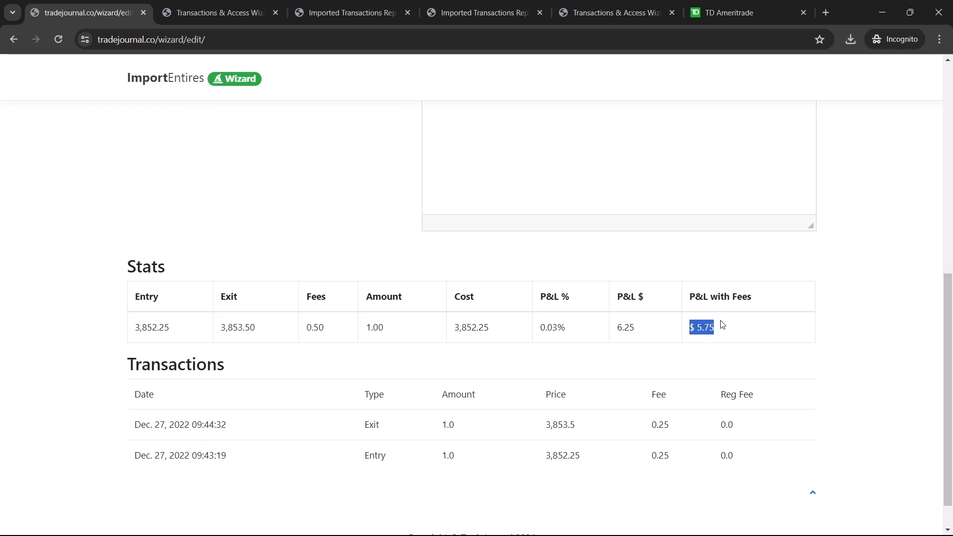
{"action": "scroll", "scroll_direction": "up", "scroll_amount": 3}
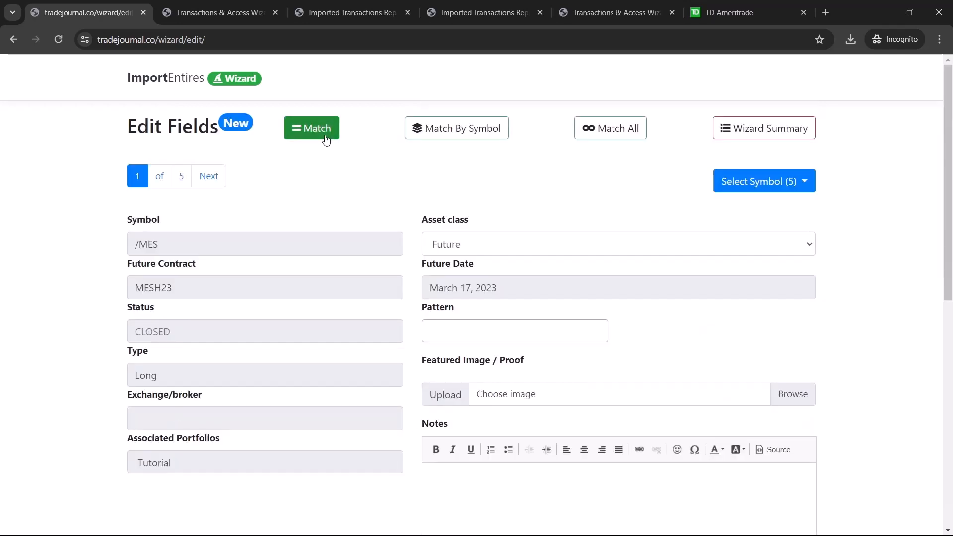
{"action": "left_click", "coordinate": [208, 176]}
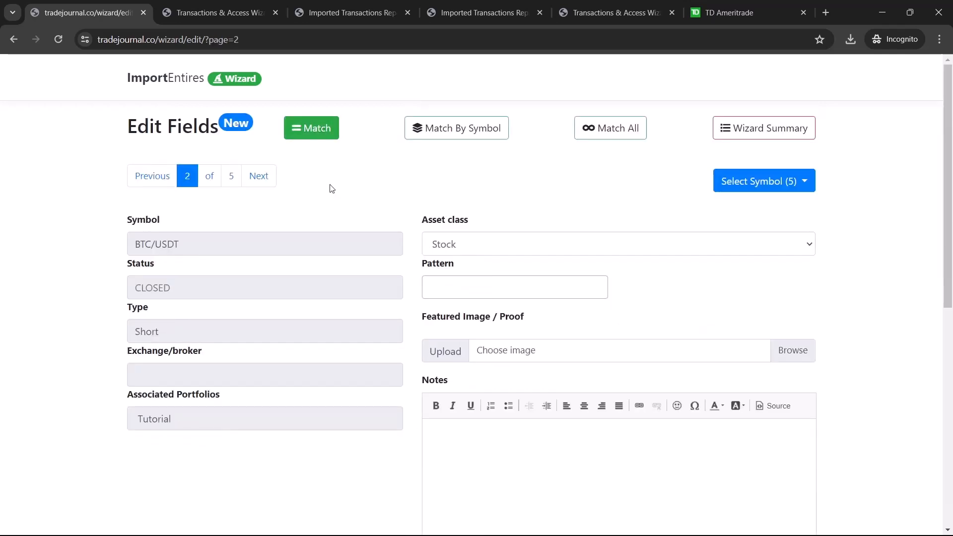
Match all remaining transactions, review the summary, and finish the wizard.
{"action": "scroll", "scroll_direction": "down", "scroll_amount": 3}
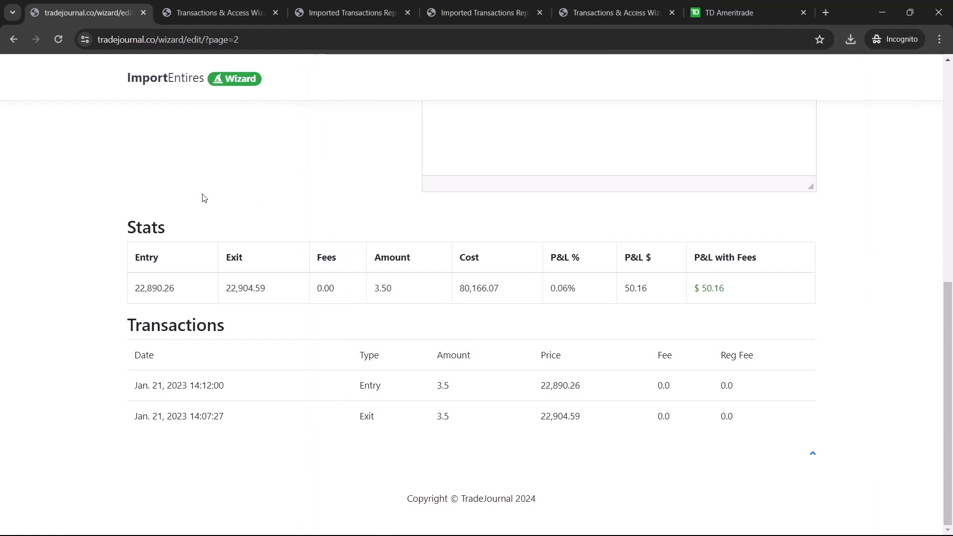
{"action": "scroll", "scroll_direction": "up", "scroll_amount": 3}
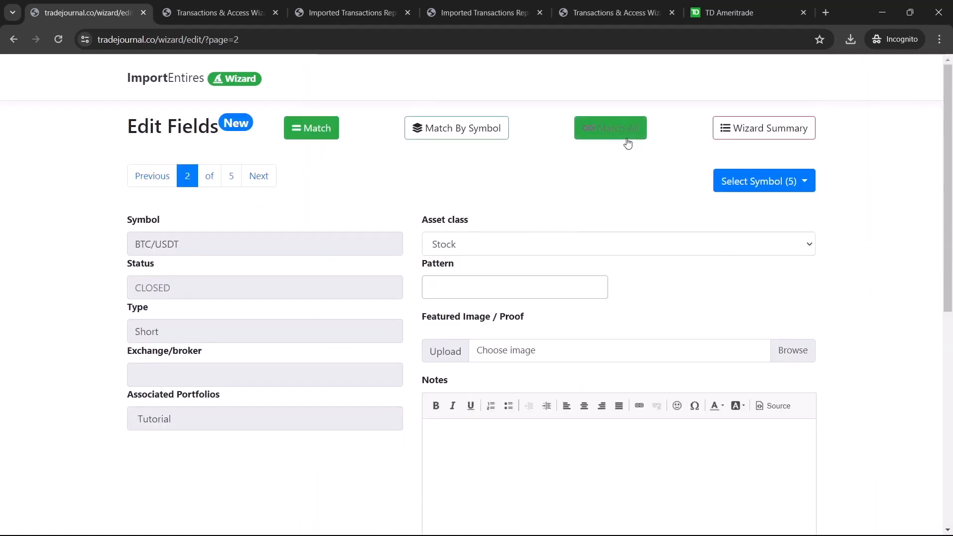
{"action": "left_click", "coordinate": [609, 127]}
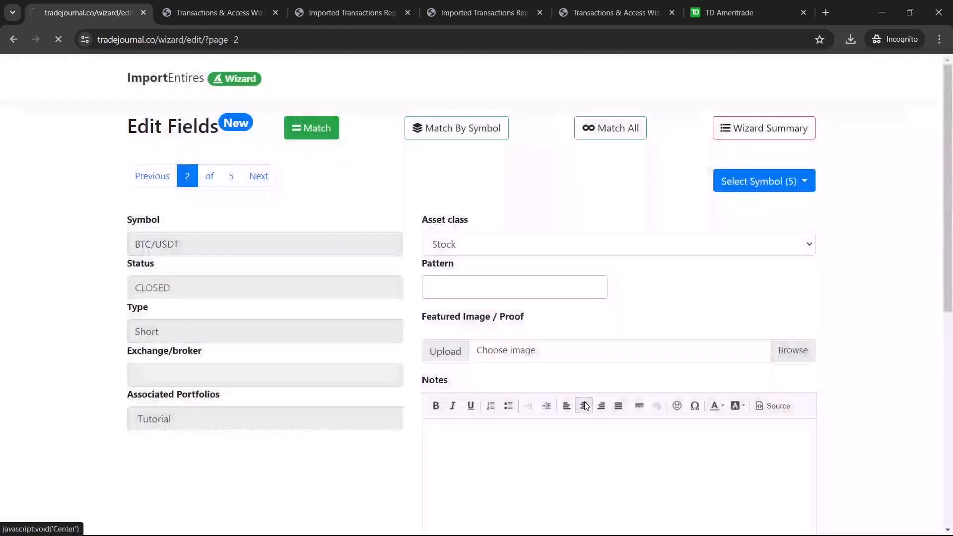
{"action": "left_click", "coordinate": [763, 127]}
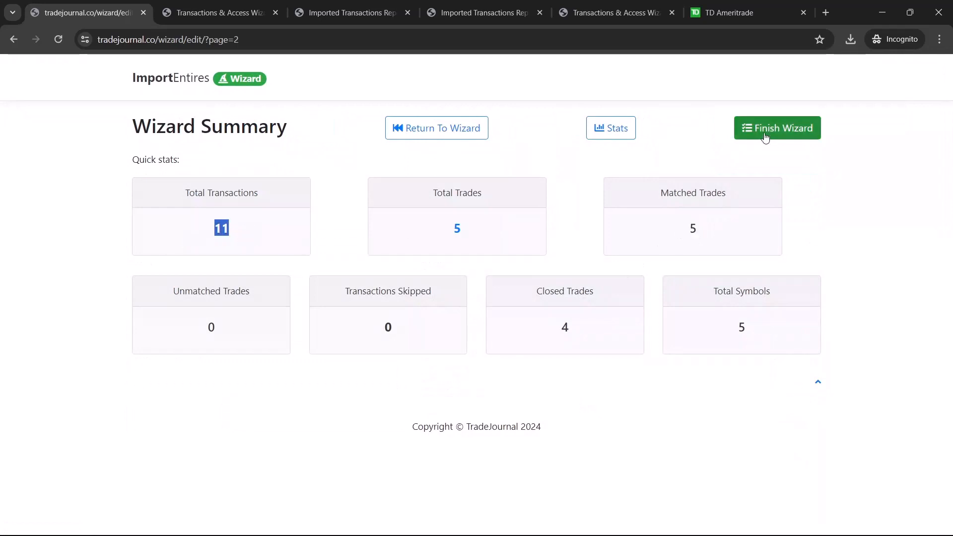
{"action": "left_click", "coordinate": [777, 127]}
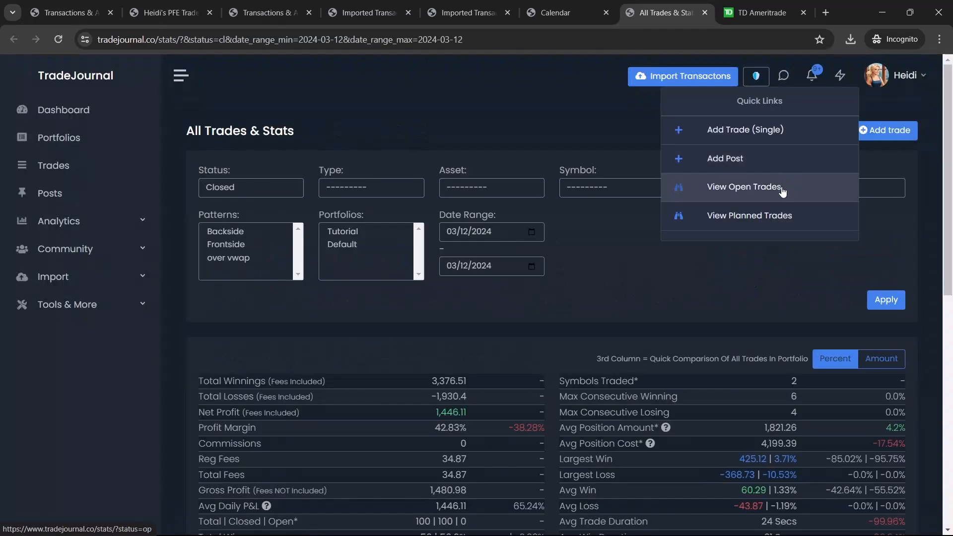
List the open trades and view the details of the PFE position.
{"action": "left_click", "coordinate": [743, 187]}
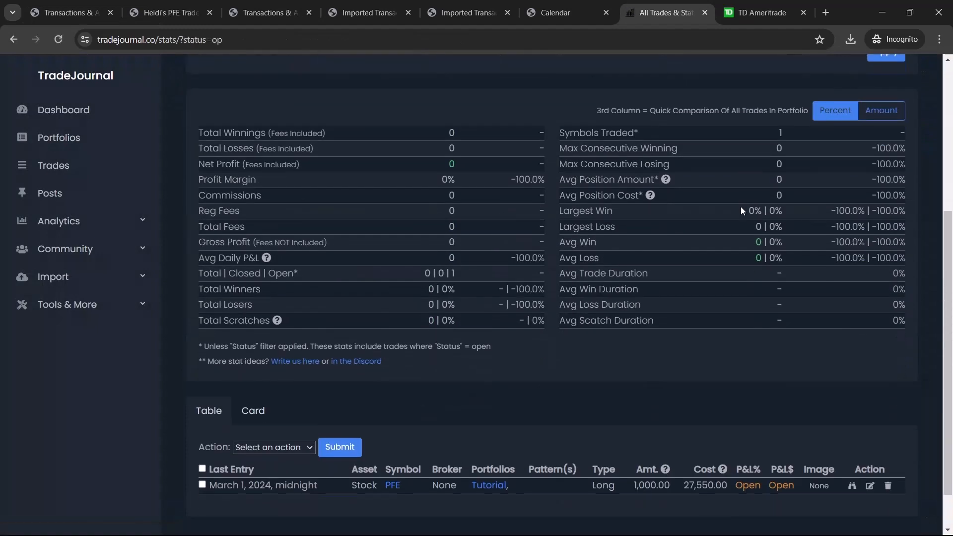
{"action": "scroll", "scroll_direction": "down", "scroll_amount": 3}
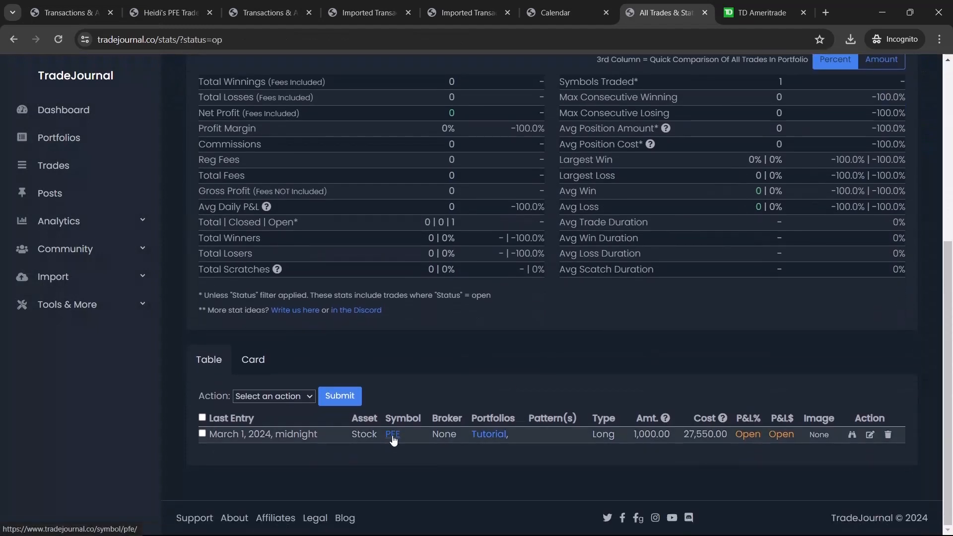
{"action": "left_click", "coordinate": [852, 434]}
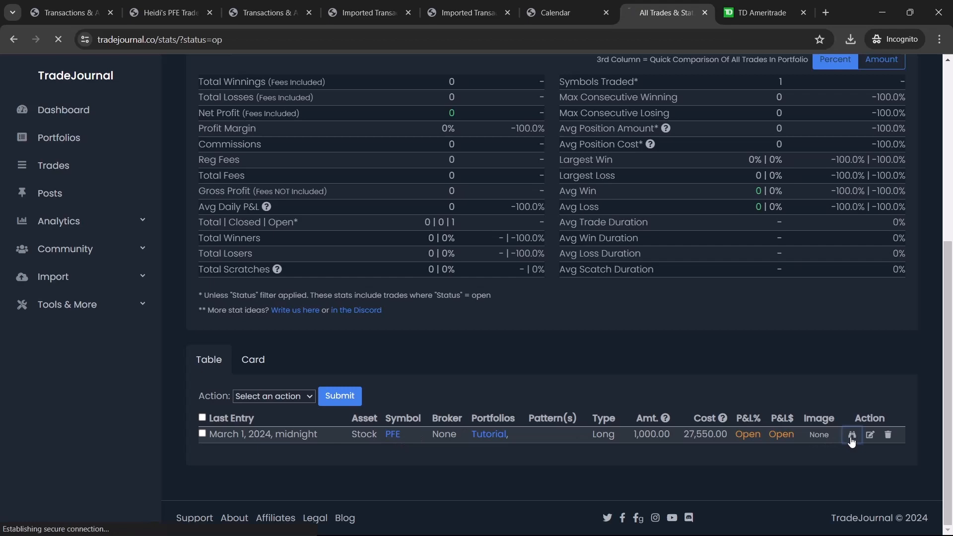
Review the PFE trade's chart, 1,000-share entry at 27.55, and March 1 dividend of 420.
{"action": "left_click", "coordinate": [851, 435]}
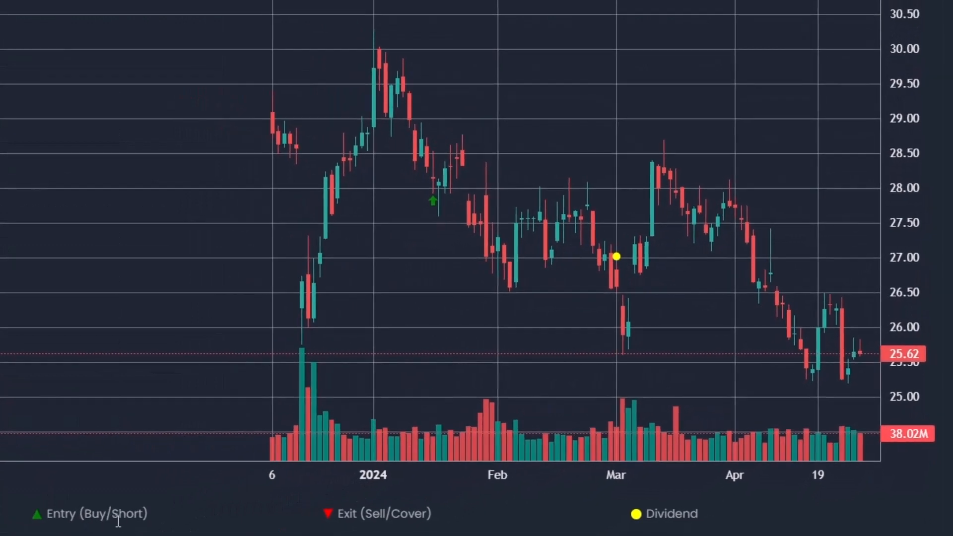
{"action": "mouse_move", "coordinate": [428, 374]}
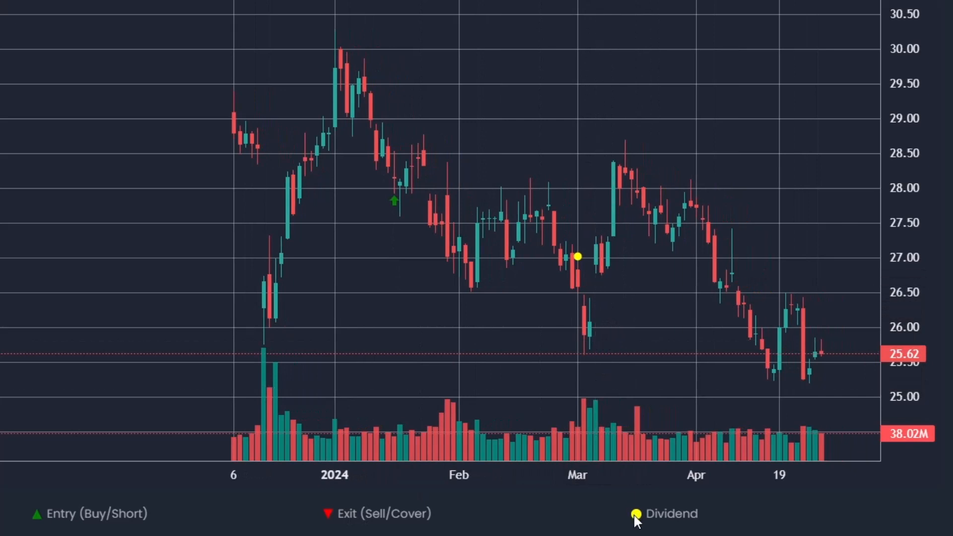
{"action": "mouse_move", "coordinate": [572, 274]}
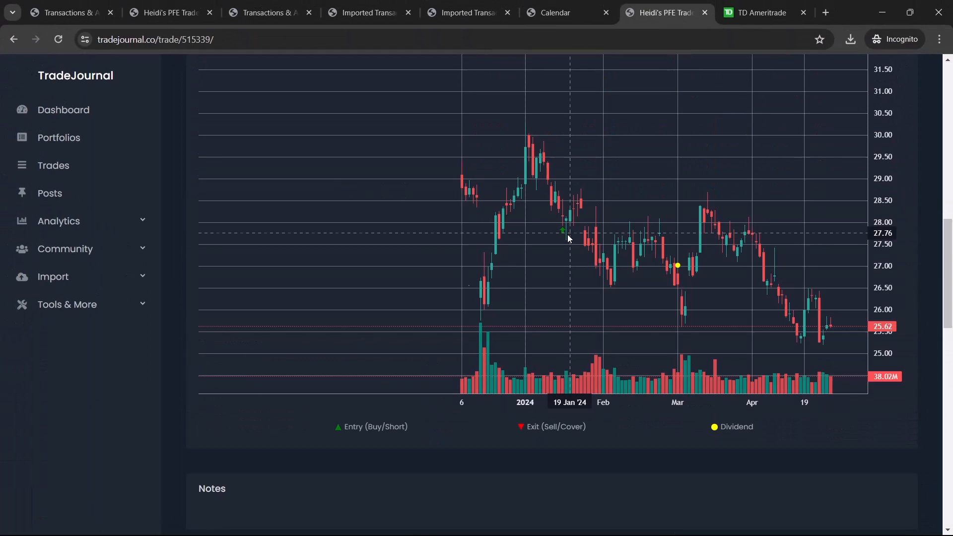
{"action": "scroll", "scroll_direction": "down", "scroll_amount": 3}
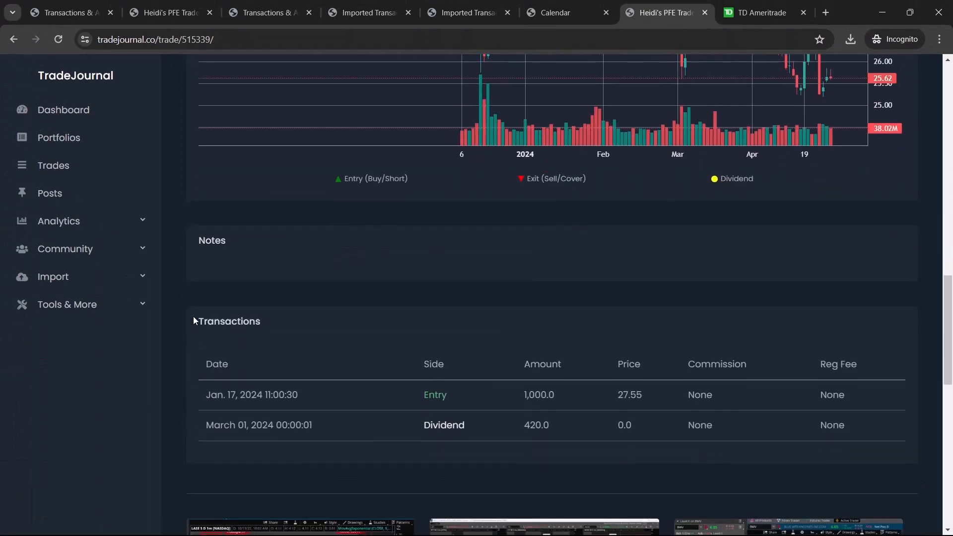
{"action": "mouse_move", "coordinate": [880, 449]}
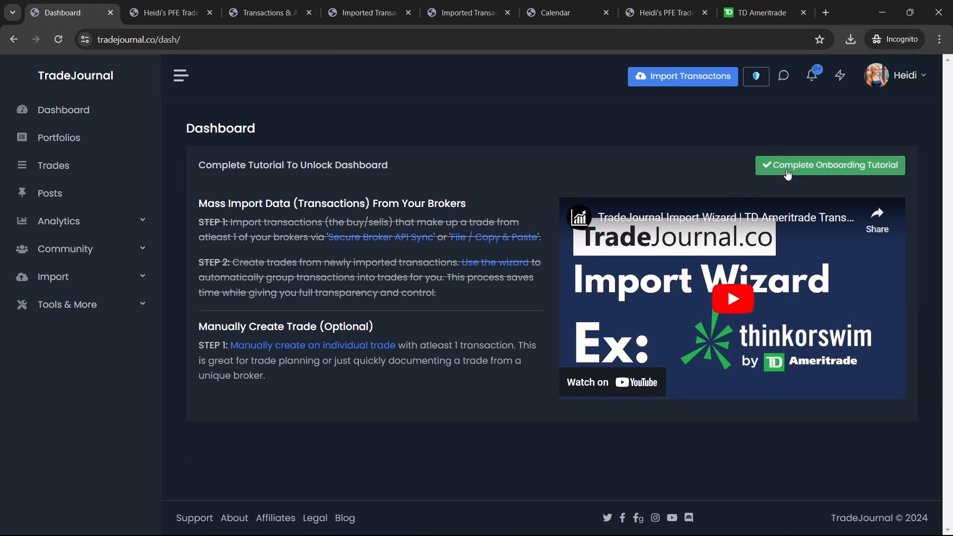
{"action": "mouse_move", "coordinate": [193, 332]}
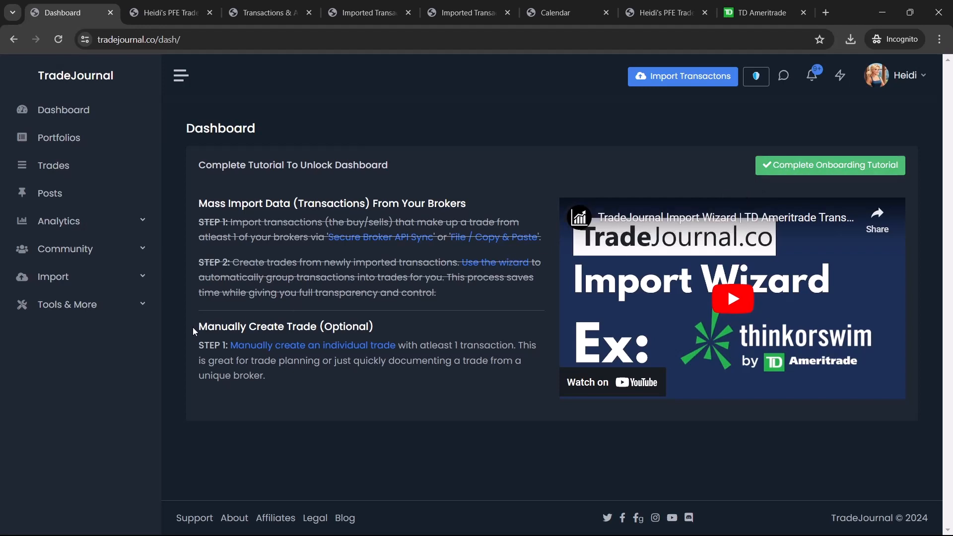
{"action": "mouse_move", "coordinate": [385, 328]}
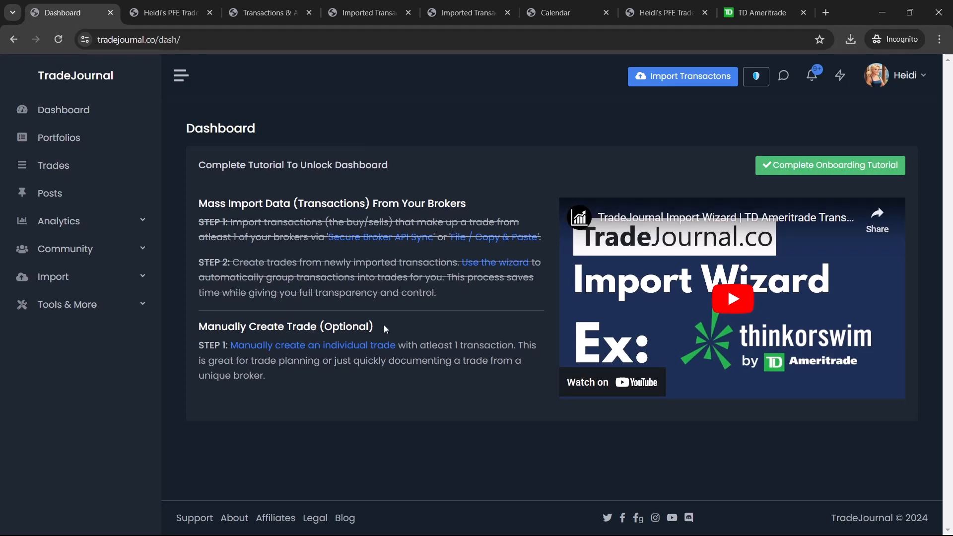
{"action": "mouse_move", "coordinate": [311, 350]}
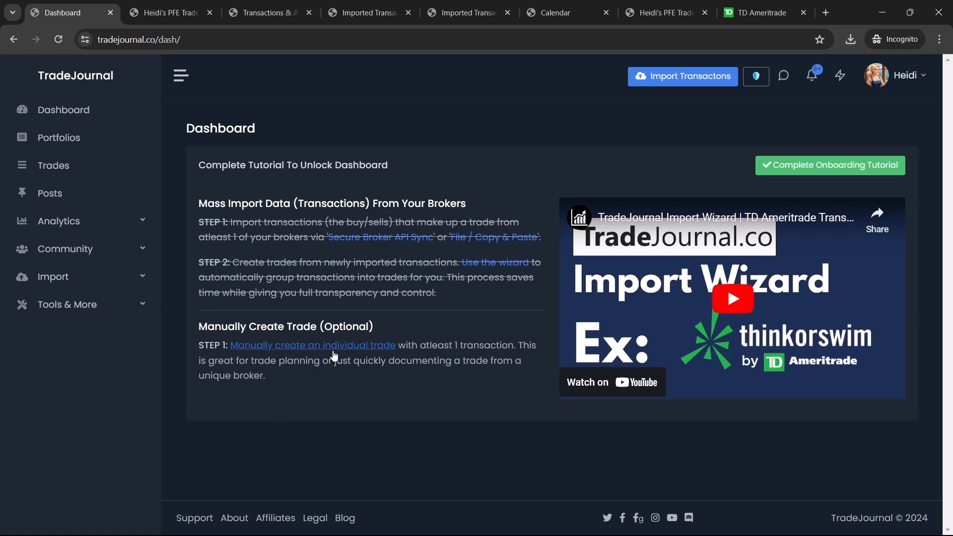
{"action": "mouse_move", "coordinate": [370, 352]}
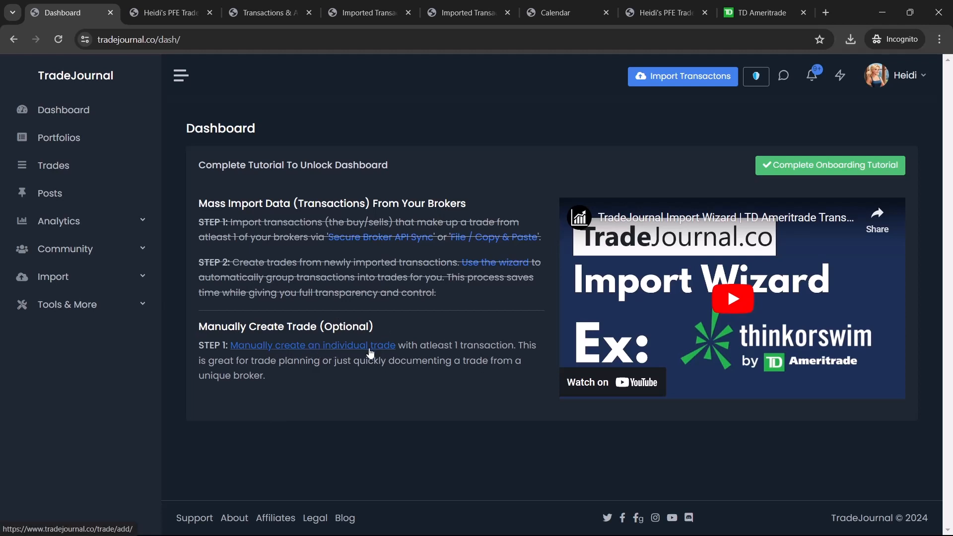
{"action": "mouse_move", "coordinate": [357, 369]}
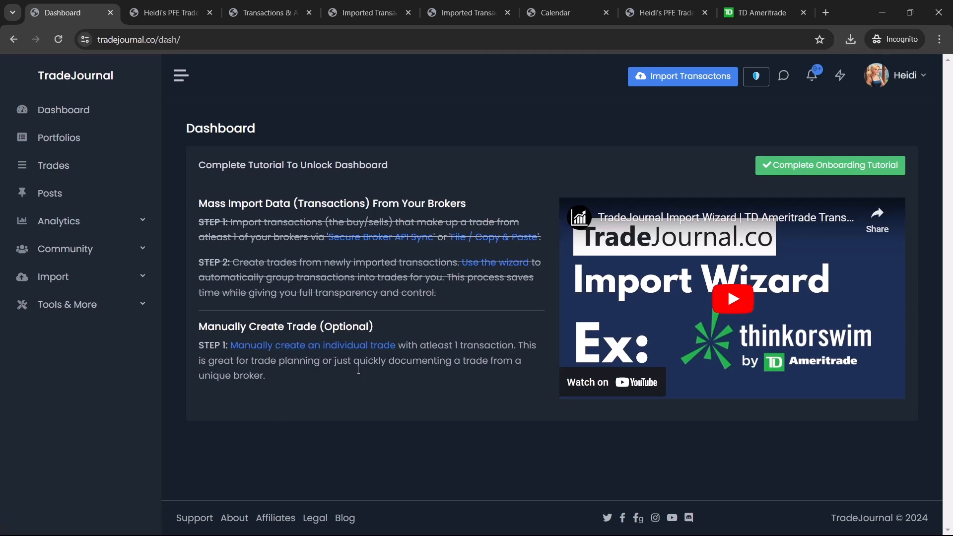
{"action": "mouse_move", "coordinate": [414, 360]}
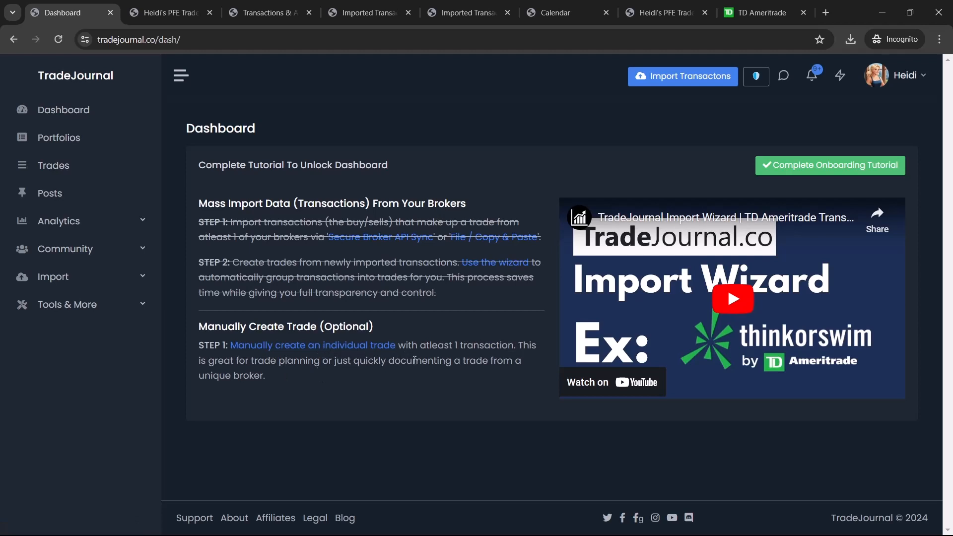
{"action": "mouse_move", "coordinate": [280, 382]}
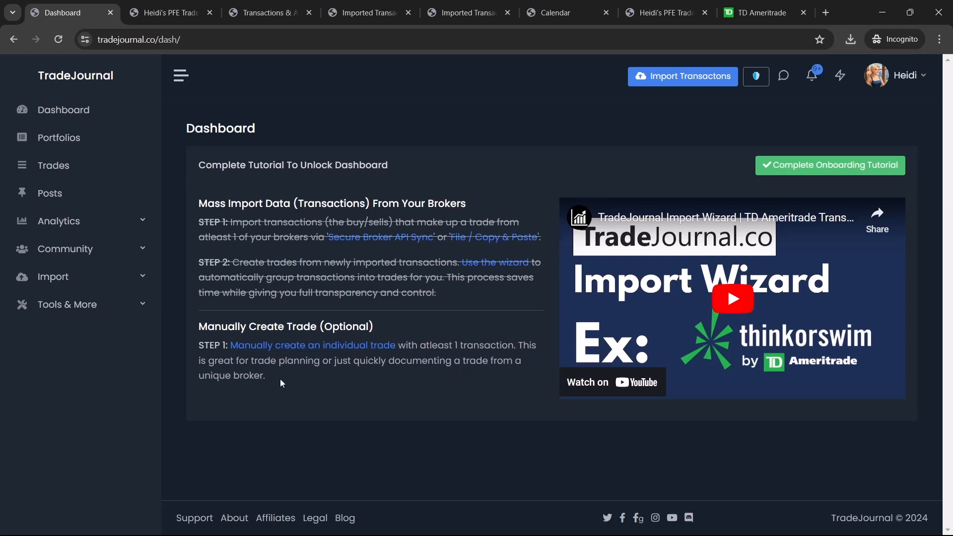
{"action": "mouse_move", "coordinate": [839, 75]}
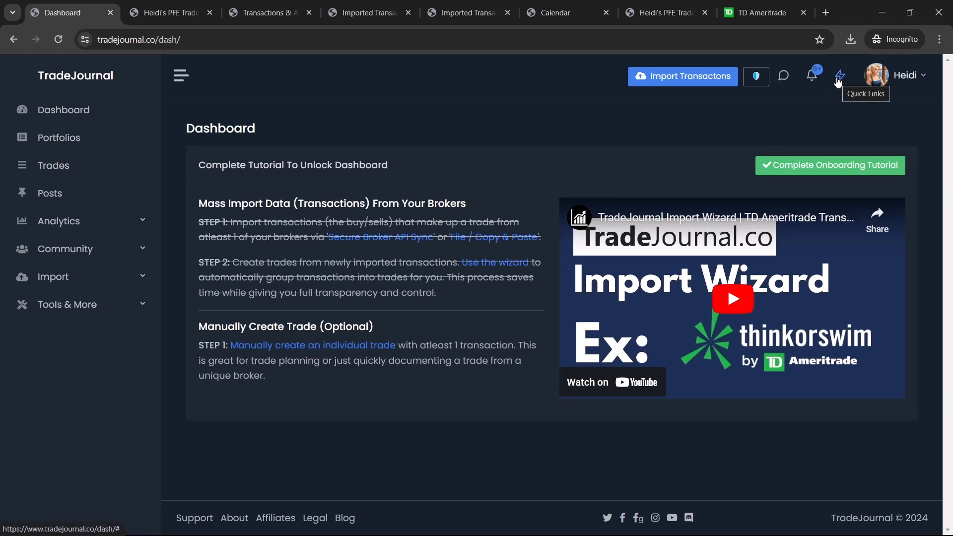
Bring up the Add Trade (Single) form from Quick Links for a manual TSLA trade.
{"action": "left_click", "coordinate": [839, 76]}
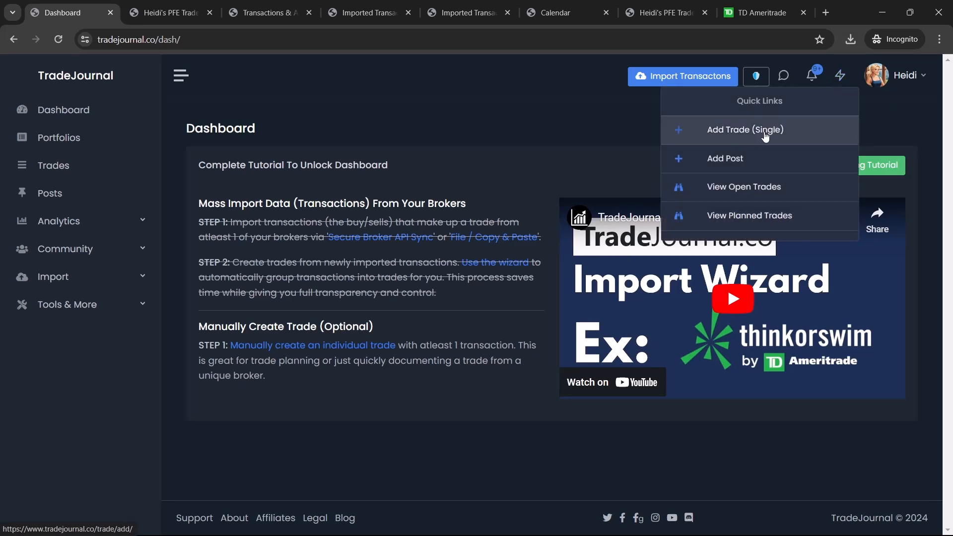
{"action": "left_click", "coordinate": [746, 130]}
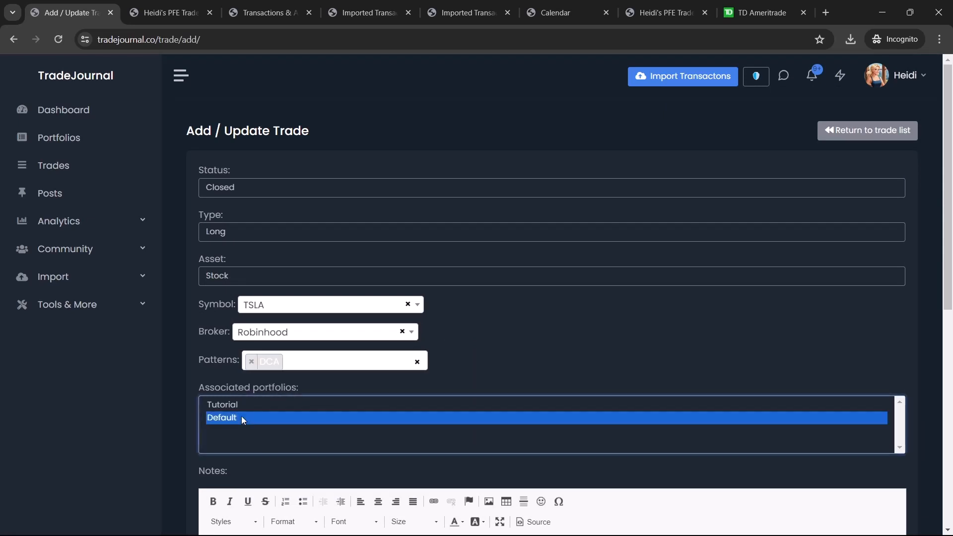
Enter a 1-share TSLA entry at price 160 with zero fees and save the trade.
{"action": "scroll", "scroll_direction": "down", "scroll_amount": 3}
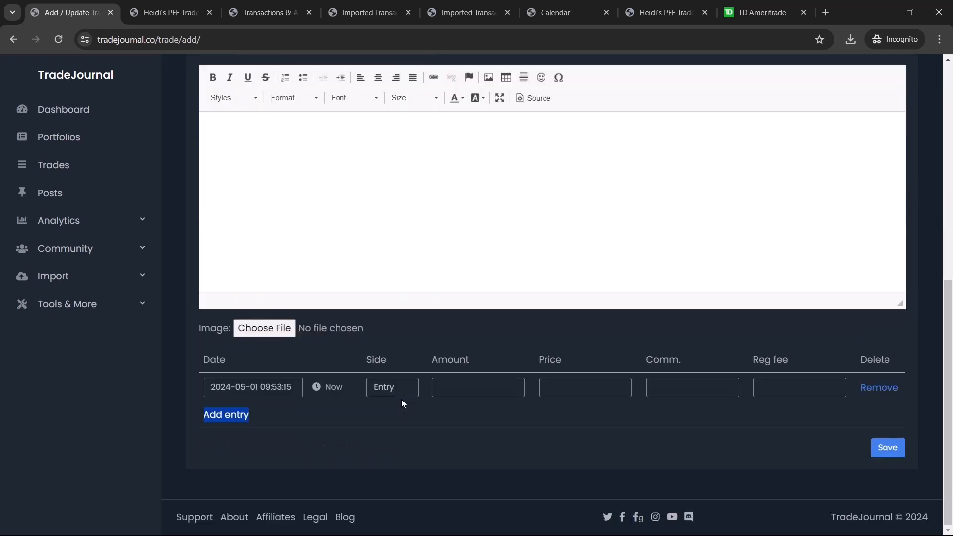
{"action": "left_click", "coordinate": [477, 387]}
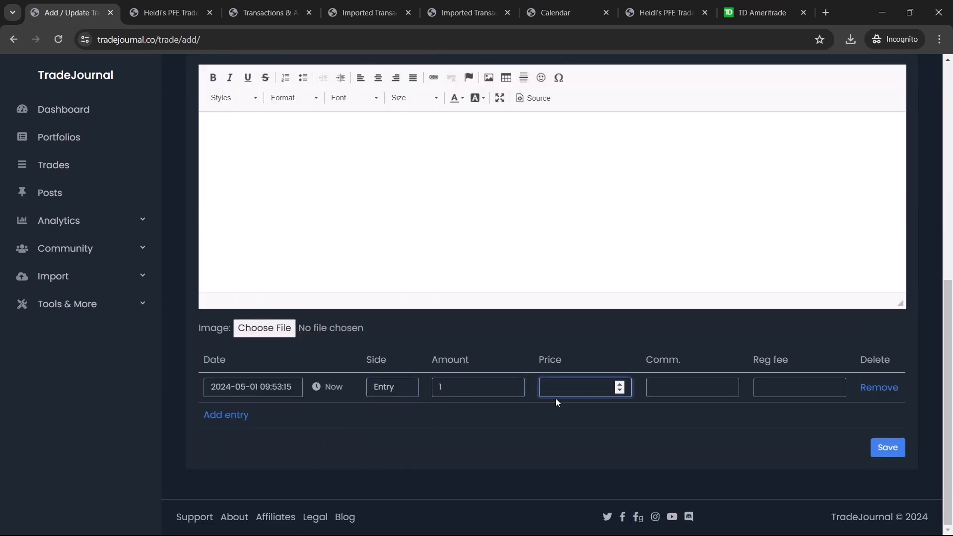
{"action": "type", "text": "160"}
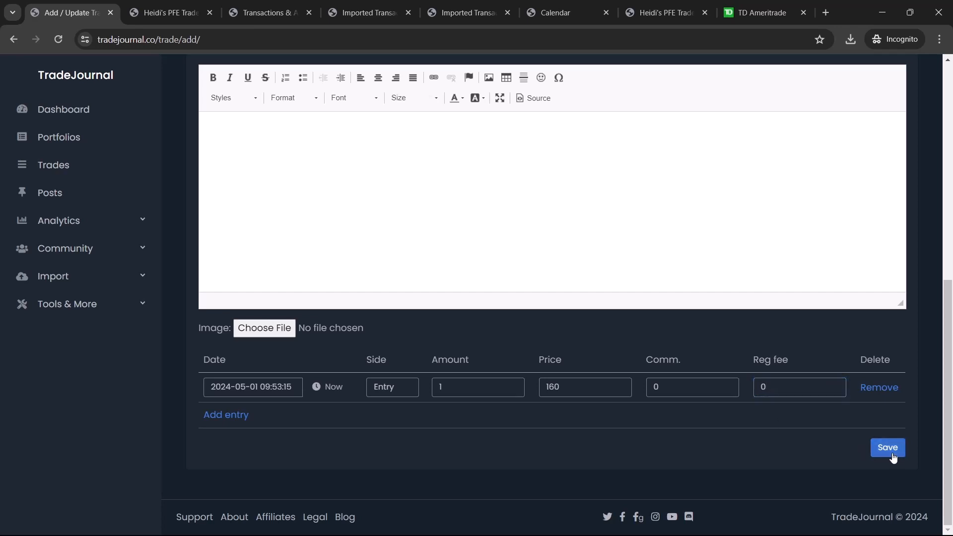
{"action": "left_click", "coordinate": [887, 447]}
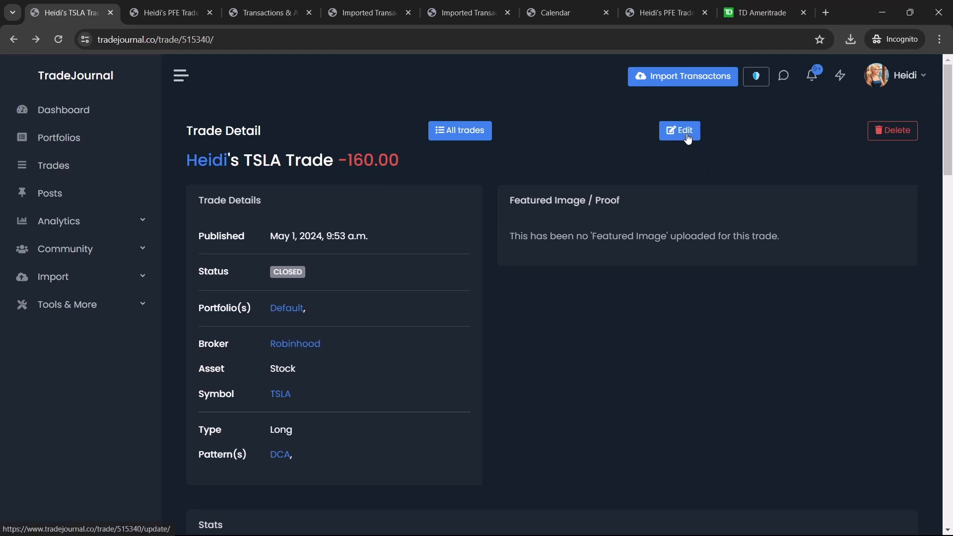
Mark the TSLA trade as Planned and return to the dashboard with onboarding steps crossed off.
{"action": "left_click", "coordinate": [679, 130]}
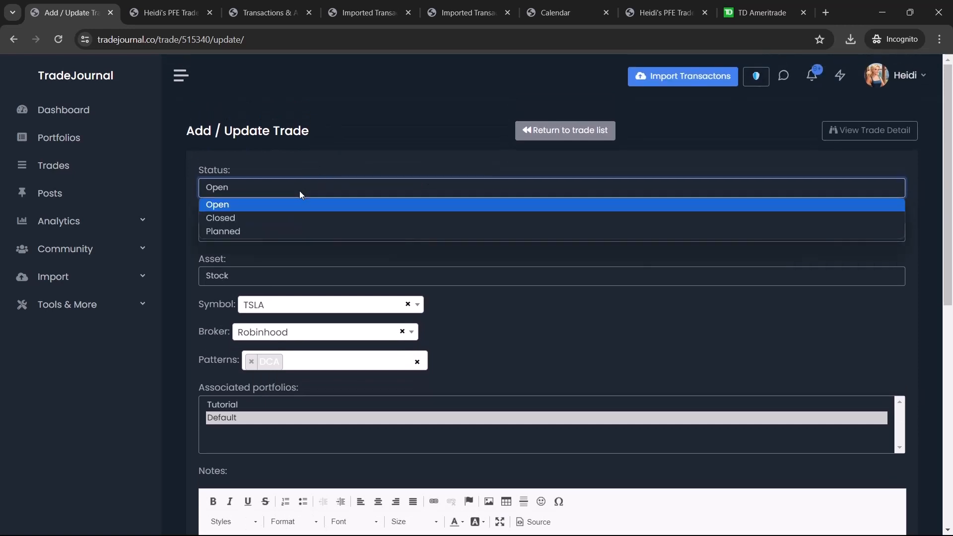
{"action": "left_click", "coordinate": [222, 231]}
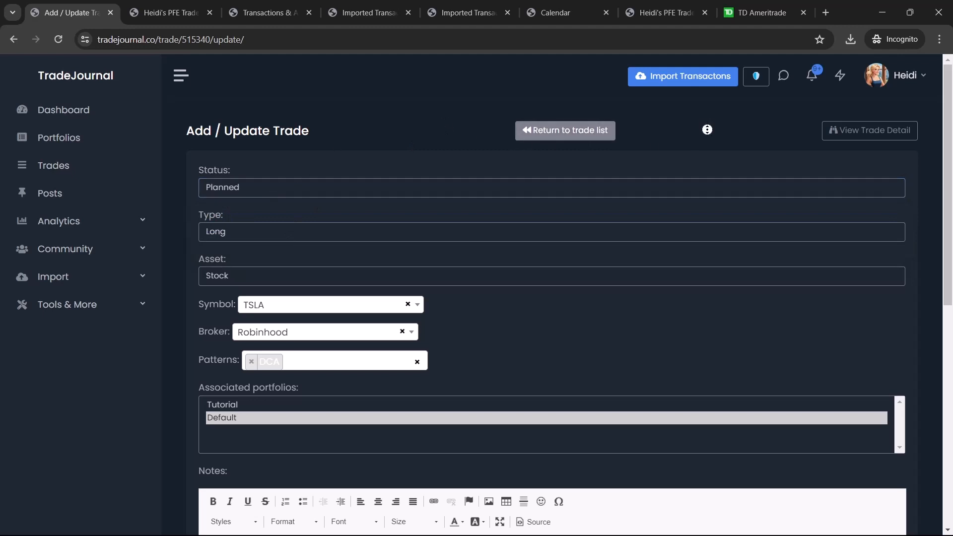
{"action": "left_click", "coordinate": [869, 130]}
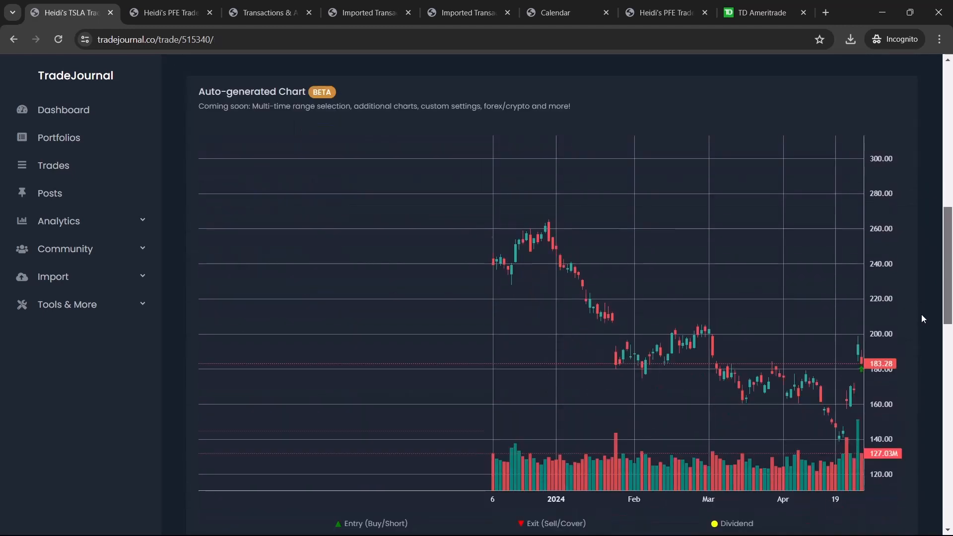
{"action": "scroll", "scroll_direction": "down", "scroll_amount": 3}
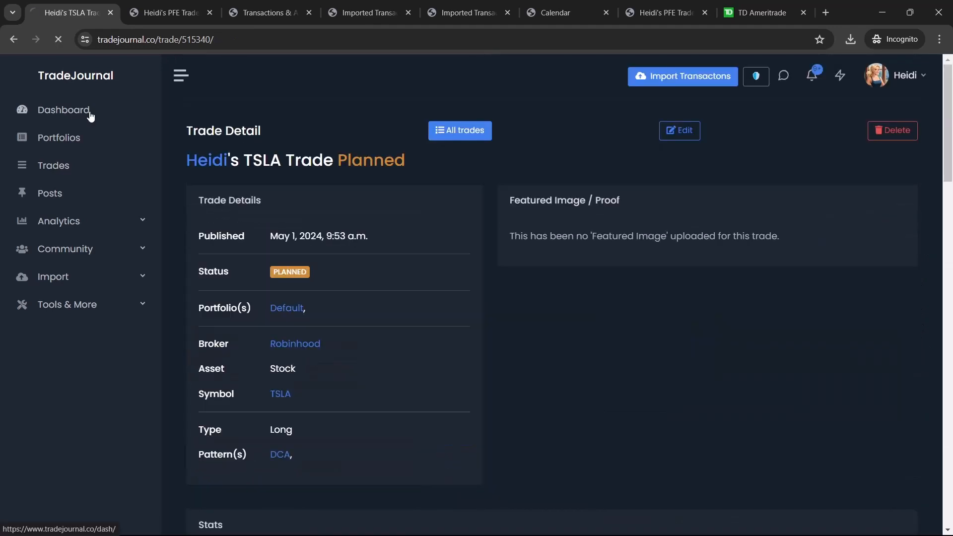
{"action": "left_click", "coordinate": [63, 110]}
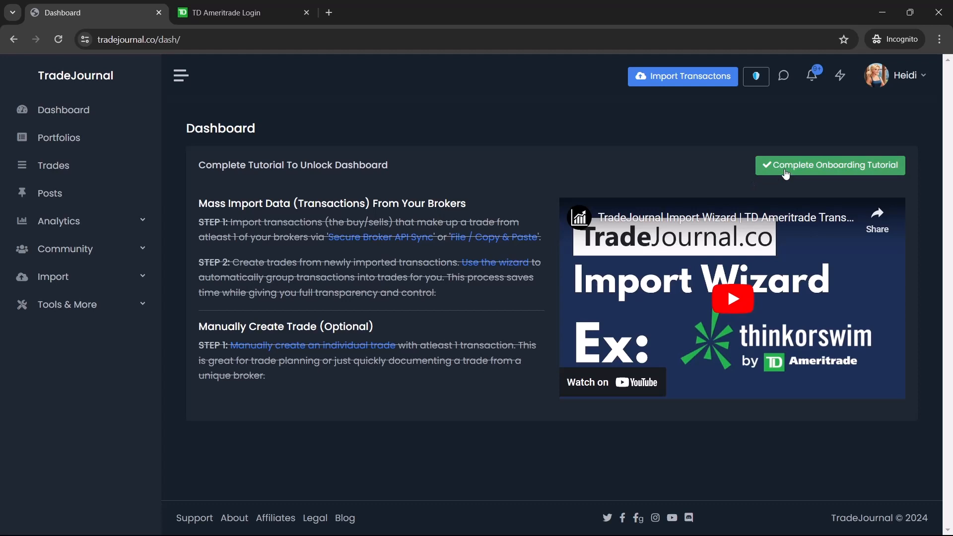
Complete the onboarding tutorial to unlock quick stats, then open the profile avatar menu.
{"action": "left_click", "coordinate": [829, 165]}
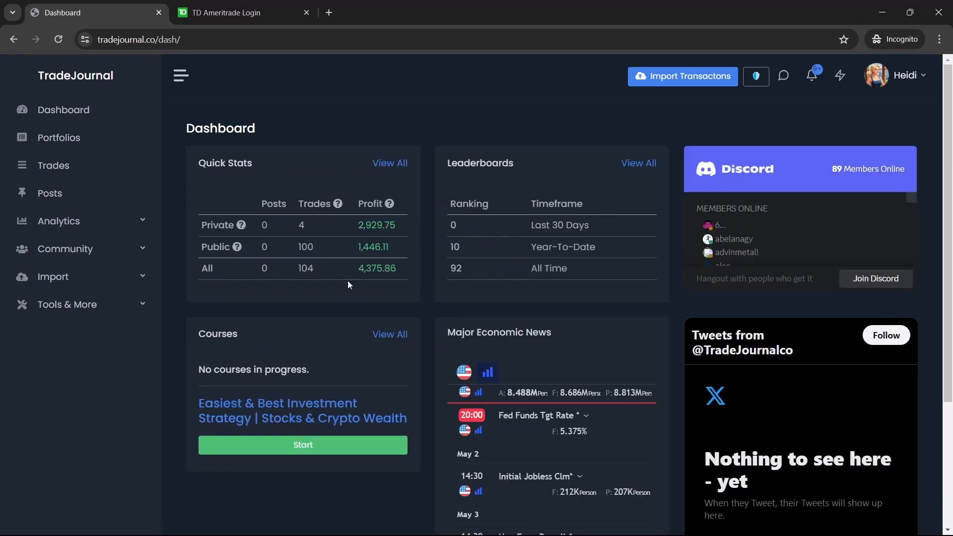
{"action": "mouse_move", "coordinate": [671, 303]}
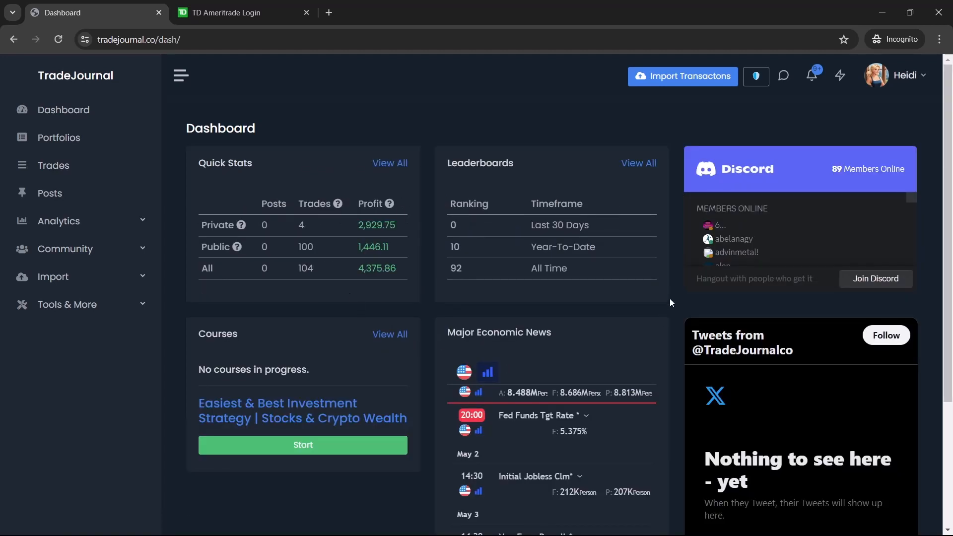
{"action": "mouse_move", "coordinate": [855, 114]}
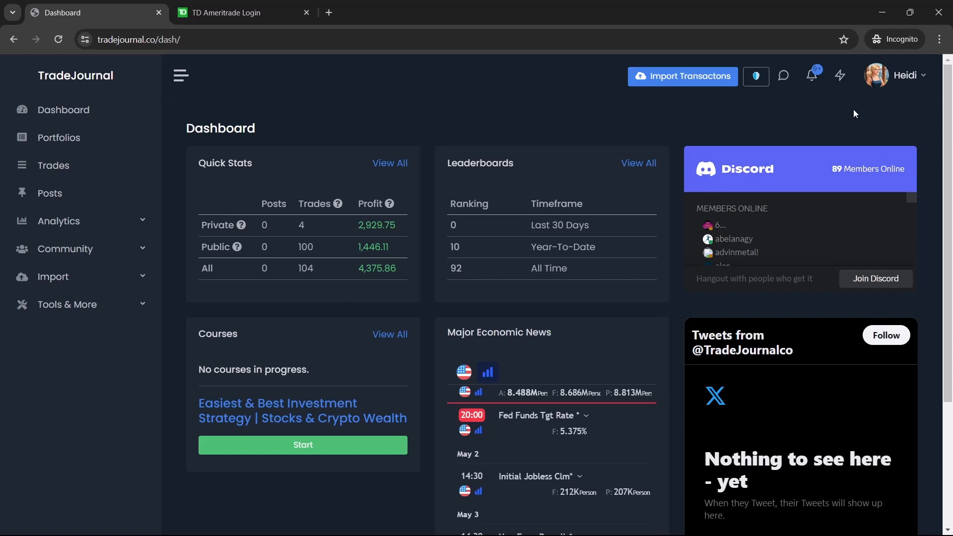
{"action": "mouse_move", "coordinate": [881, 82]}
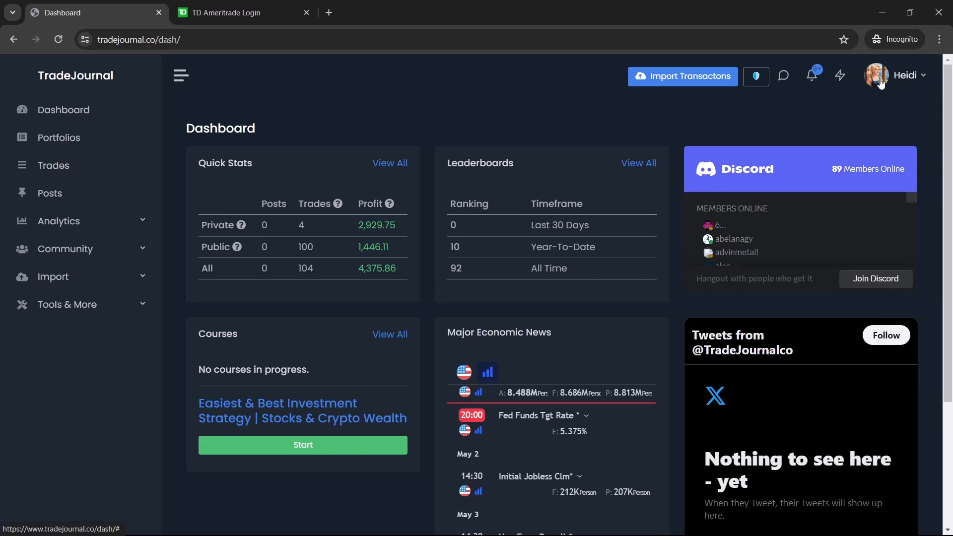
{"action": "left_click", "coordinate": [904, 75]}
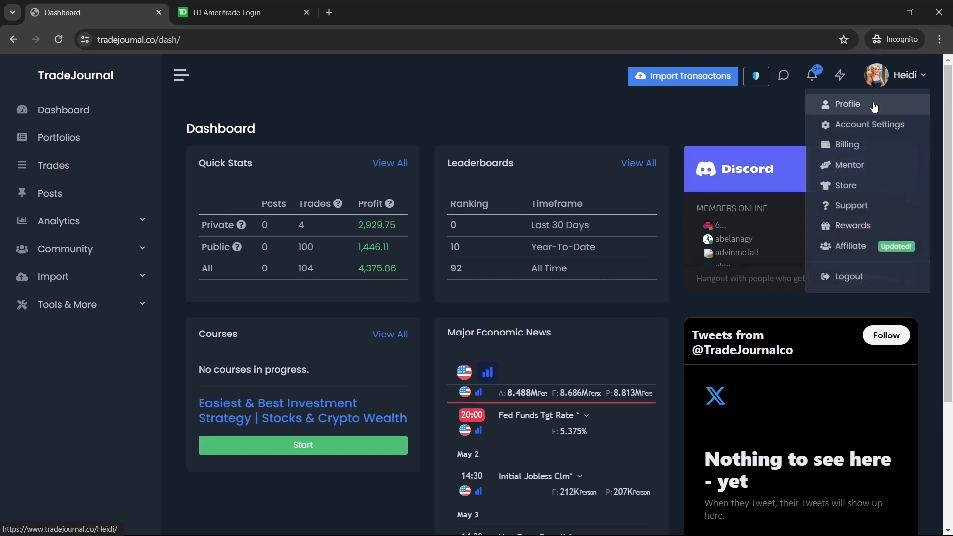
Uncheck Onboarding Tutorial Completed in the profile, save, and return to the locked dashboard.
{"action": "left_click", "coordinate": [847, 103]}
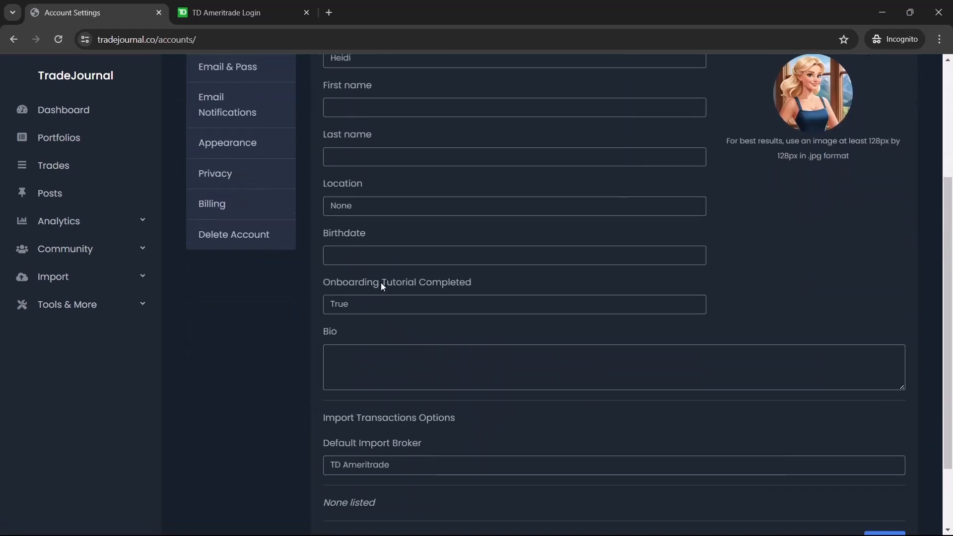
{"action": "scroll", "scroll_direction": "down", "scroll_amount": 3}
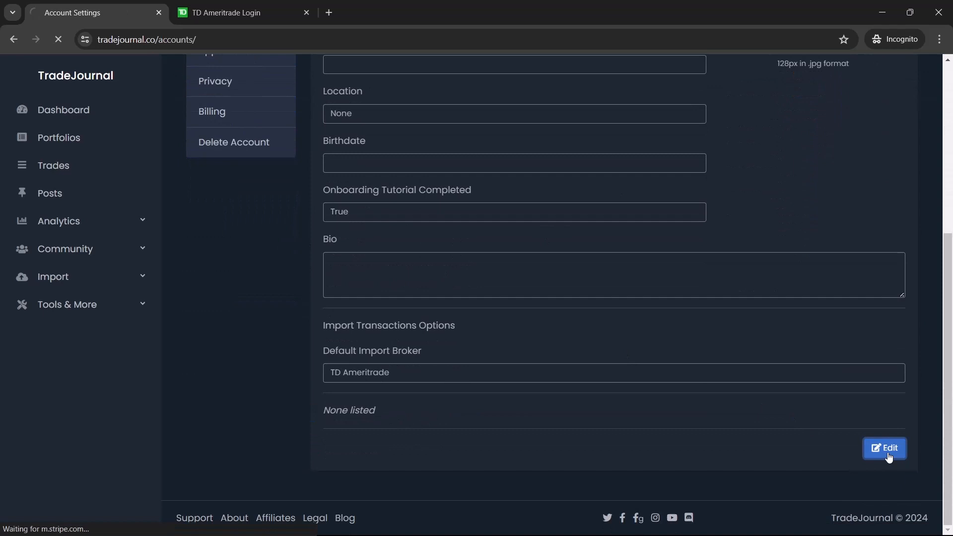
{"action": "left_click", "coordinate": [883, 448]}
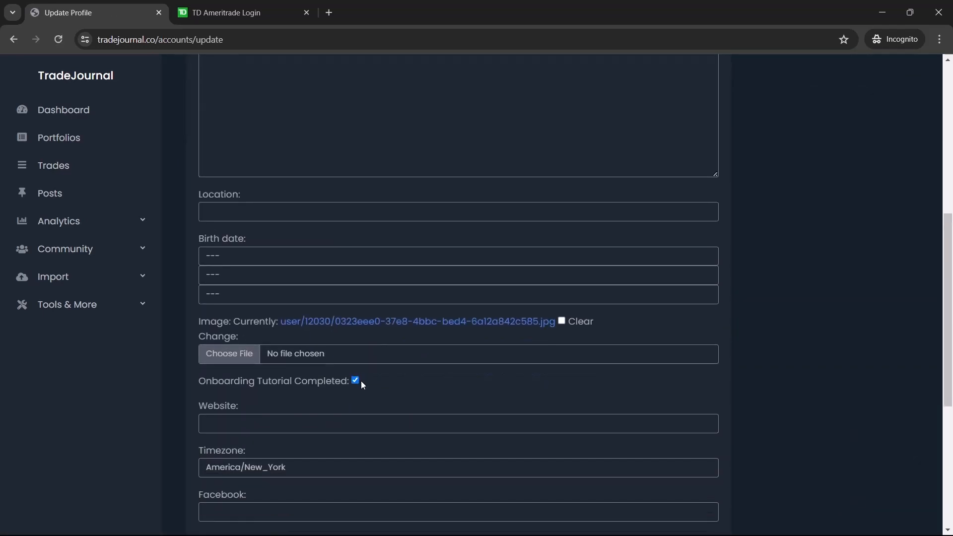
{"action": "left_click", "coordinate": [355, 381]}
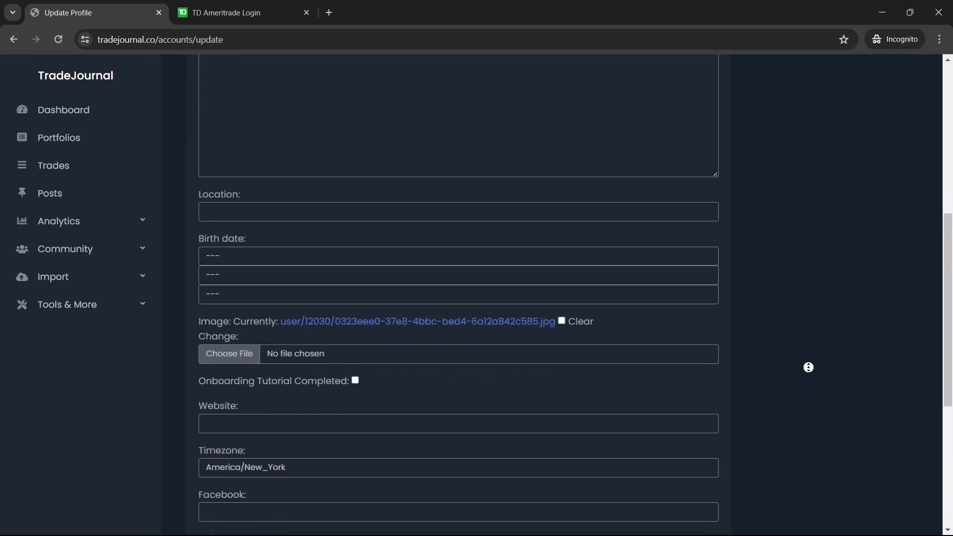
{"action": "scroll", "scroll_direction": "down", "scroll_amount": 3}
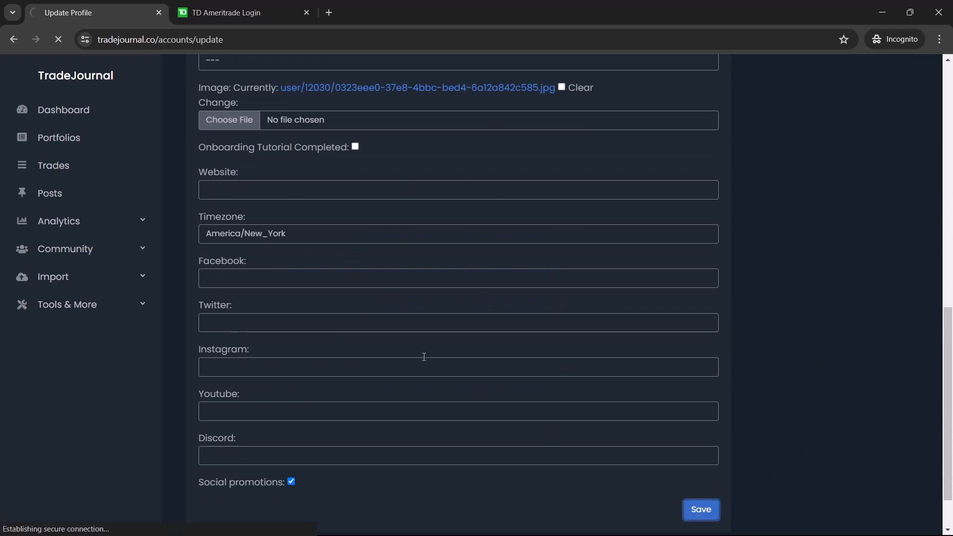
{"action": "left_click", "coordinate": [700, 510]}
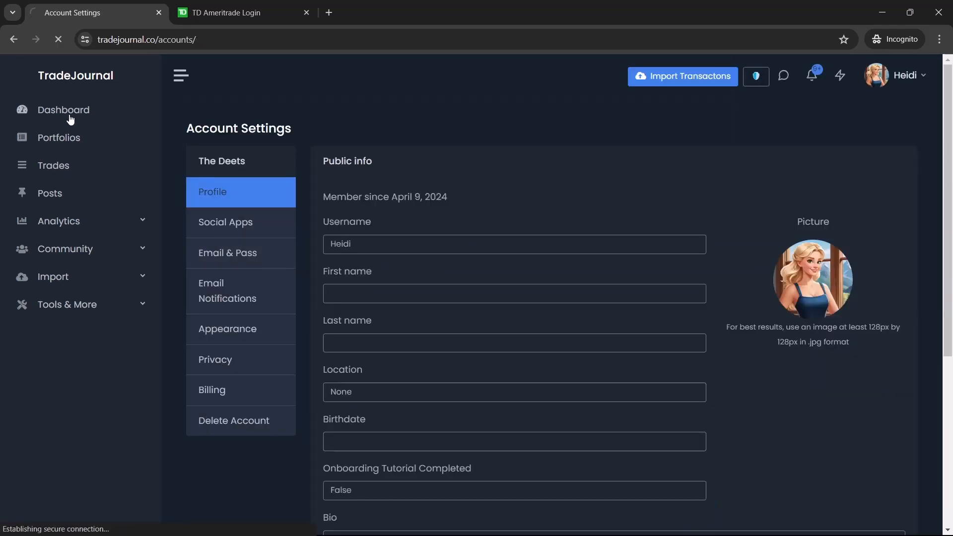
{"action": "left_click", "coordinate": [63, 110]}
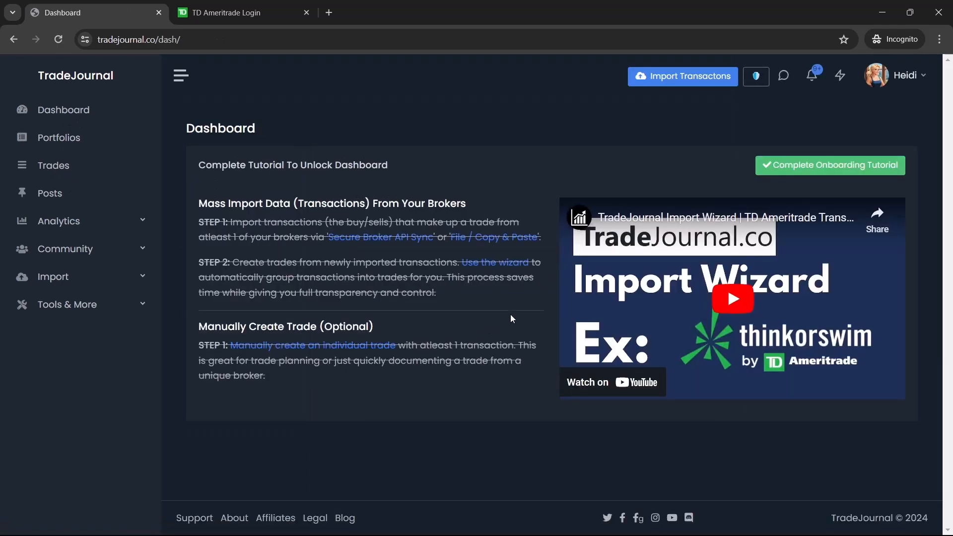
{"action": "mouse_move", "coordinate": [543, 281]}
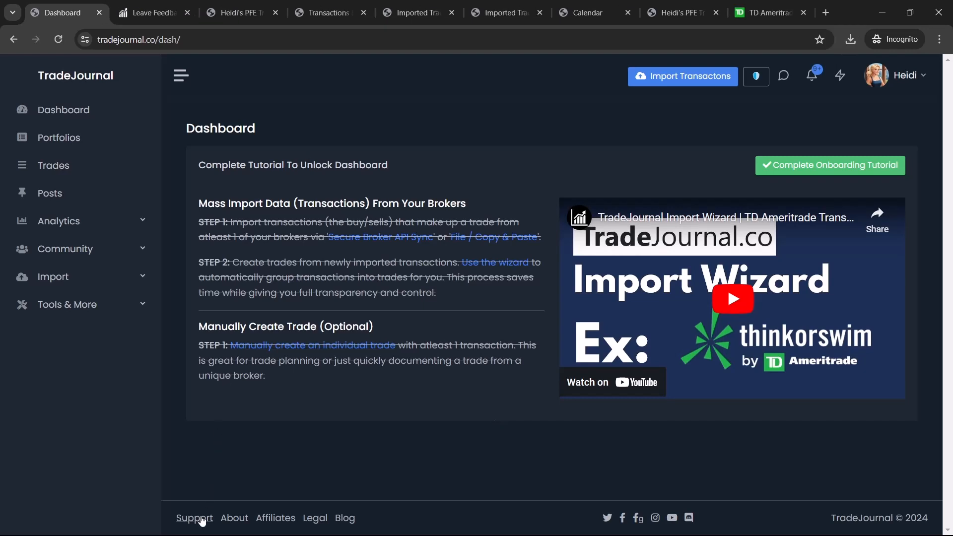
Go to the Support FAQ page via the footer link.
{"action": "left_click", "coordinate": [194, 518]}
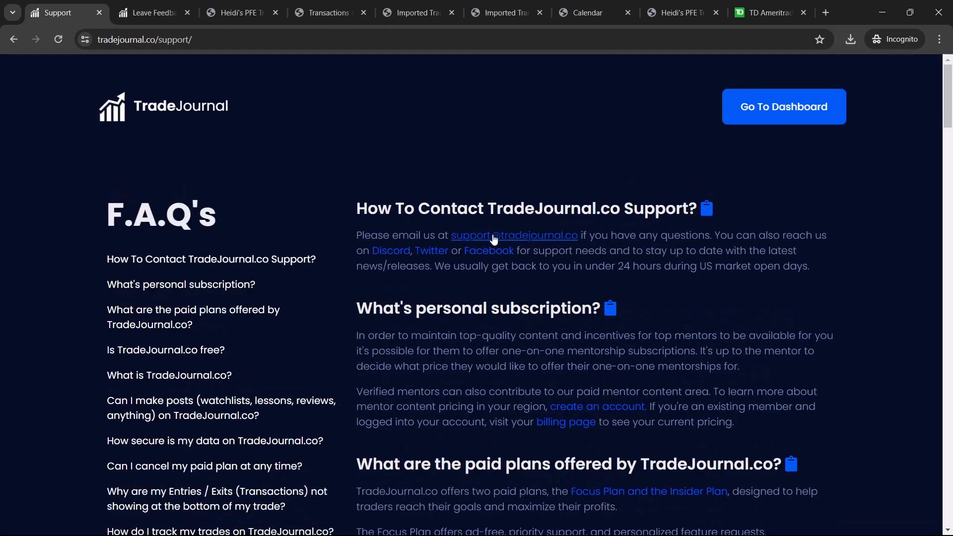
Scroll the FAQ, then switch to the Leave Feedback tab asking 'How did we do?'.
{"action": "scroll", "scroll_direction": "down", "scroll_amount": 3}
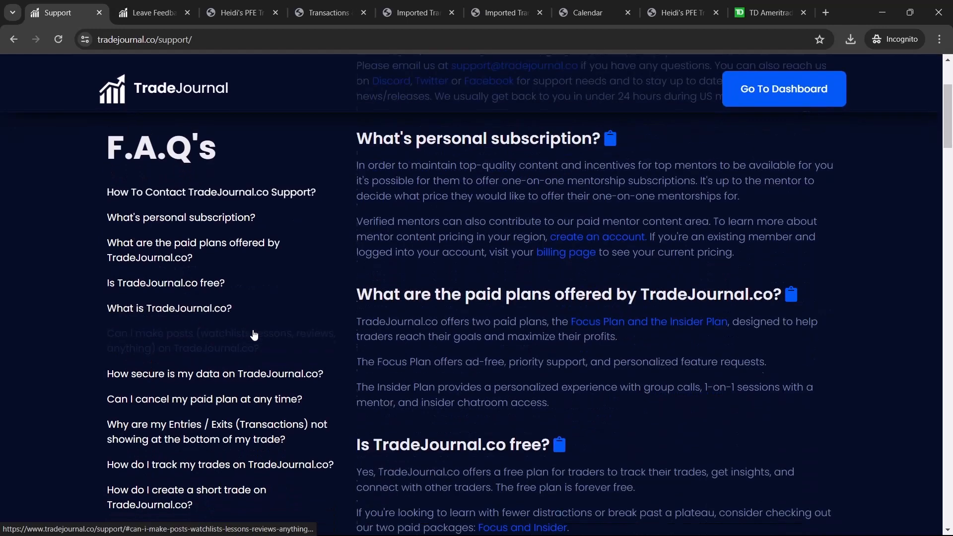
{"action": "left_click", "coordinate": [151, 11]}
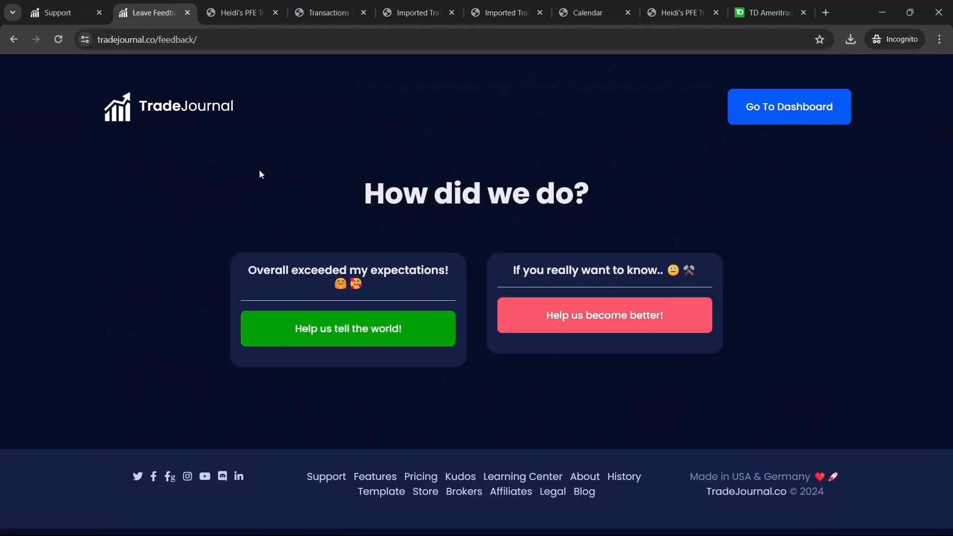
{"action": "mouse_move", "coordinate": [195, 64]}
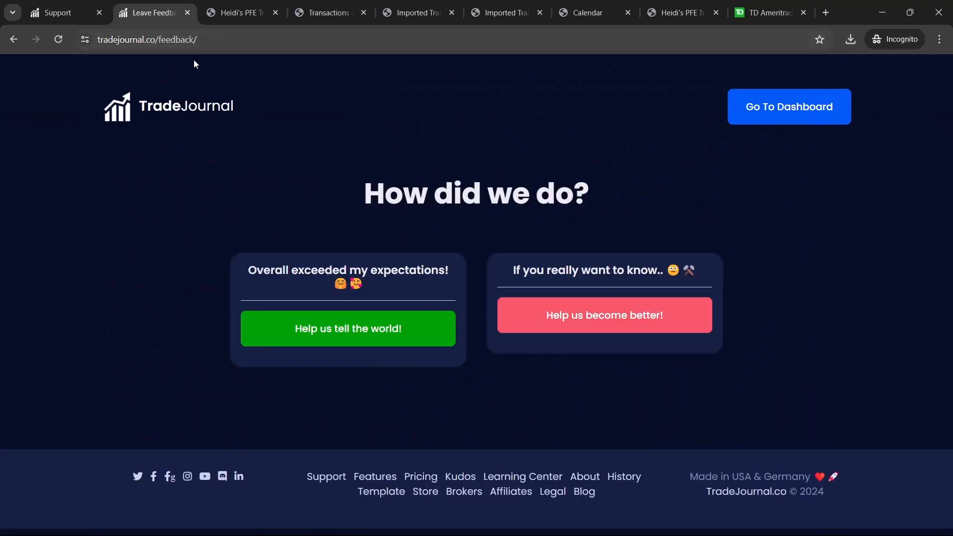
{"action": "mouse_move", "coordinate": [271, 169]}
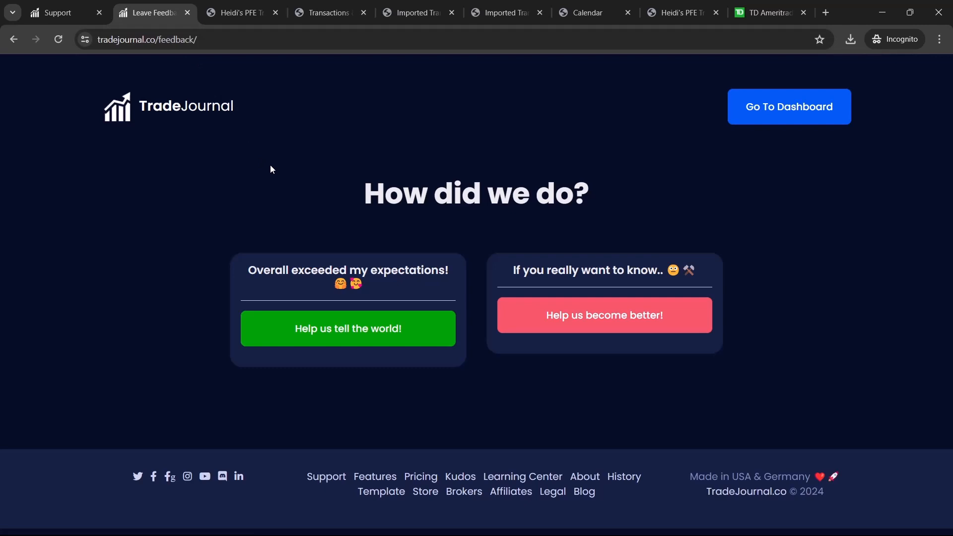
{"action": "mouse_move", "coordinate": [287, 181]}
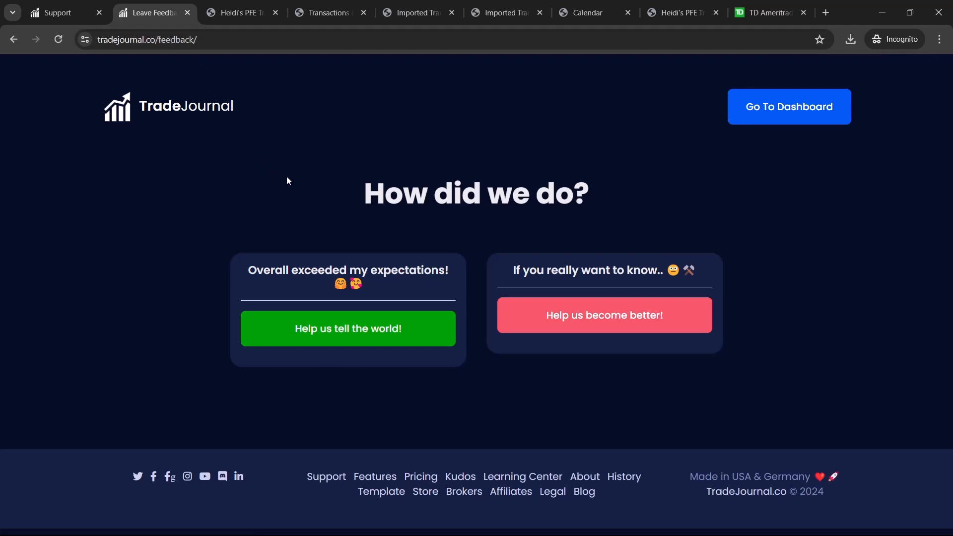
{"action": "mouse_move", "coordinate": [106, 220]}
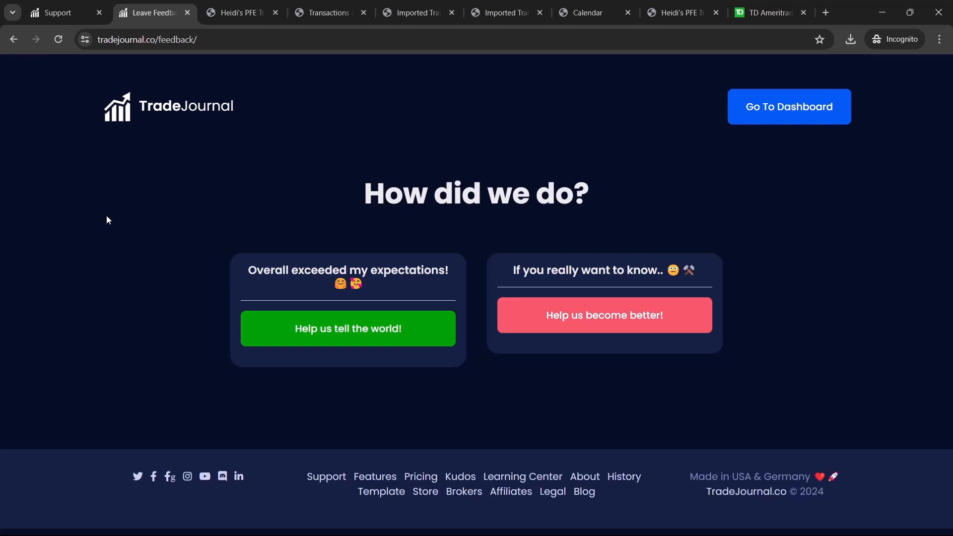